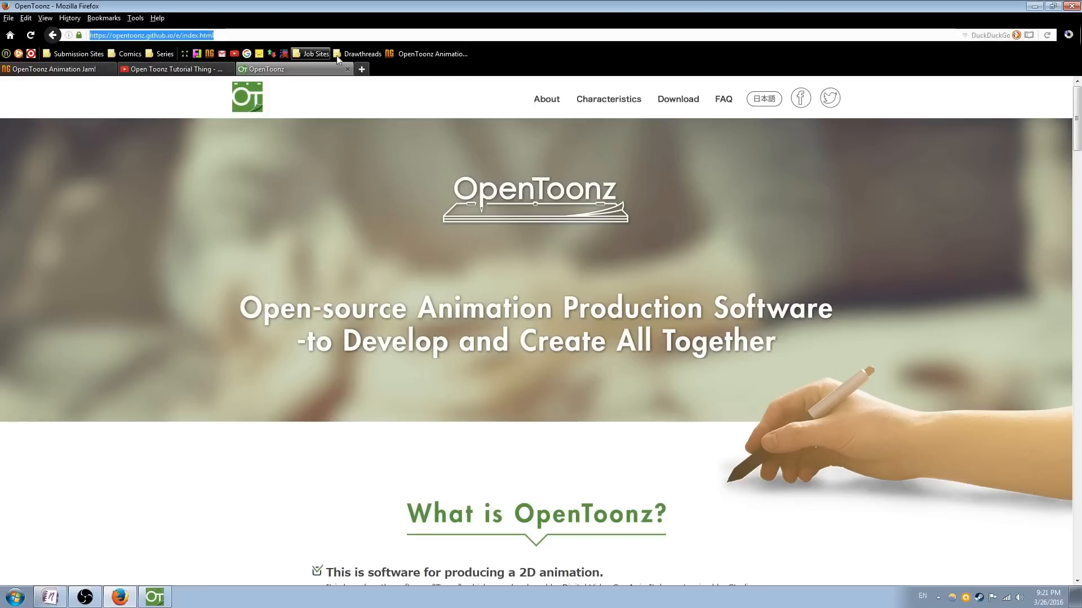
Step: Scroll the OpenToonz website before switching over to the OpenToonz window
scroll(down, 3)
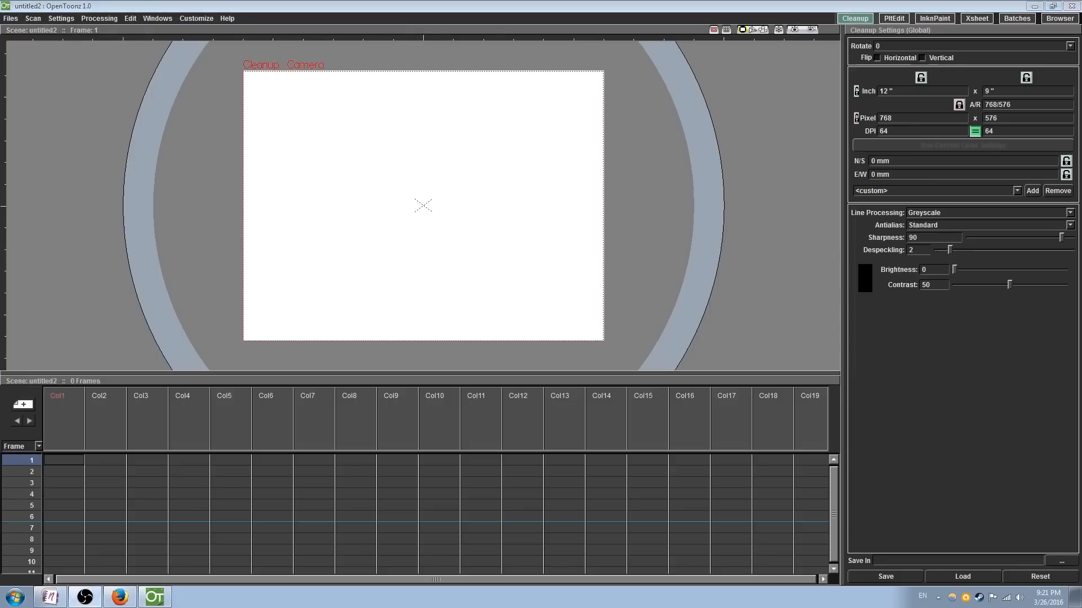
mouse_move(633, 205)
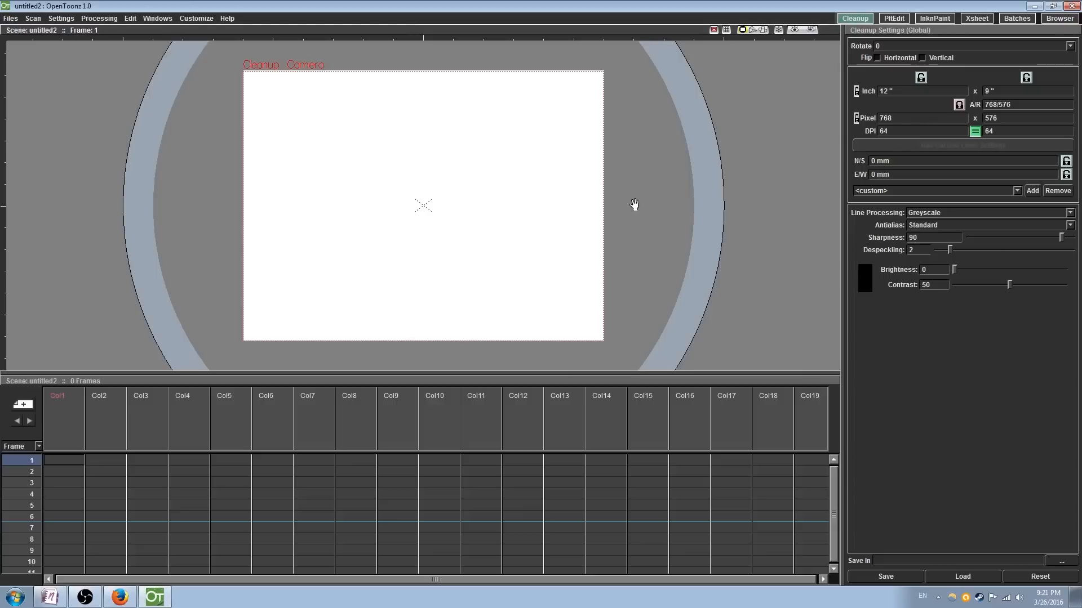
mouse_move(671, 170)
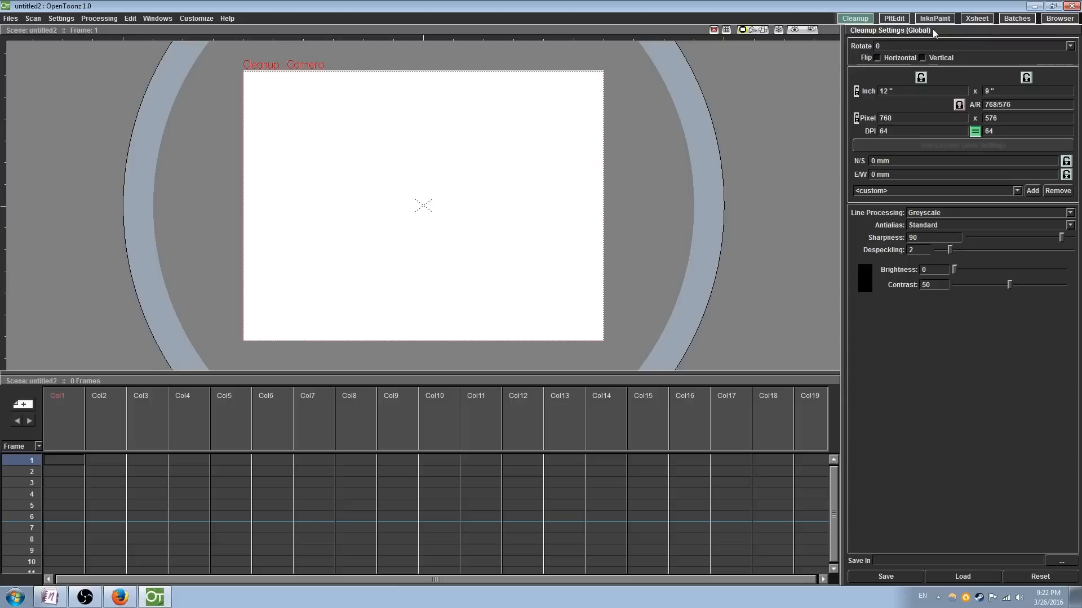
mouse_move(129, 18)
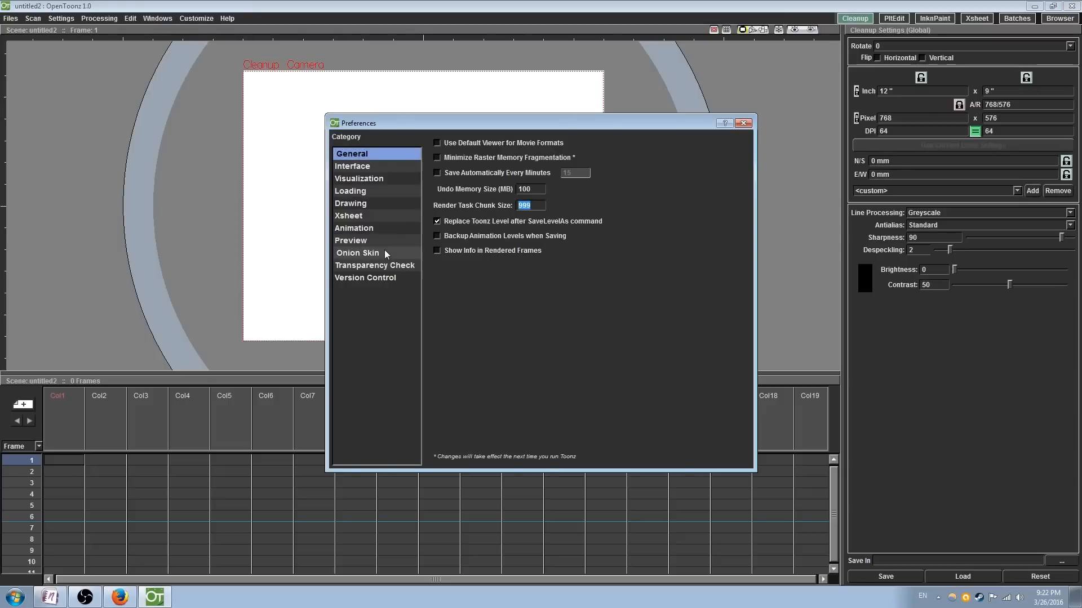
Step: Show the Onion Skin preference category and nudge its previous-frames colour slider
click(357, 253)
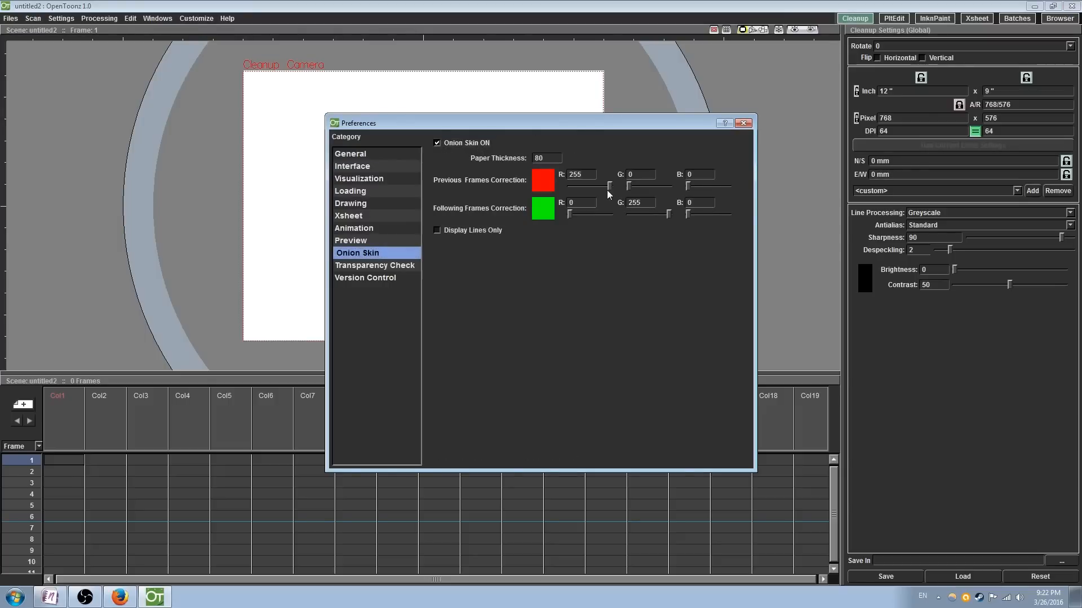
drag(607, 188, 569, 188)
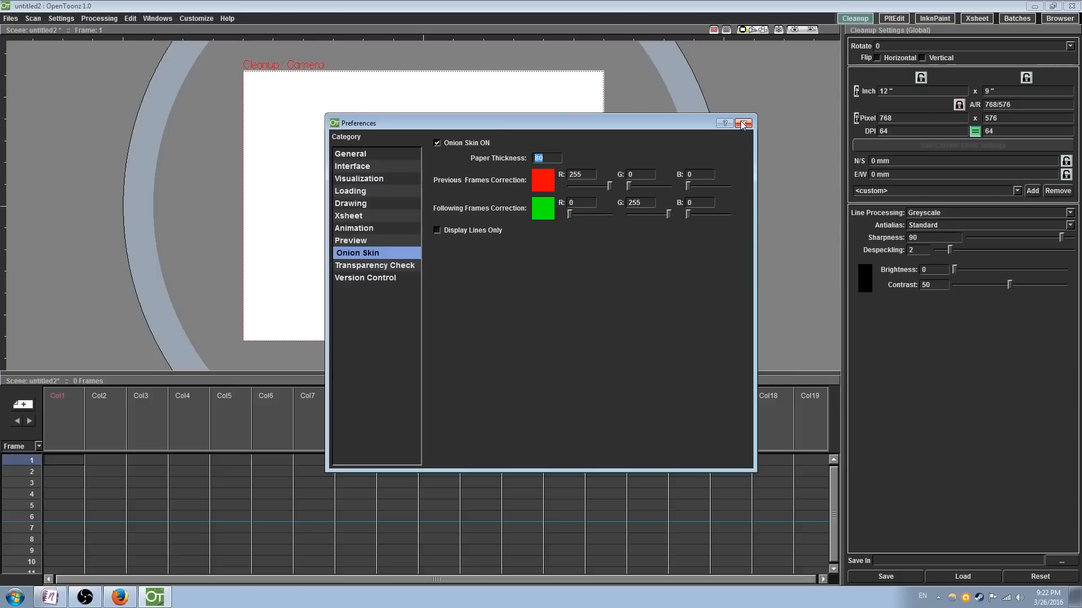
Step: Close Preferences, remove Cleanup Settings and dock a new ComboViewer in the main area
click(745, 123)
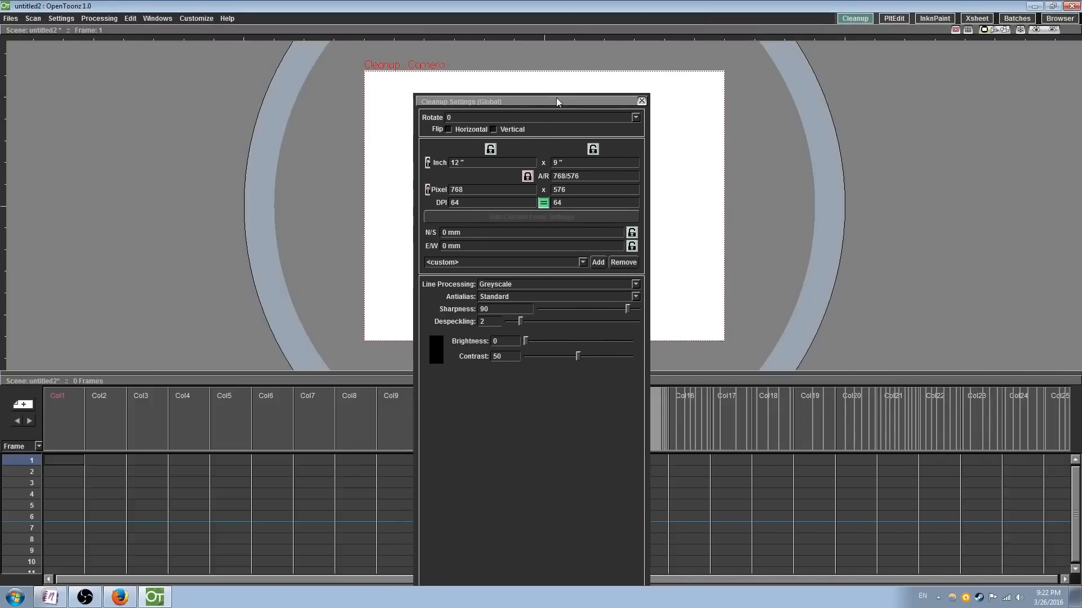
click(156, 18)
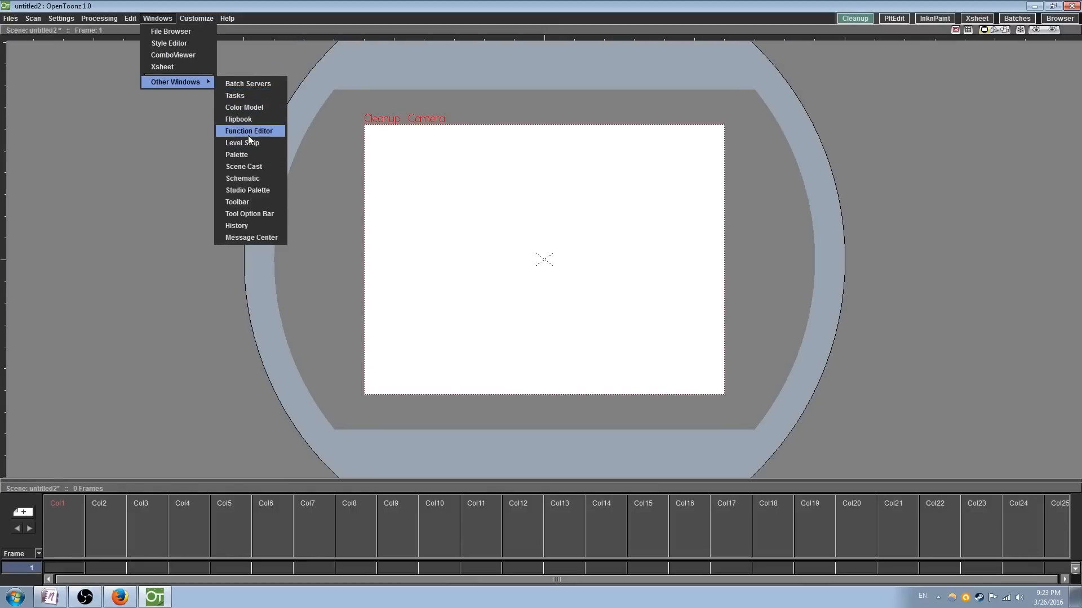
mouse_move(174, 55)
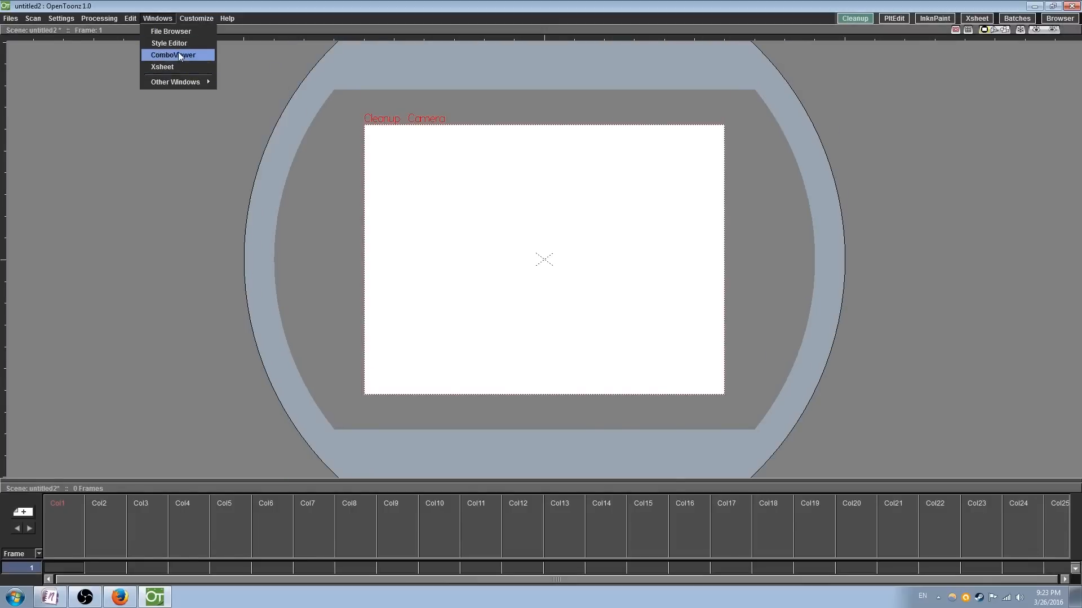
click(173, 54)
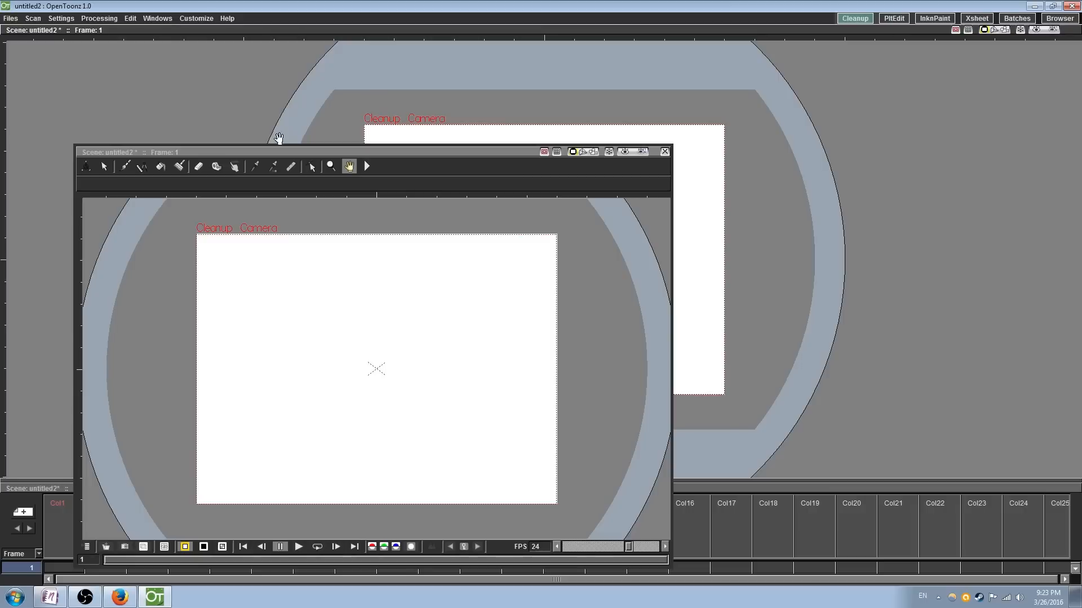
click(665, 152)
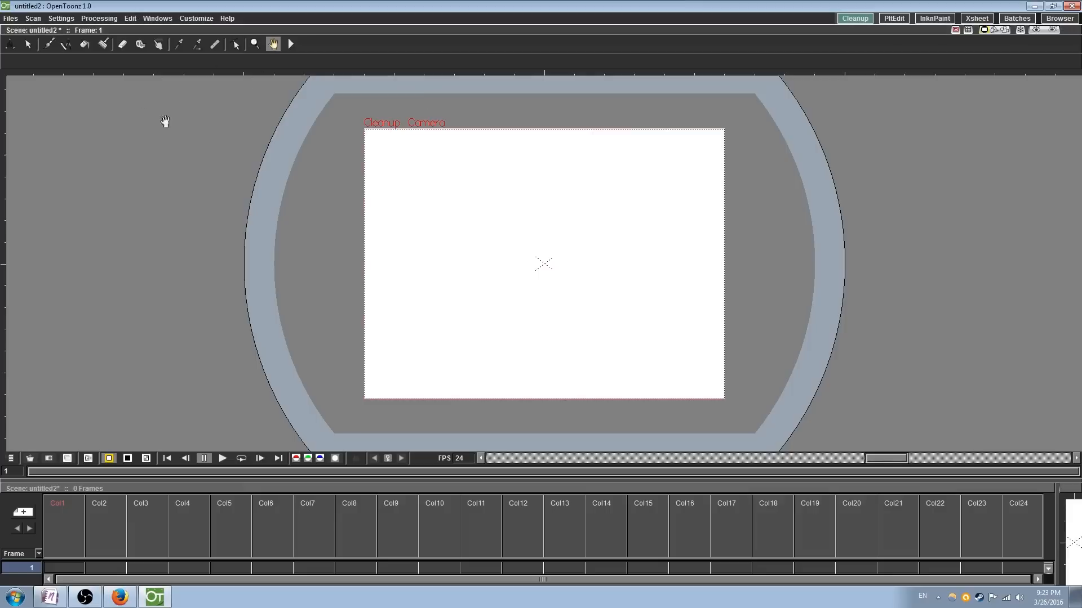
mouse_move(192, 346)
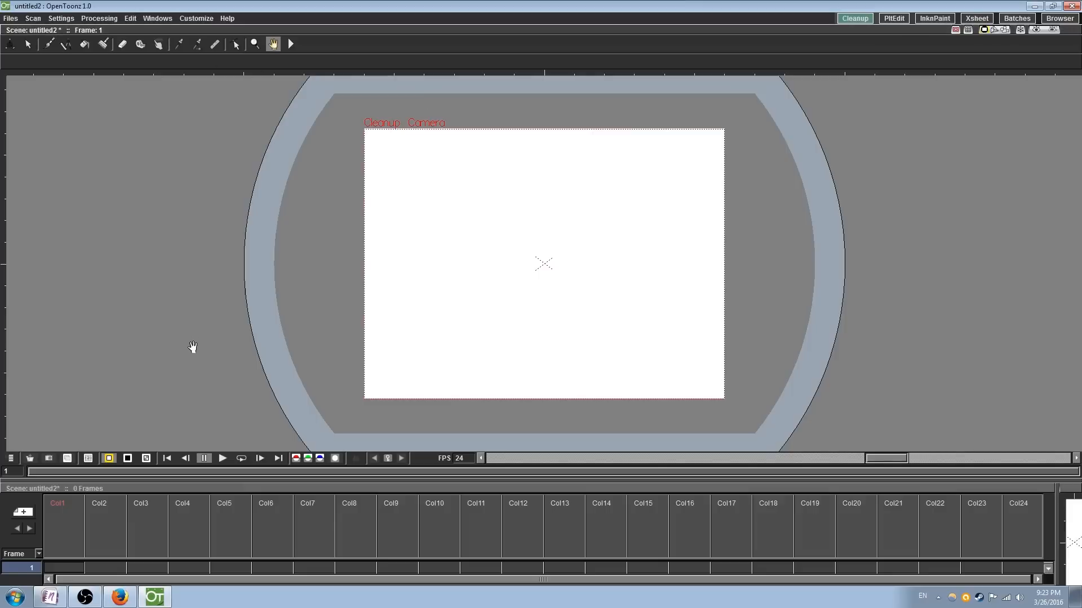
Step: Add the Style Editor and further panes from the Windows menu and dock them around the viewer
click(157, 18)
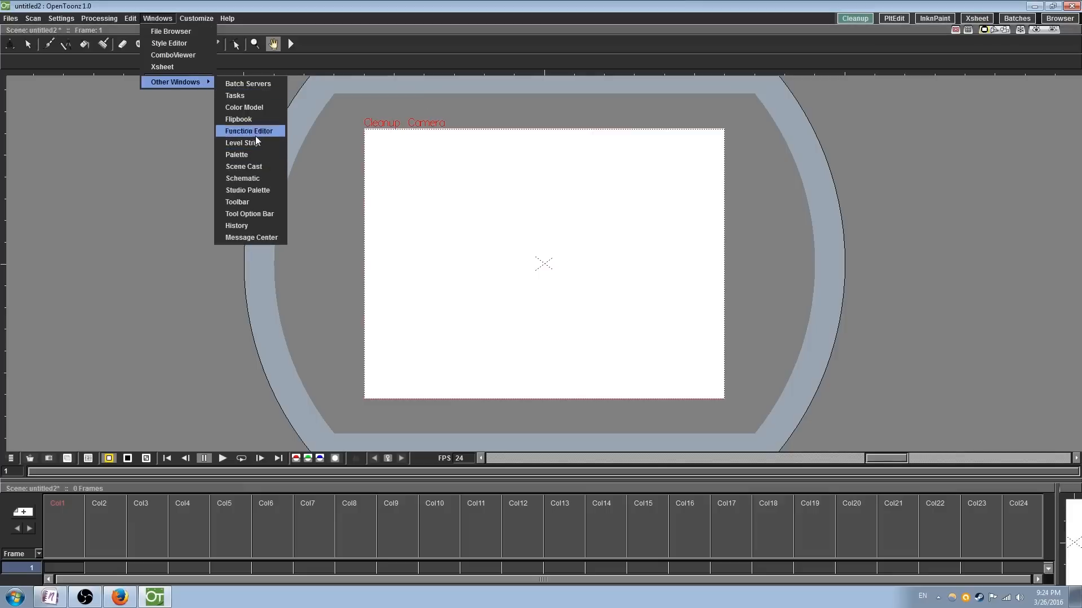
click(168, 43)
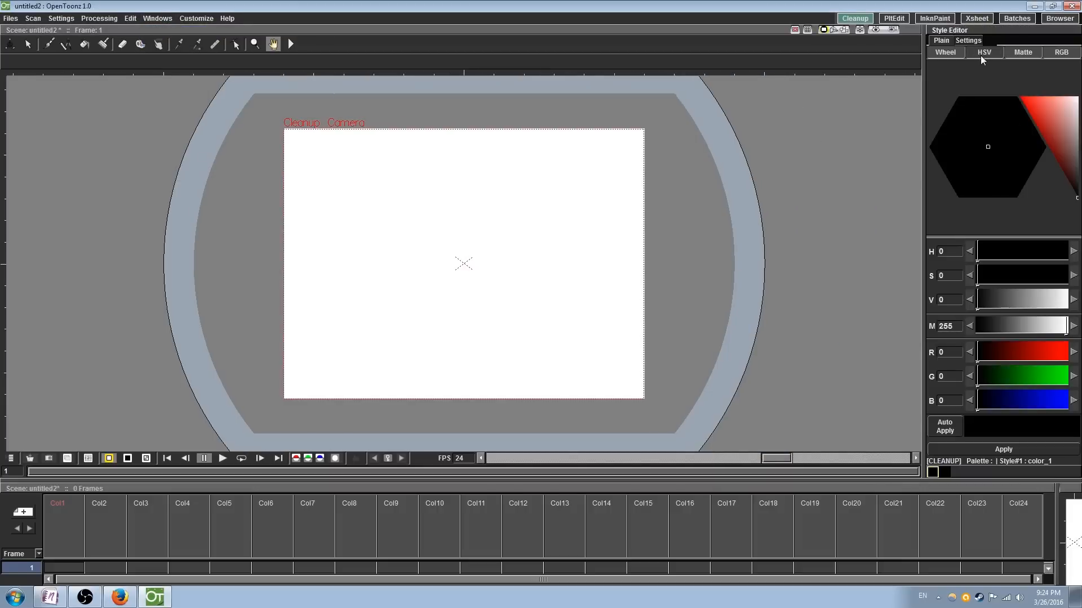
click(1061, 52)
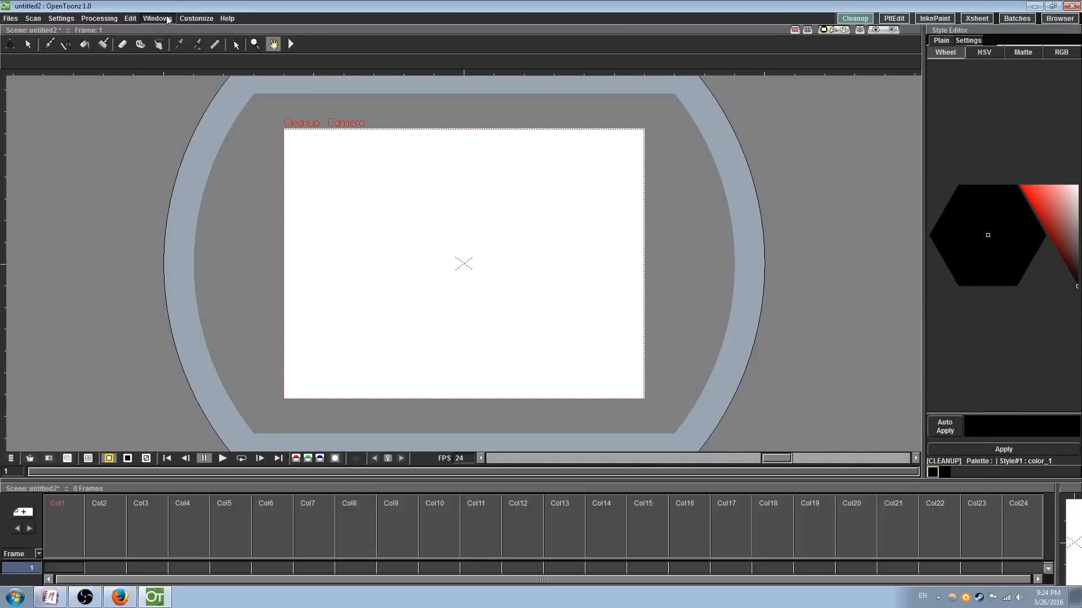
click(157, 18)
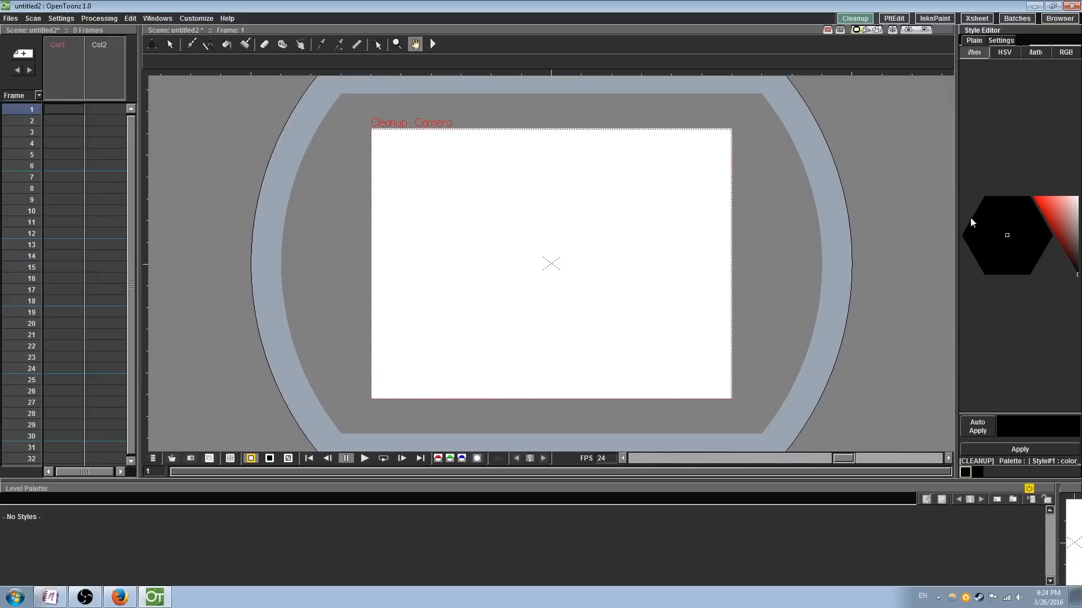
mouse_move(918, 278)
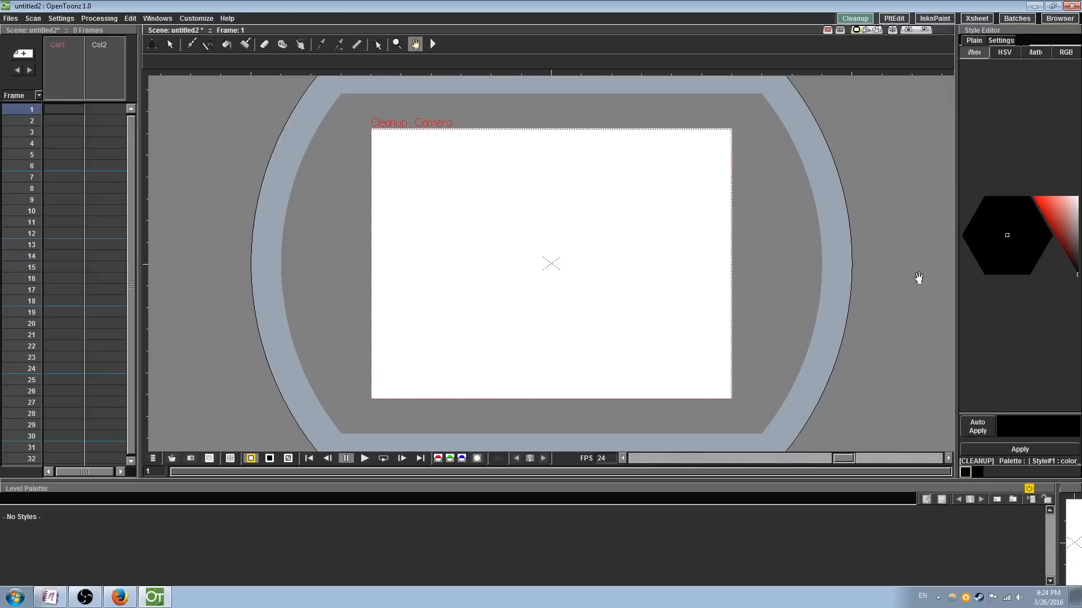
click(158, 18)
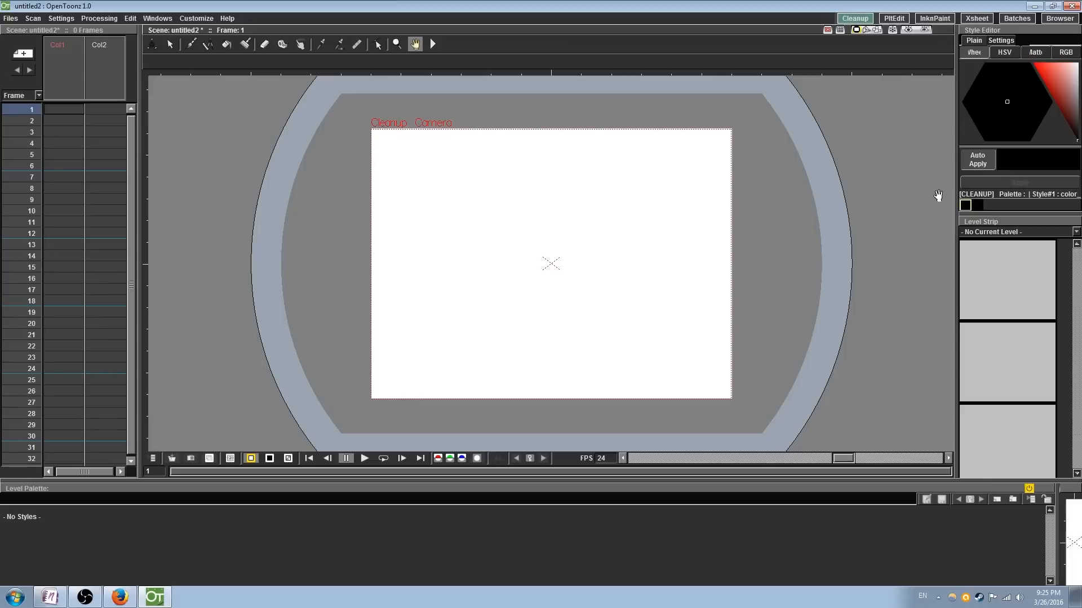
mouse_move(319, 167)
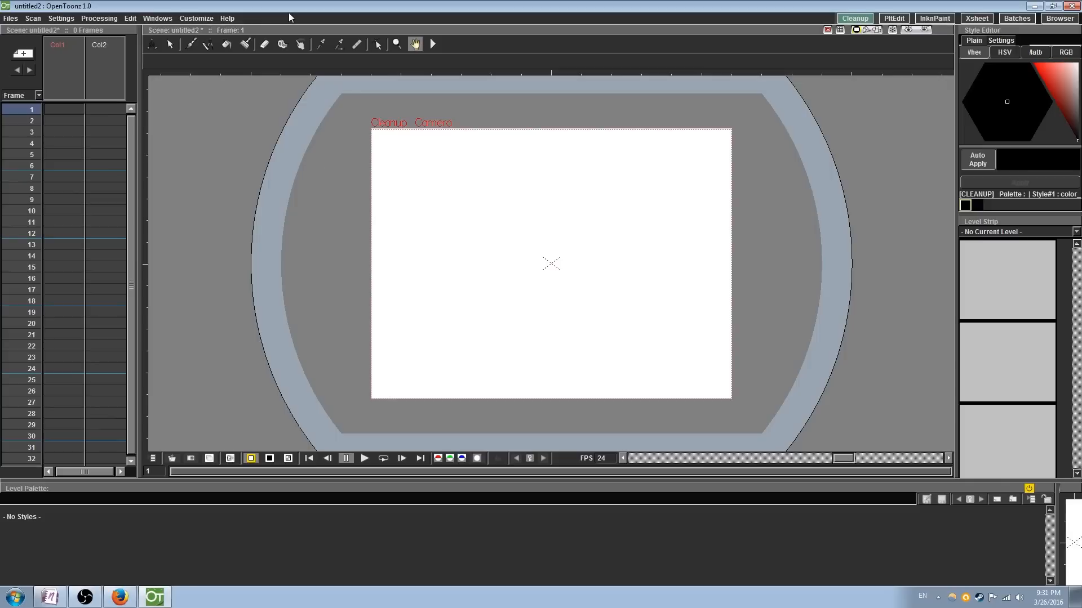
mouse_move(129, 18)
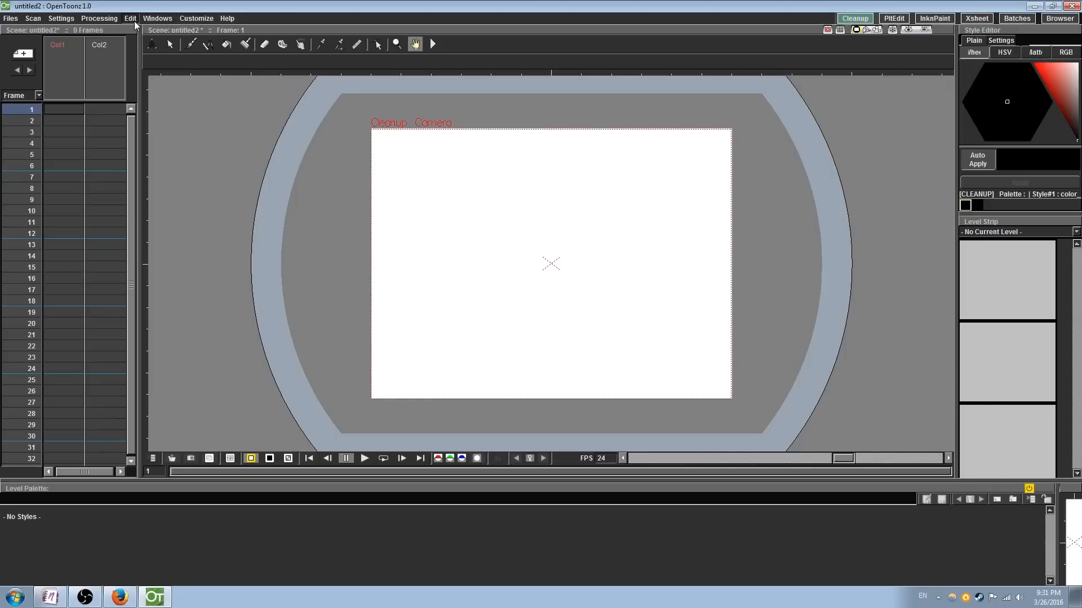
Step: Inspect the Delete command's binding under Menu Commands > Edit in Configure Shortcuts, then close it
click(196, 18)
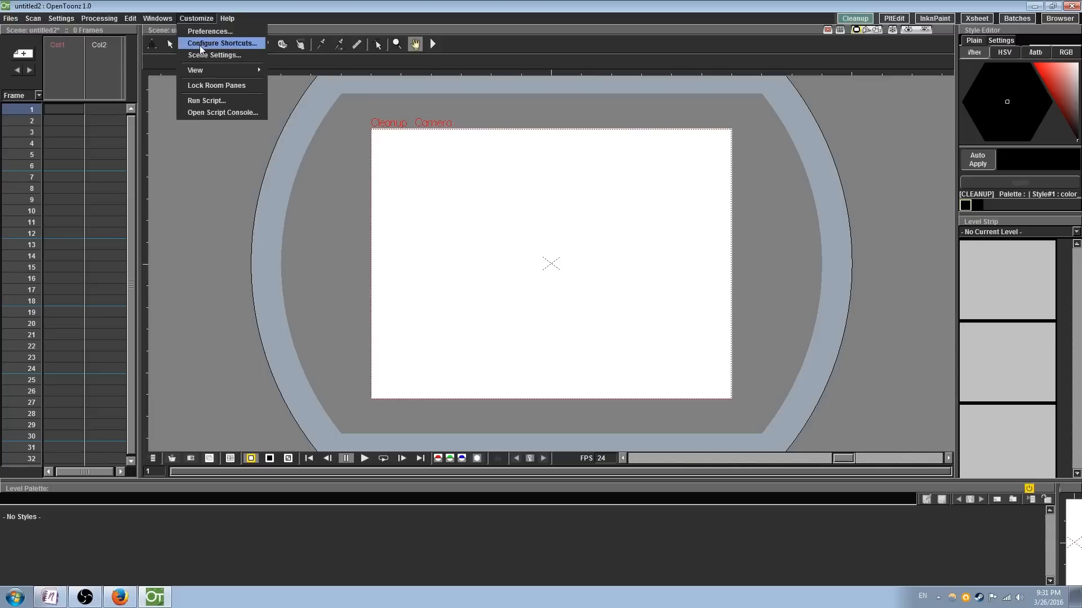
click(222, 43)
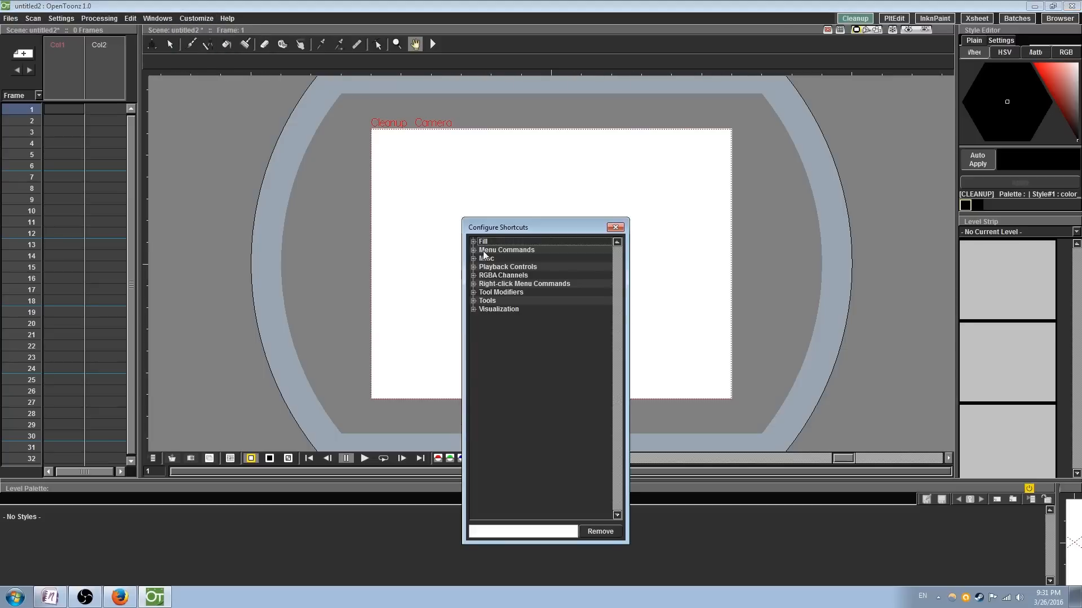
click(473, 250)
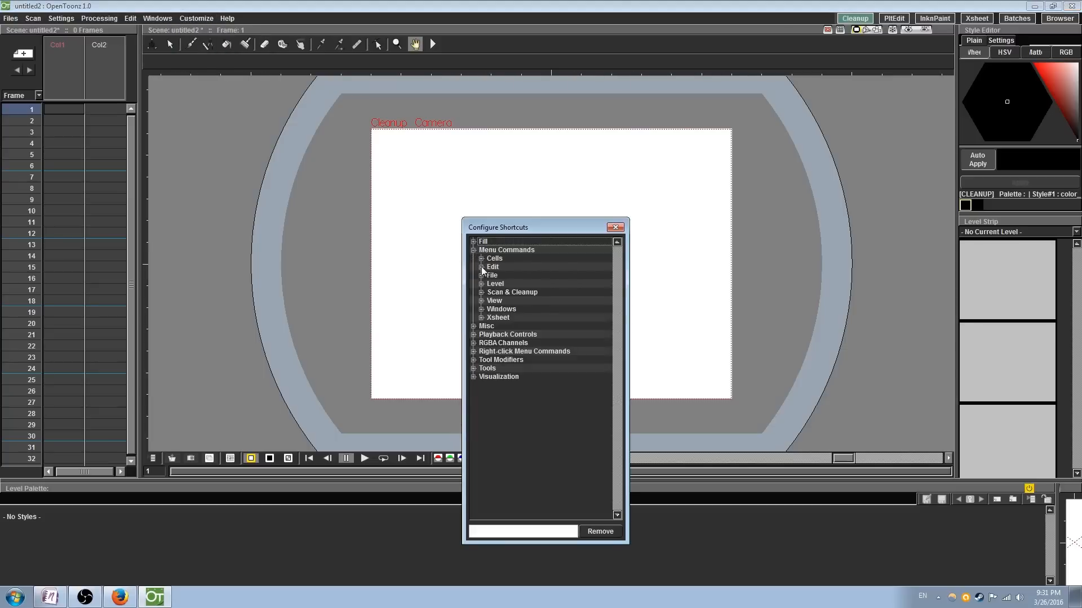
click(481, 267)
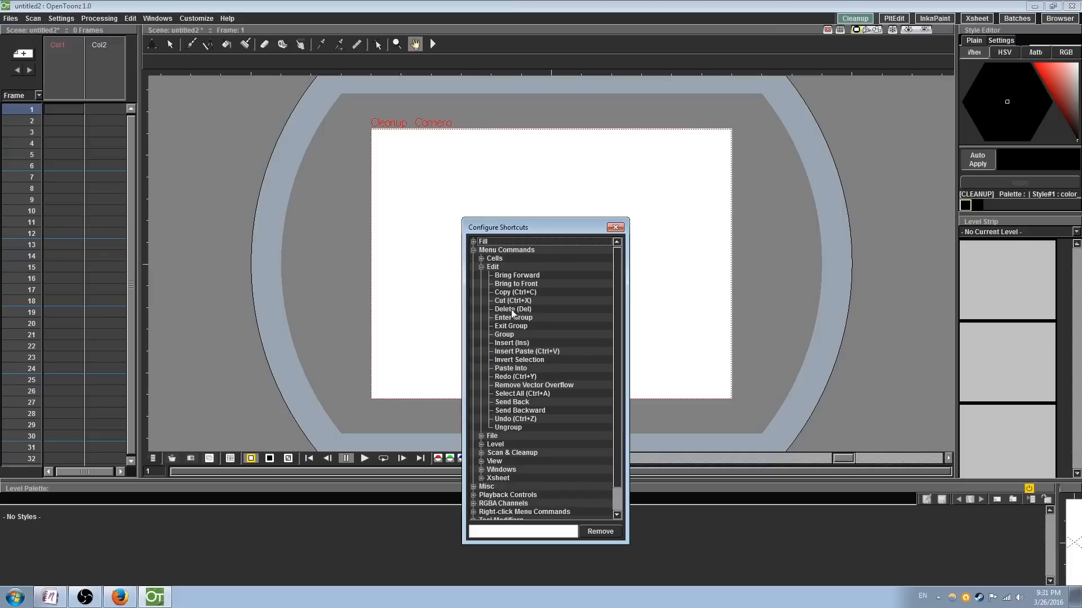
click(511, 309)
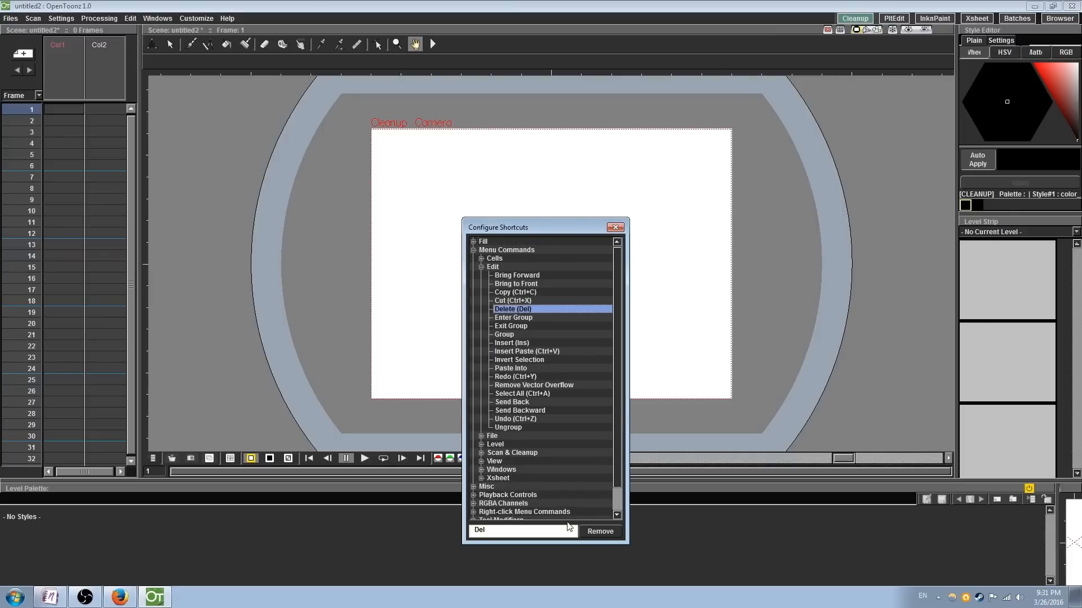
click(521, 531)
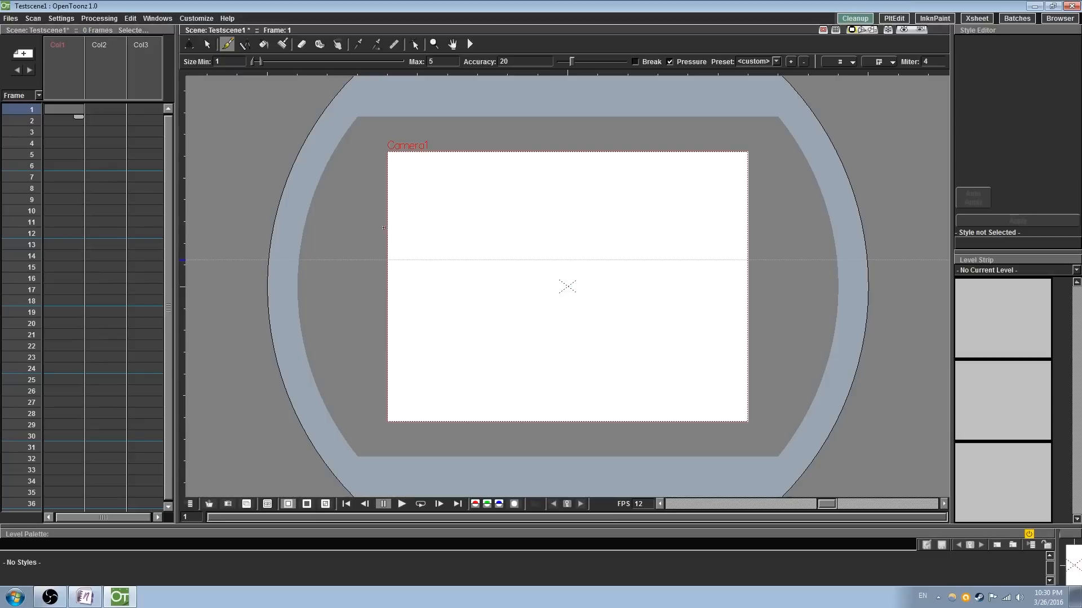
Step: Draw the stepped staircase line from the left edge down to the bottom-right corner
drag(385, 231, 516, 297)
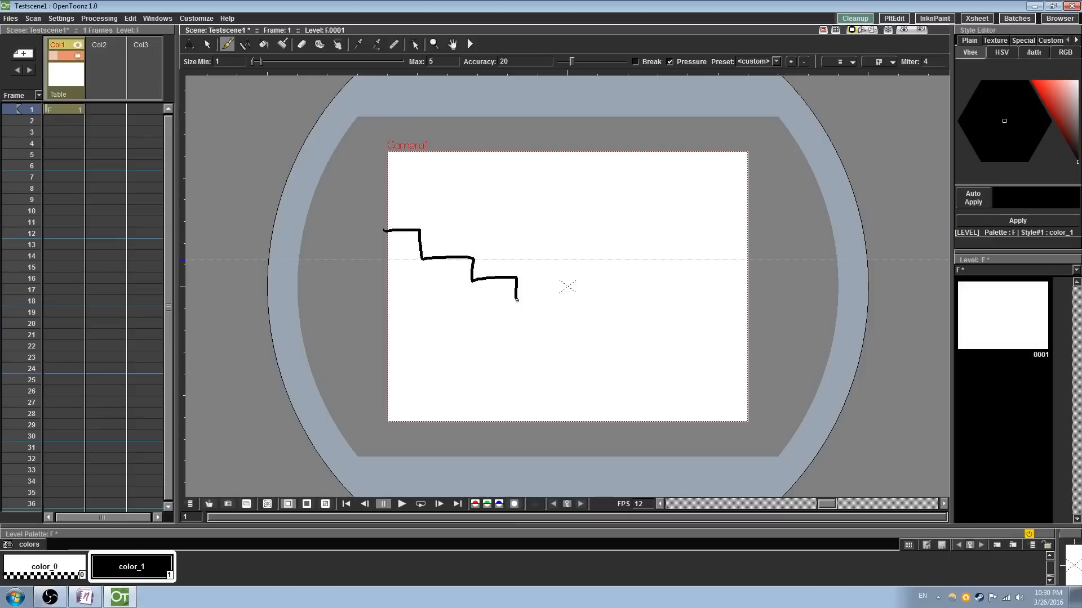
drag(514, 299, 669, 393)
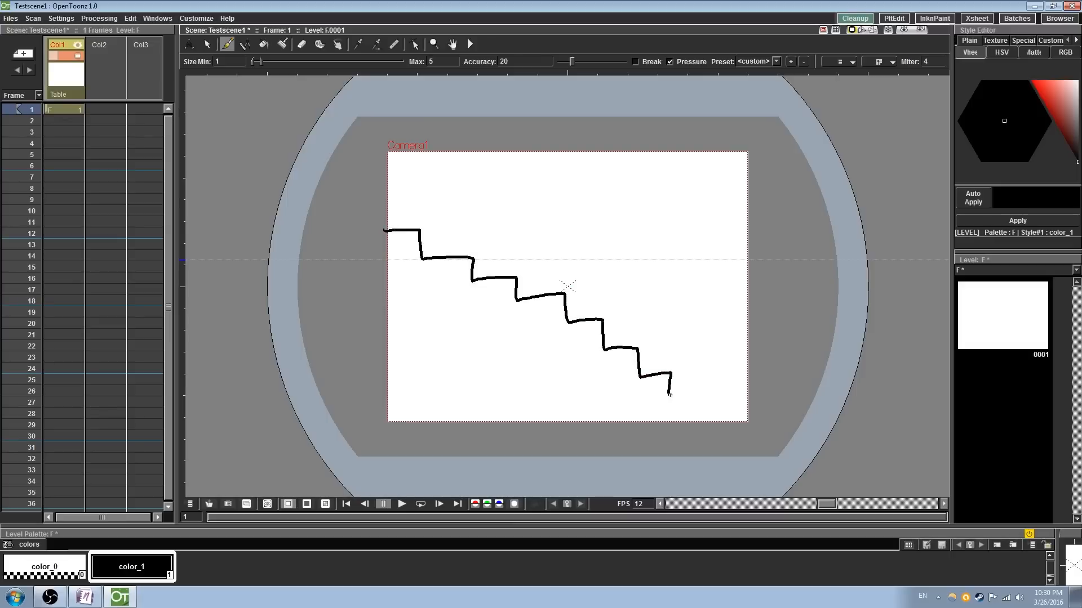
drag(666, 390, 743, 428)
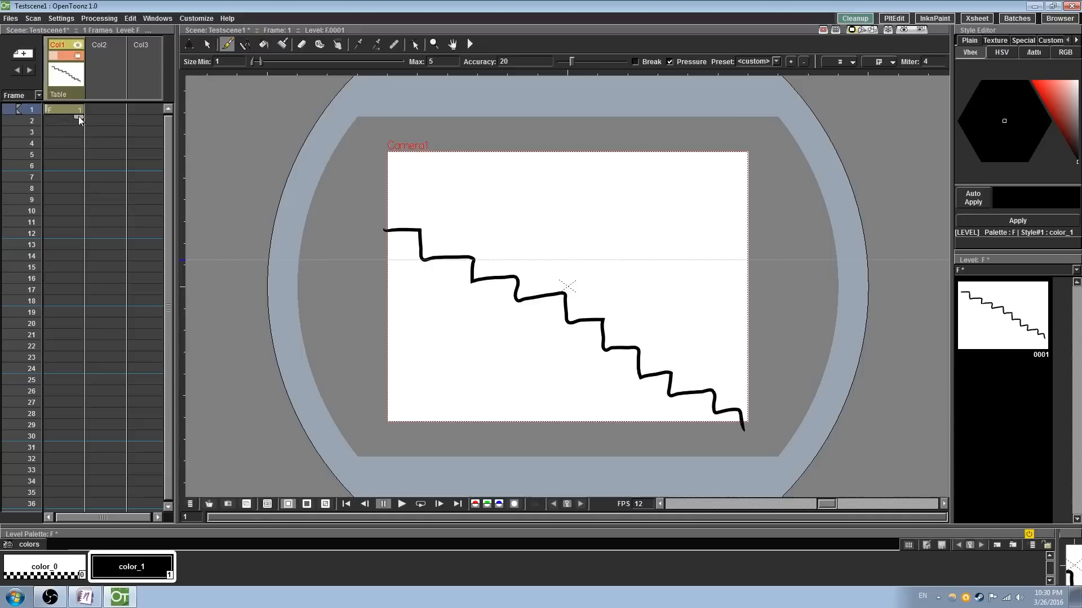
Step: Extend the staircase cell in the Xsheet so the drawing holds through frame 32
drag(65, 115, 78, 455)
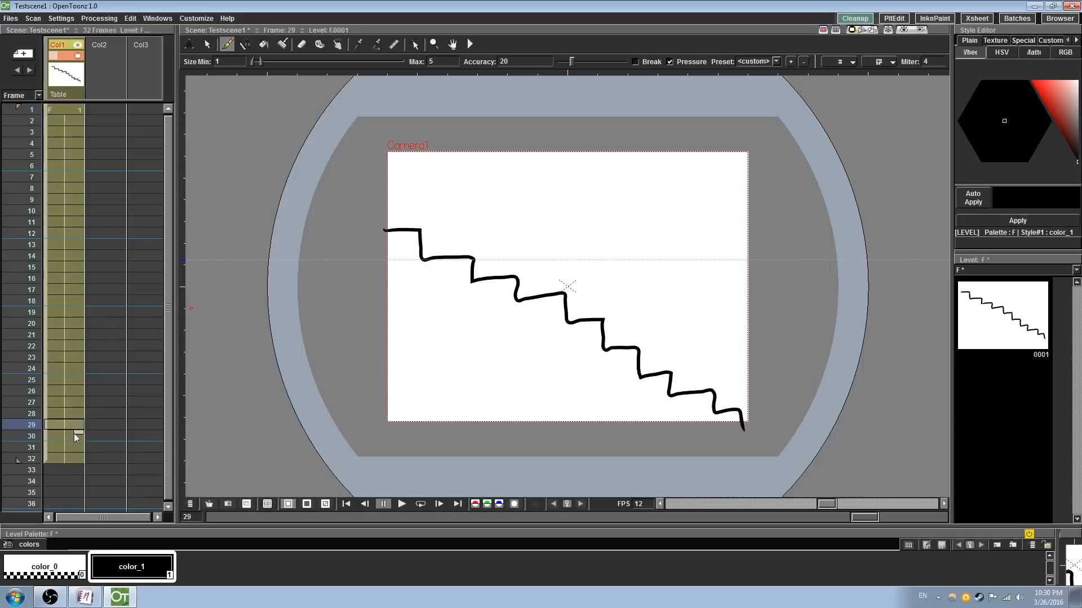
click(64, 458)
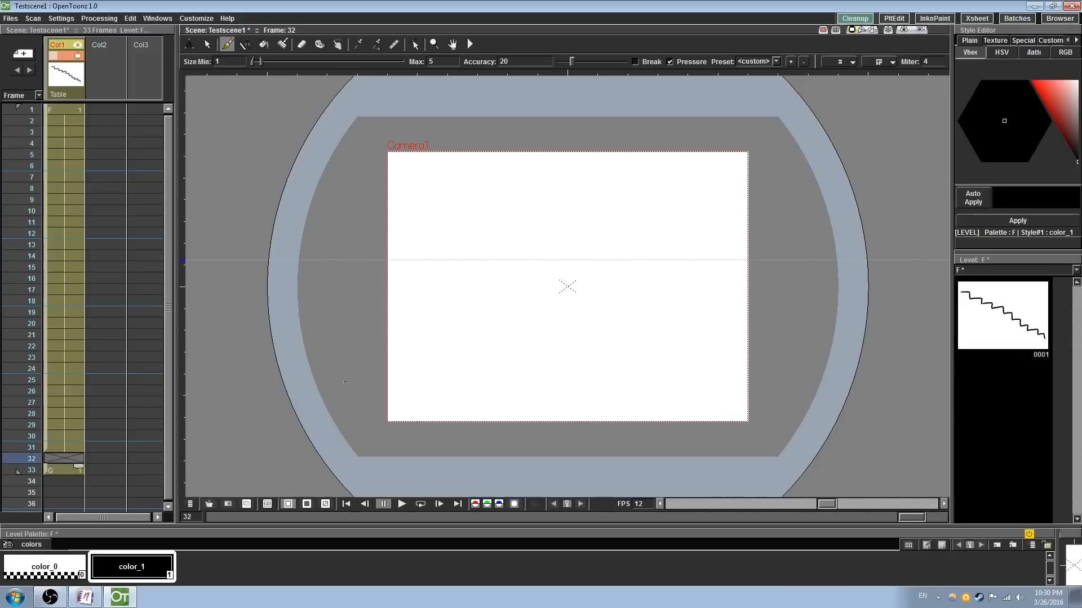
mouse_move(508, 336)
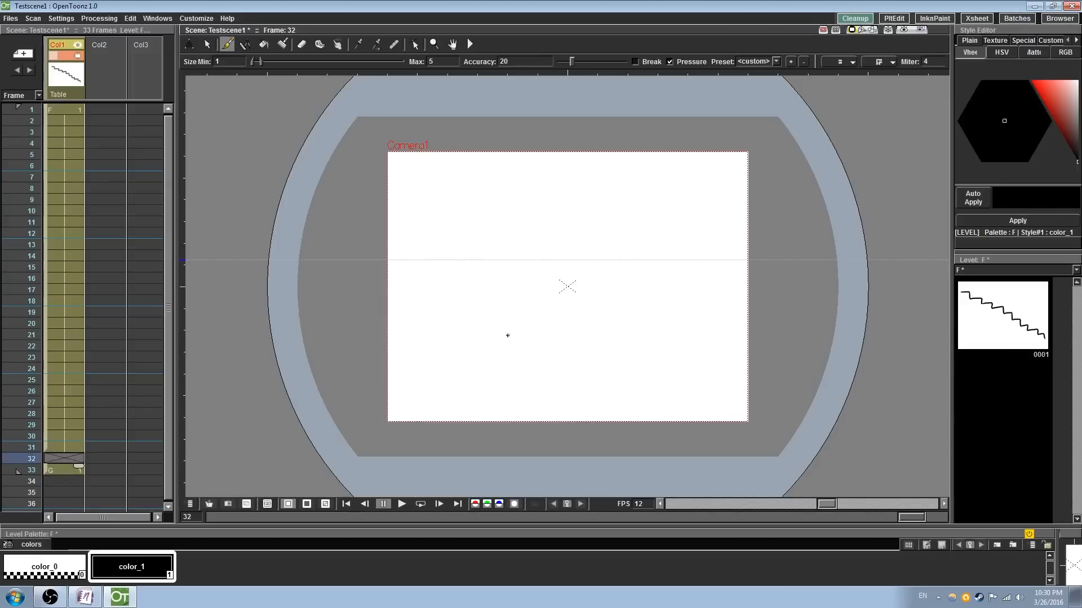
Step: Activate onion skin from the viewer menu and add scribble drawings after the staircase in the level
right_click(508, 336)
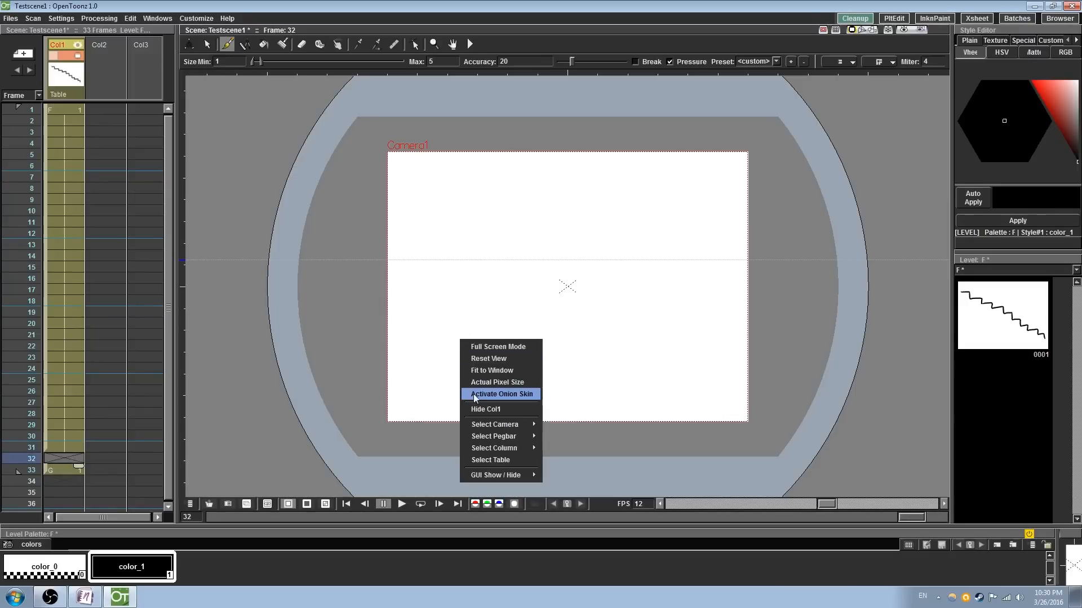
click(500, 395)
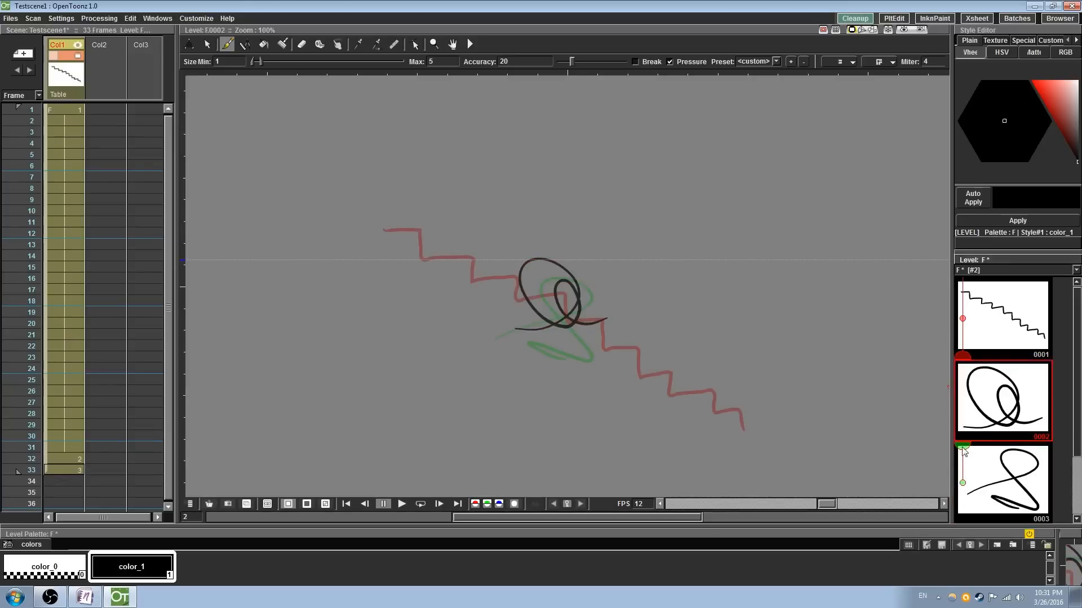
mouse_move(916, 587)
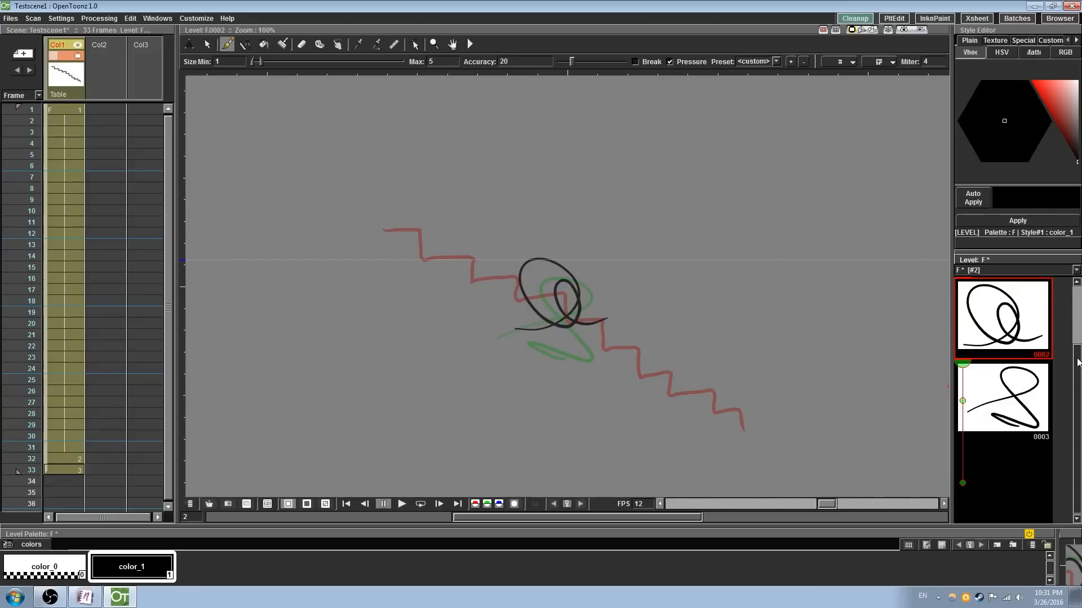
click(65, 267)
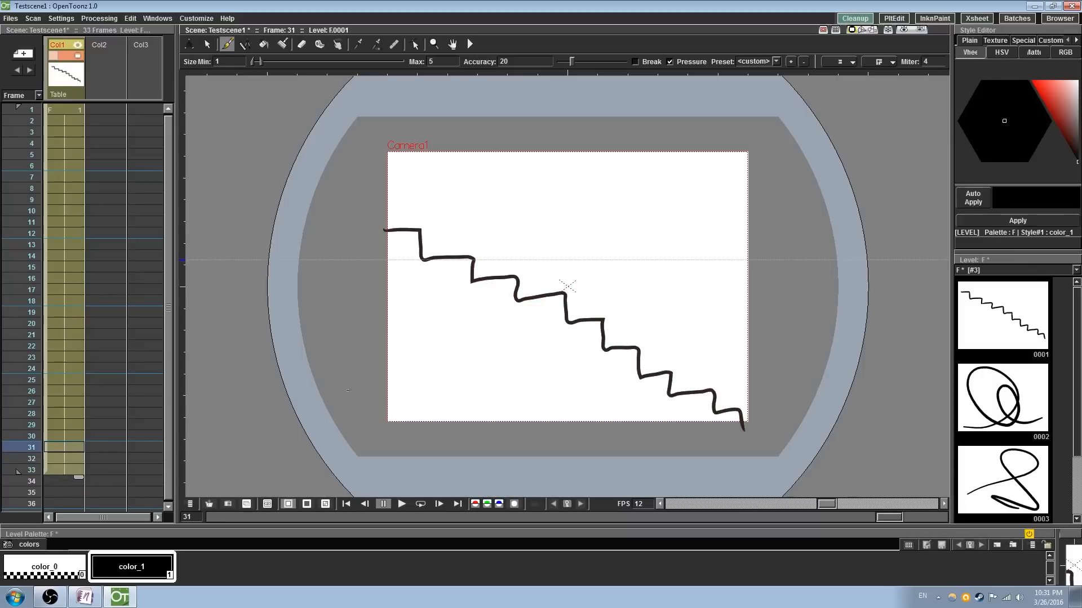
click(214, 55)
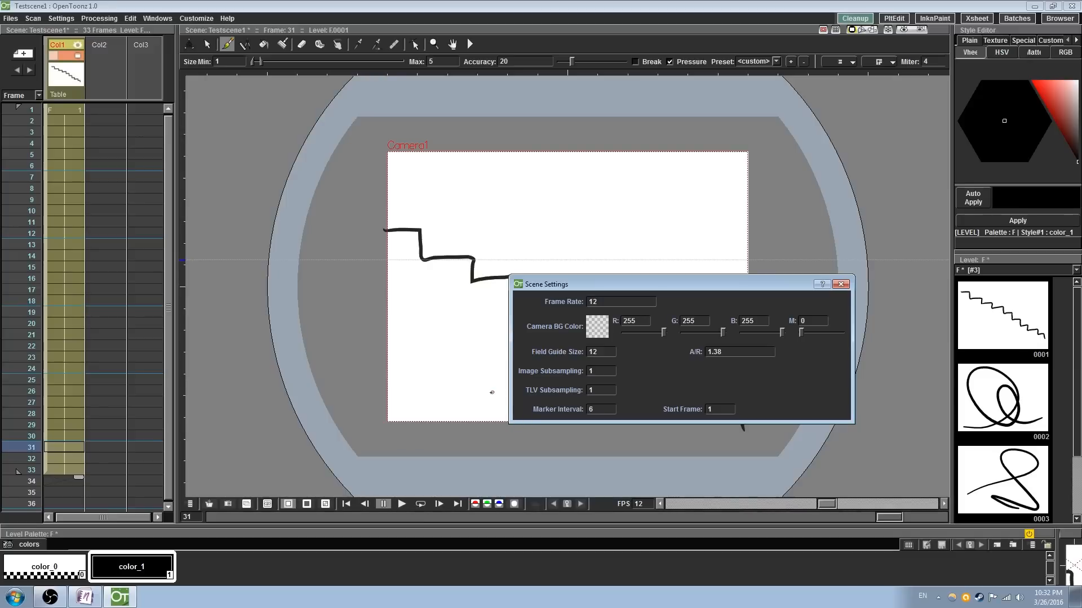
text(247)
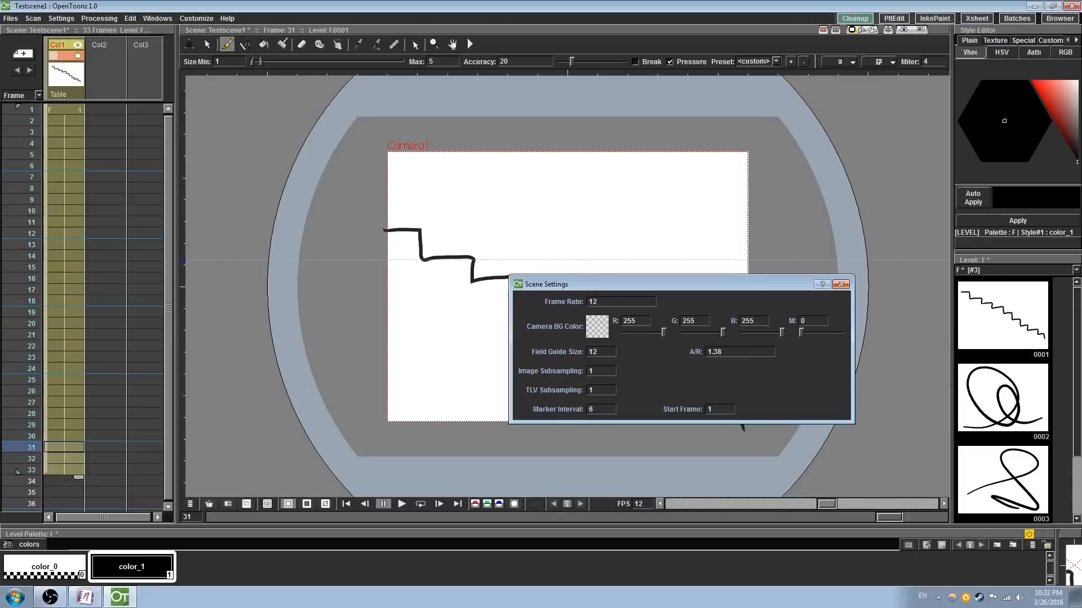
click(839, 284)
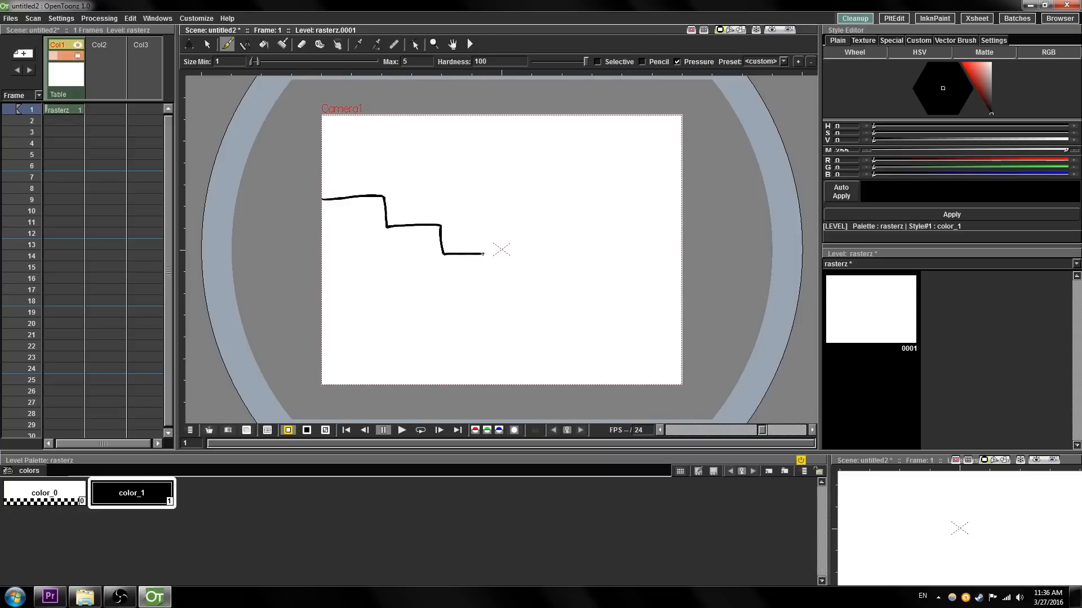
Step: At frame 10 in the second column, draw the line closing the staircase's left side and bottom
drag(481, 254, 676, 361)
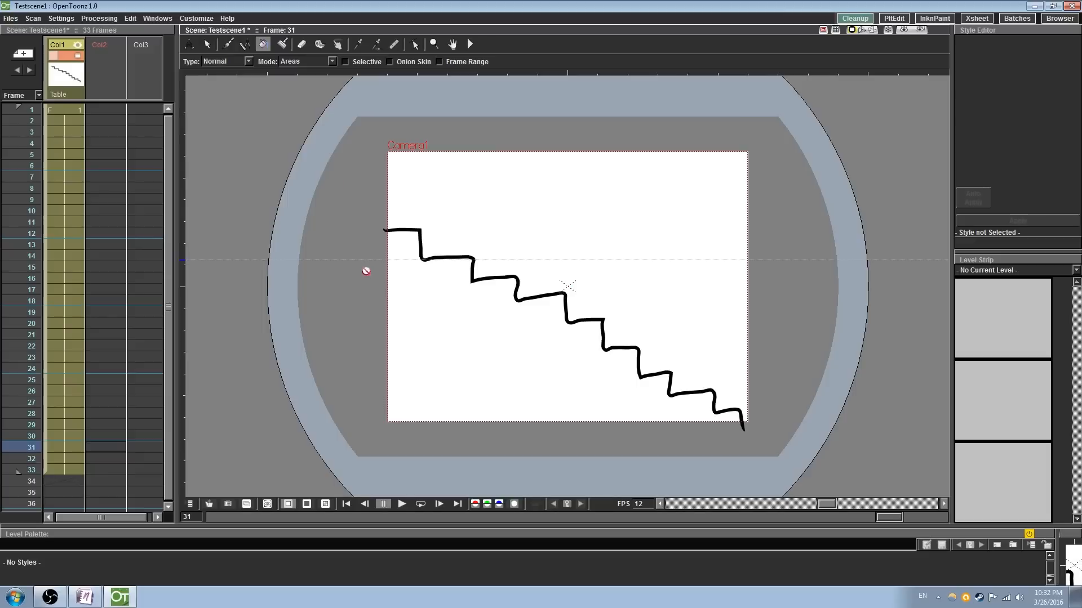
click(64, 211)
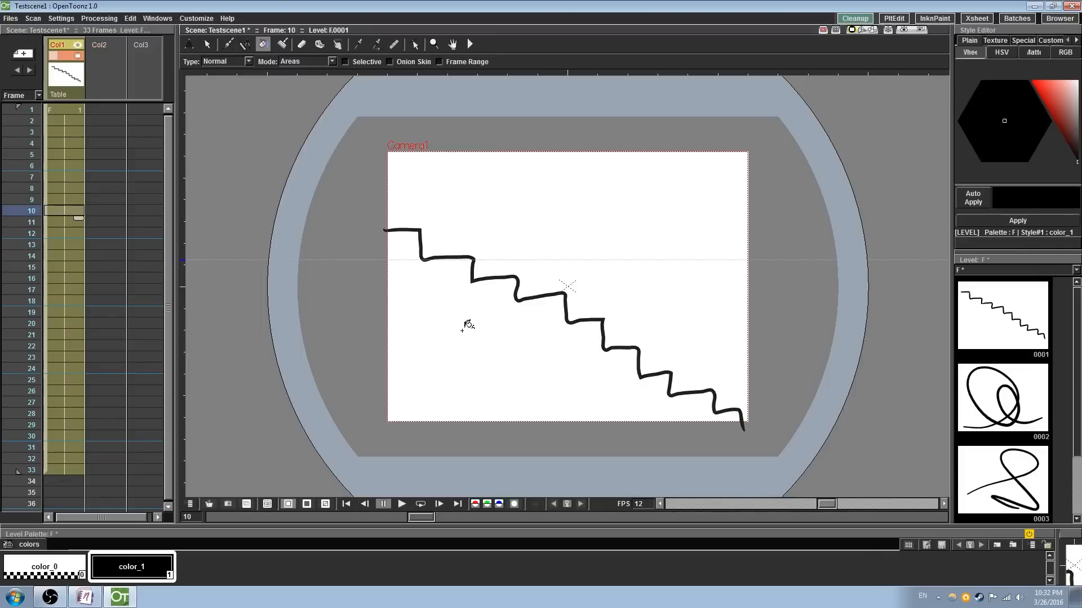
mouse_move(627, 408)
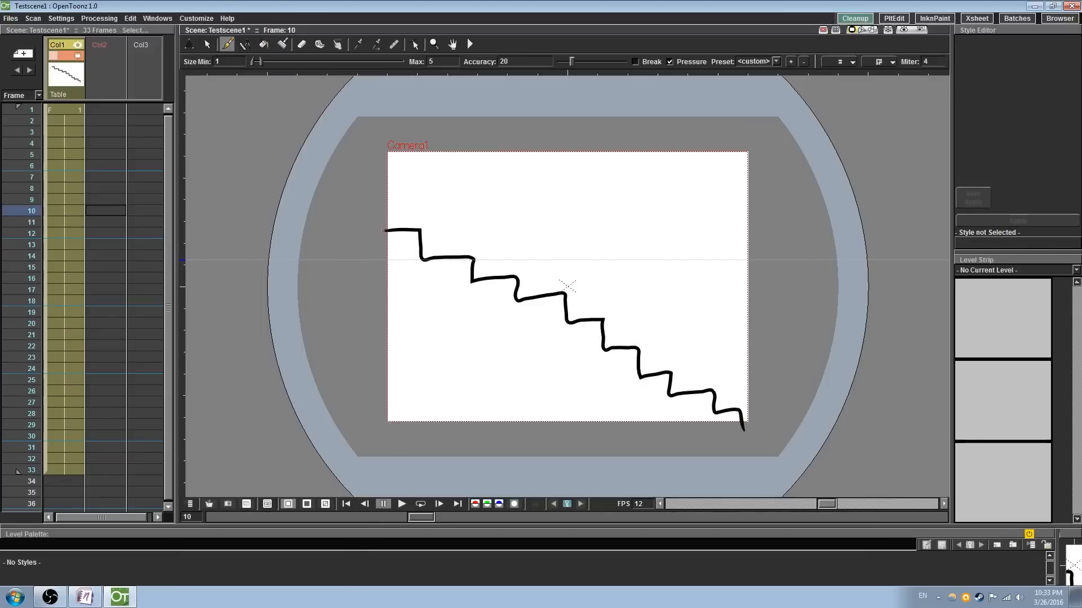
drag(385, 231, 745, 429)
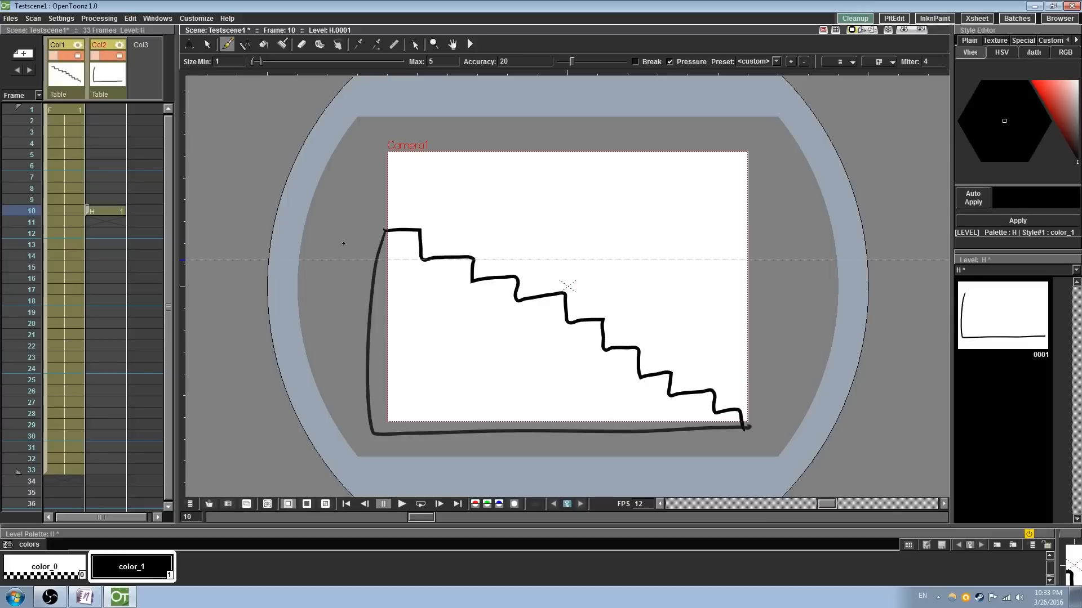
drag(380, 235, 758, 414)
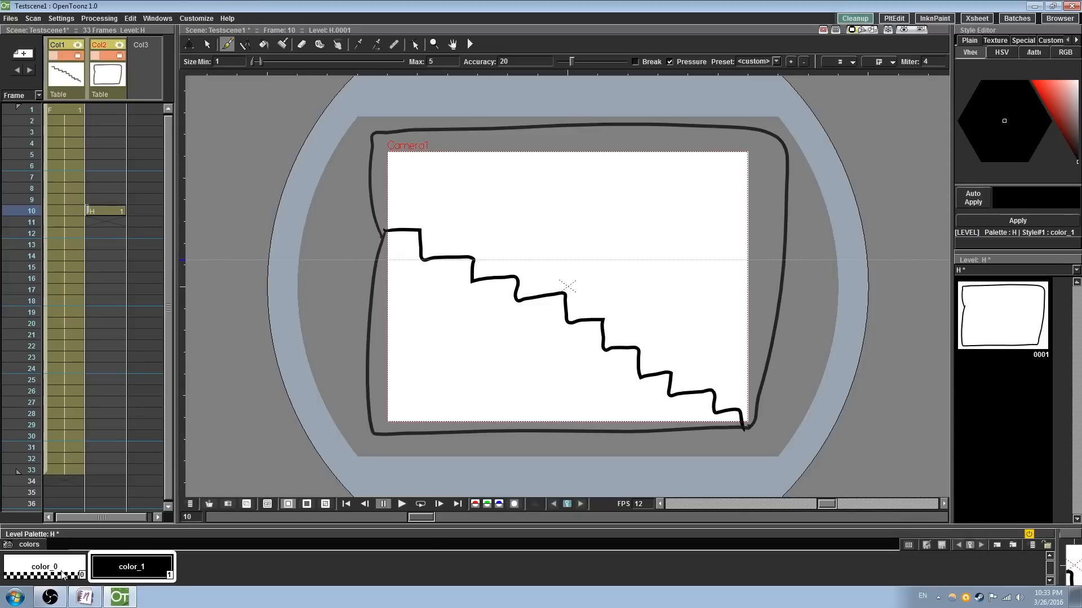
Step: Reselect black ink and add a new colour style to level F's palette
click(44, 566)
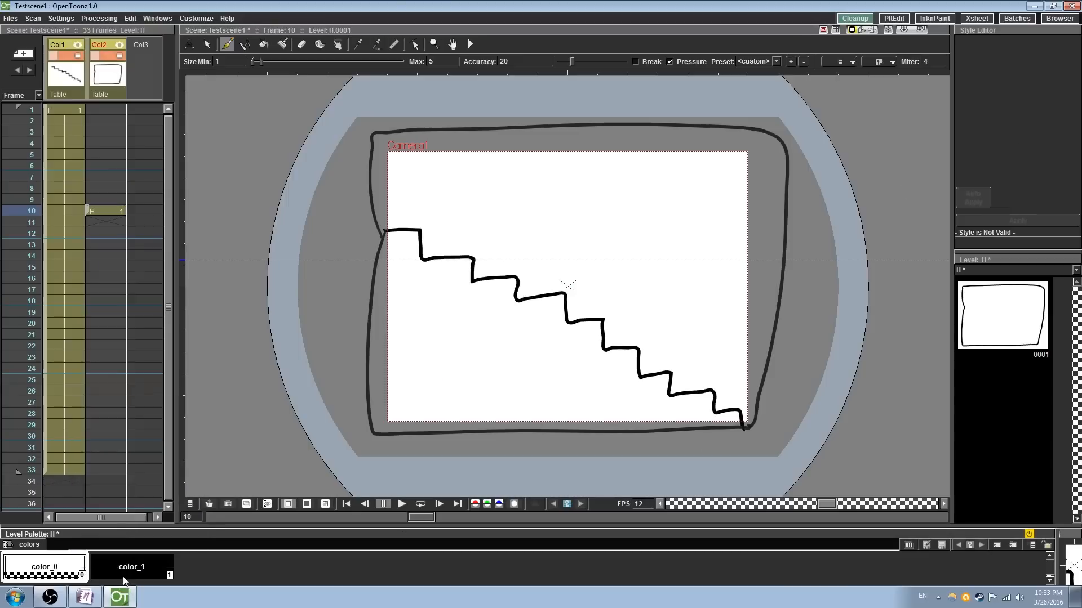
click(130, 567)
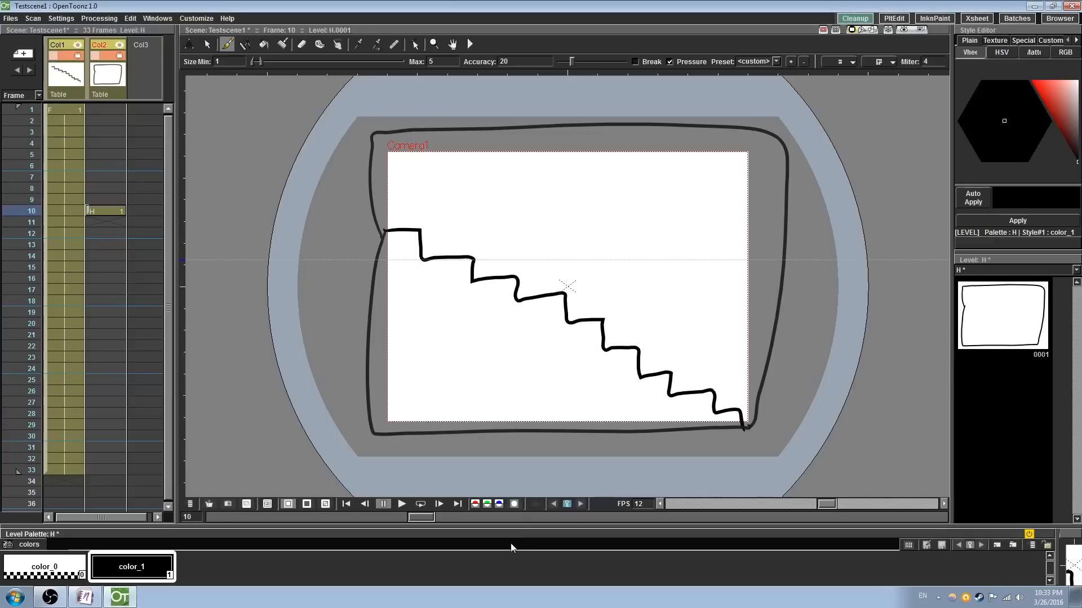
mouse_move(990, 104)
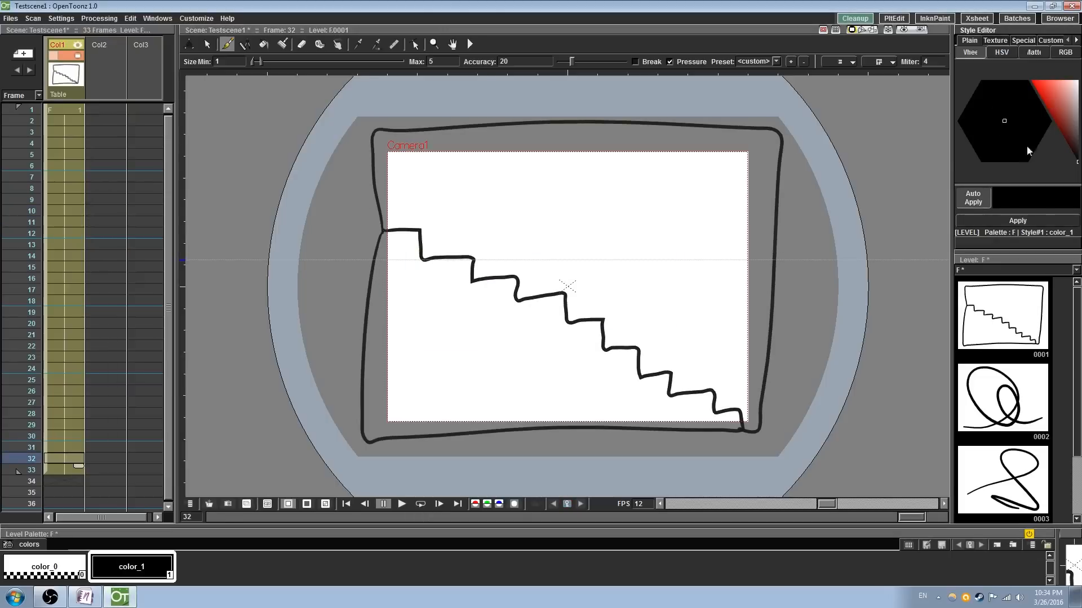
click(1046, 105)
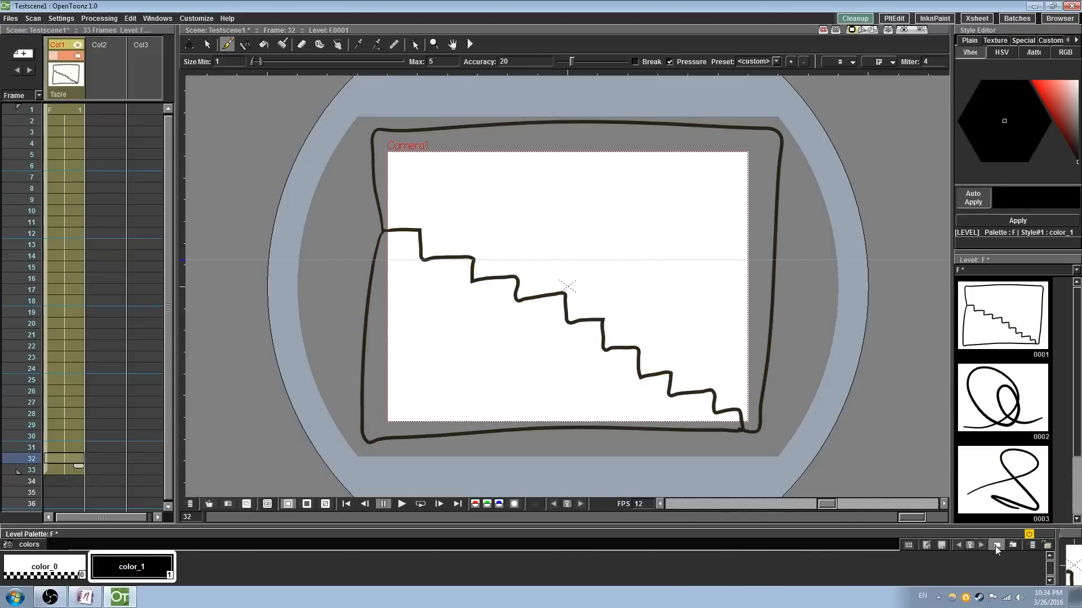
mouse_move(995, 551)
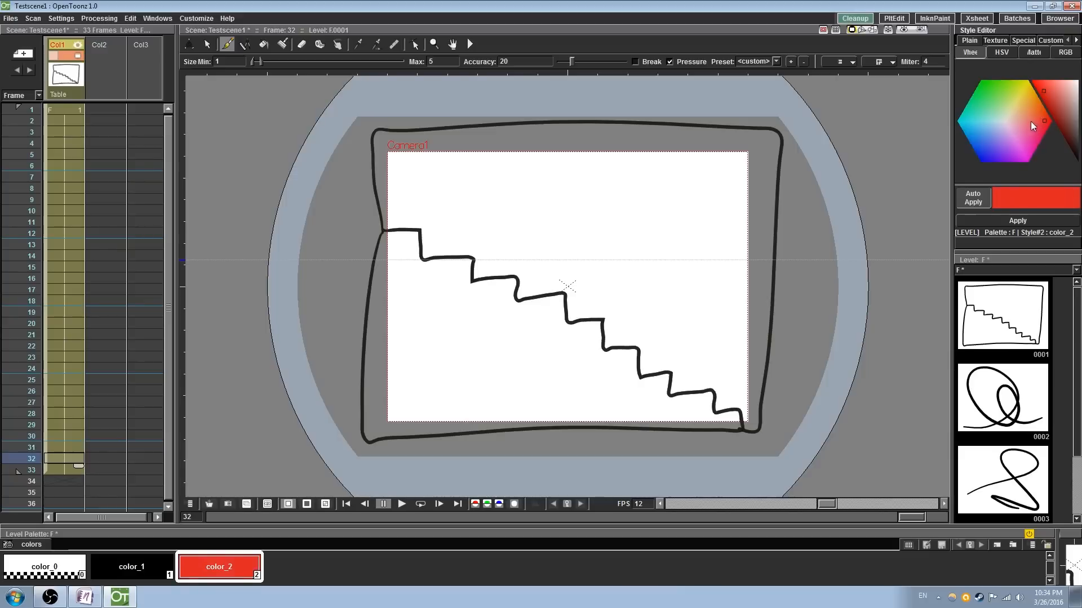
Step: Pick tan and cyan hues for the new styles and fill the staircase and upper area
click(1014, 119)
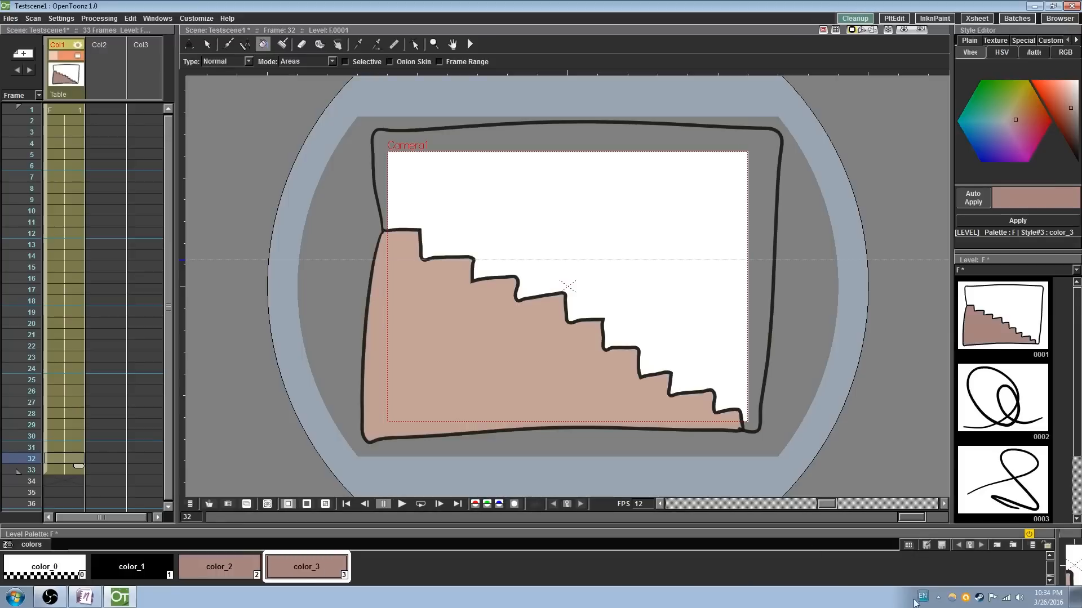
click(1057, 102)
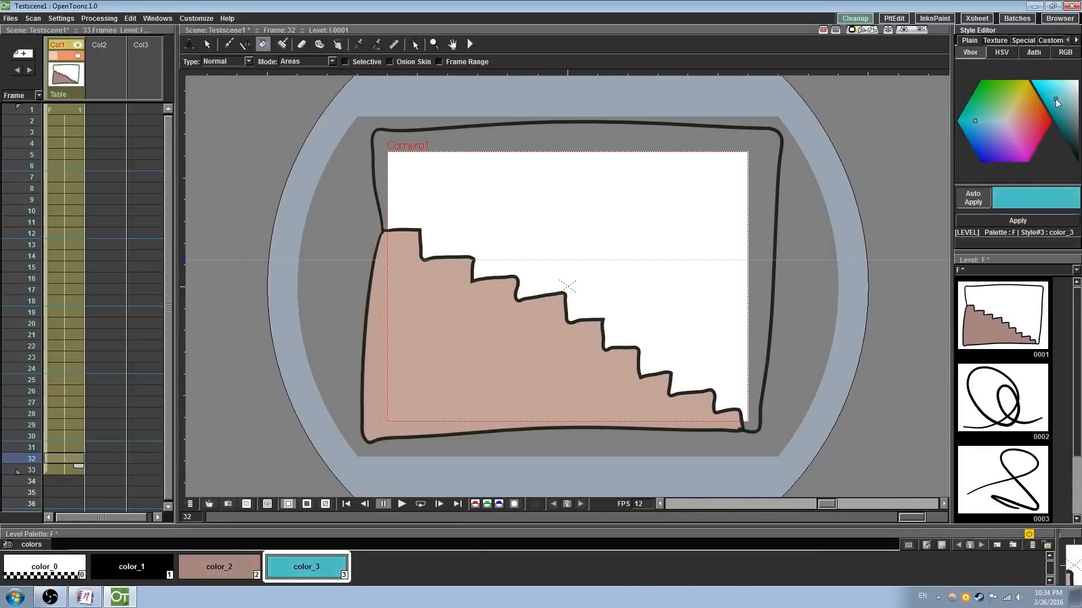
click(566, 201)
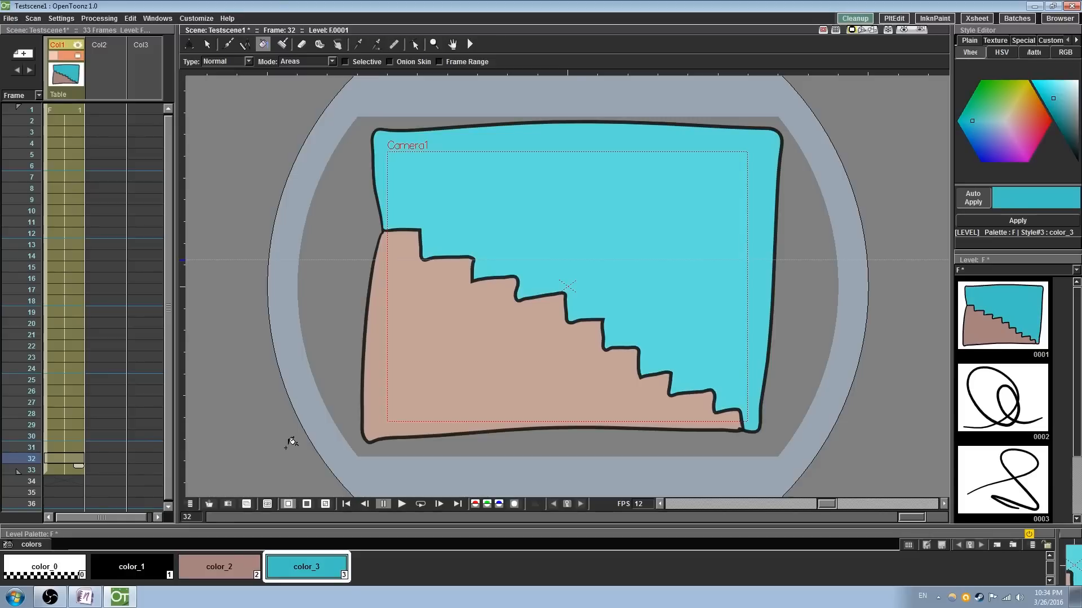
mouse_move(17, 13)
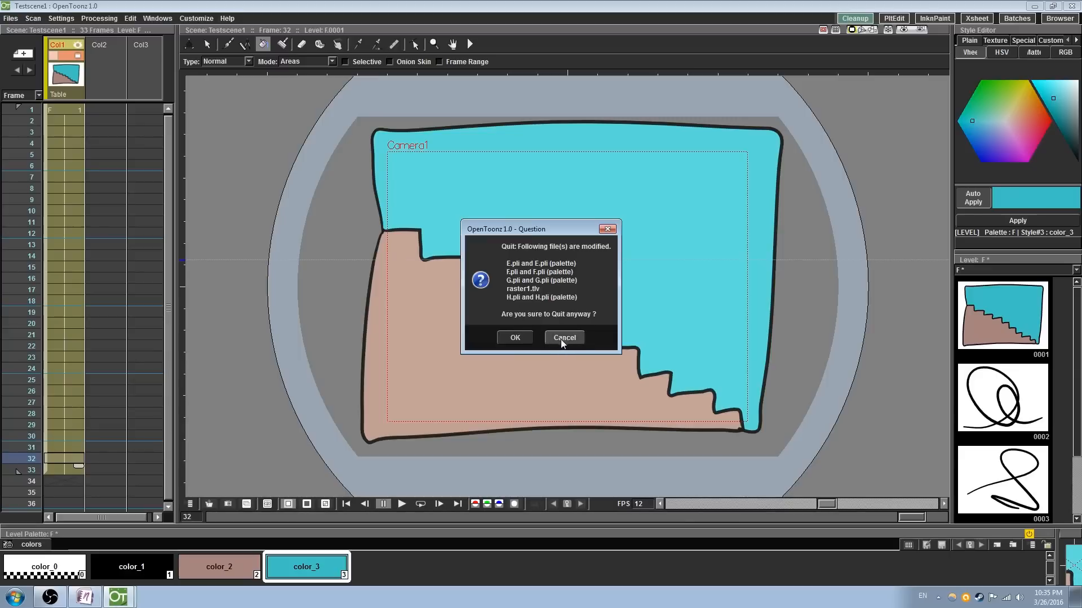
Step: Cancel quitting, then save the staircase level, overwriting the existing file
click(563, 337)
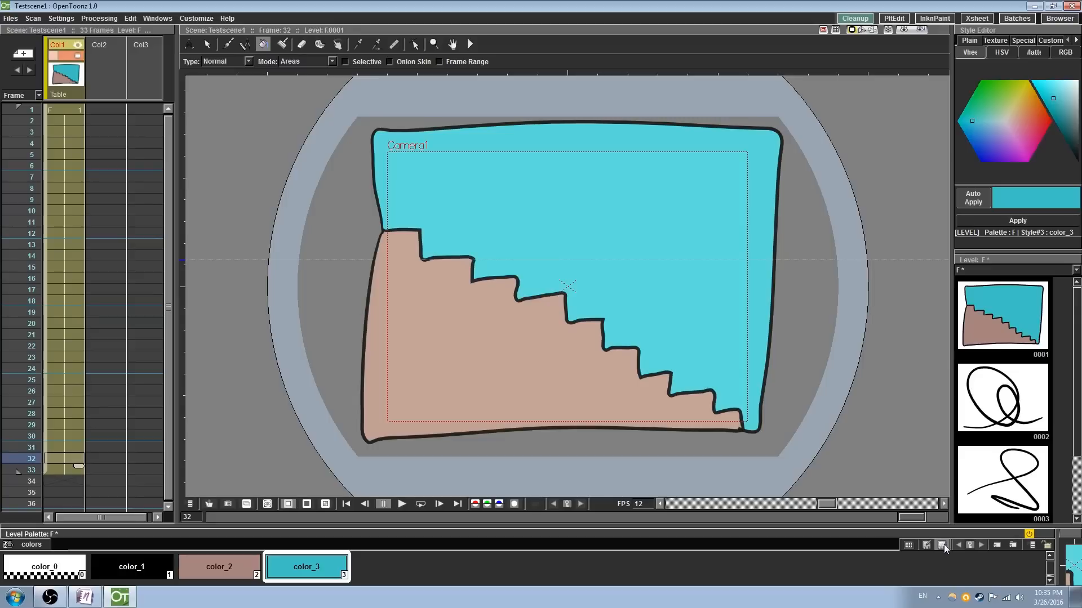
mouse_move(945, 545)
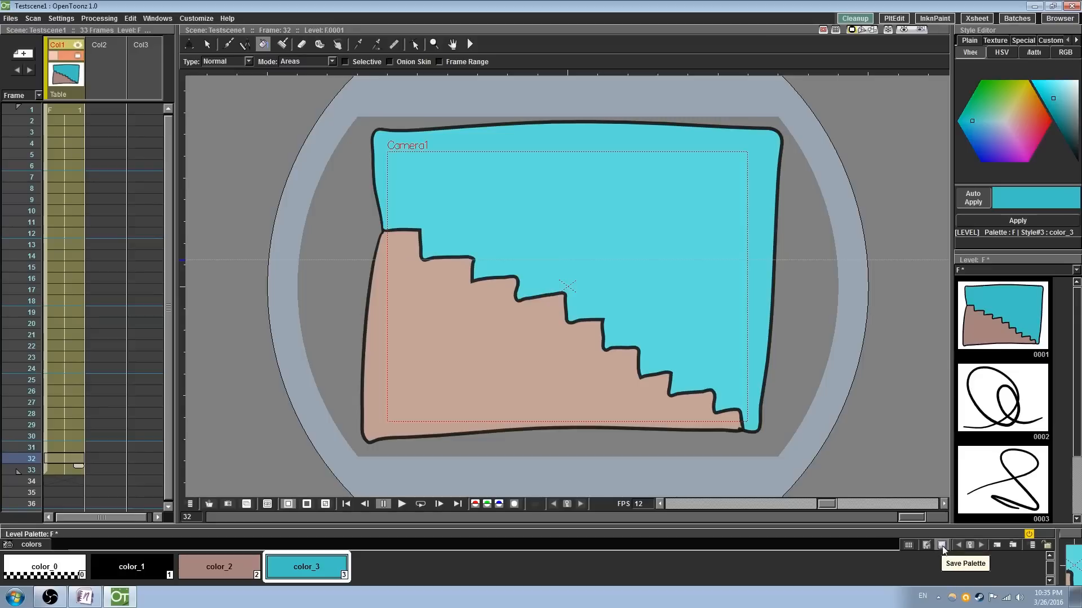
click(941, 545)
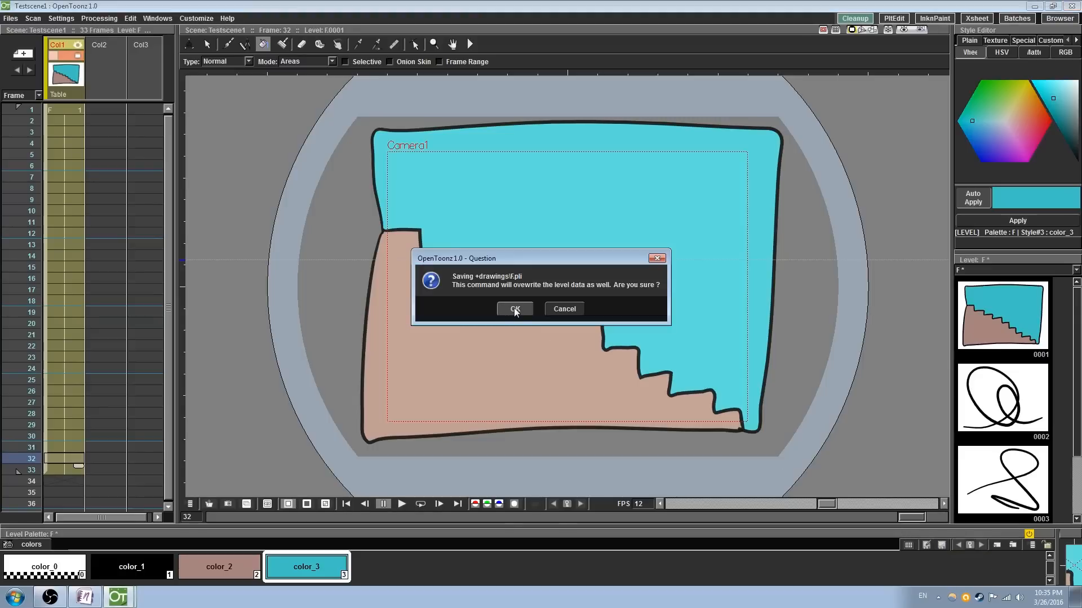
click(514, 309)
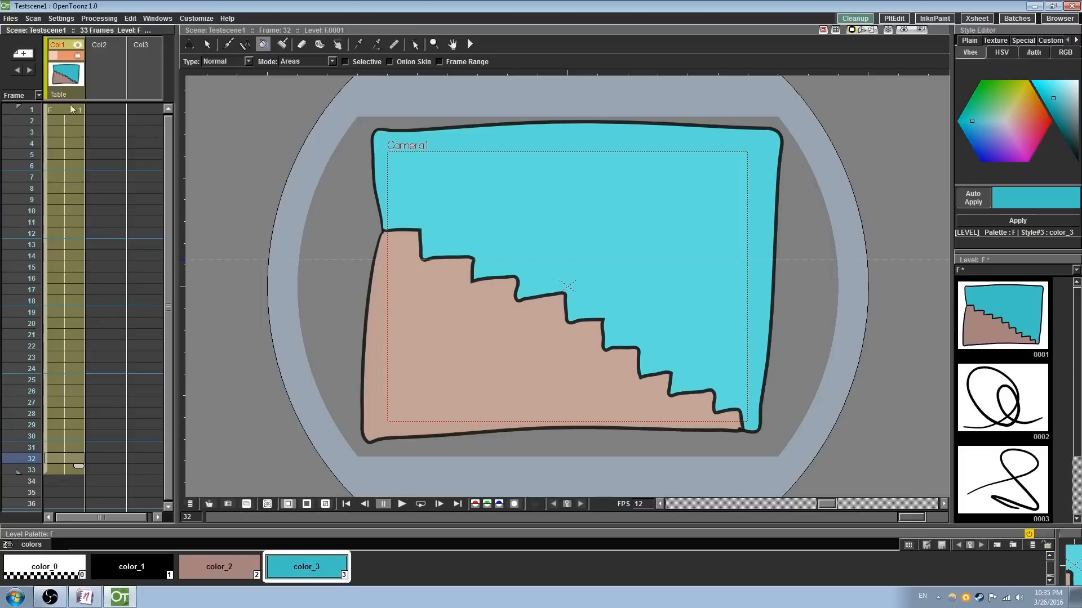
mouse_move(545, 371)
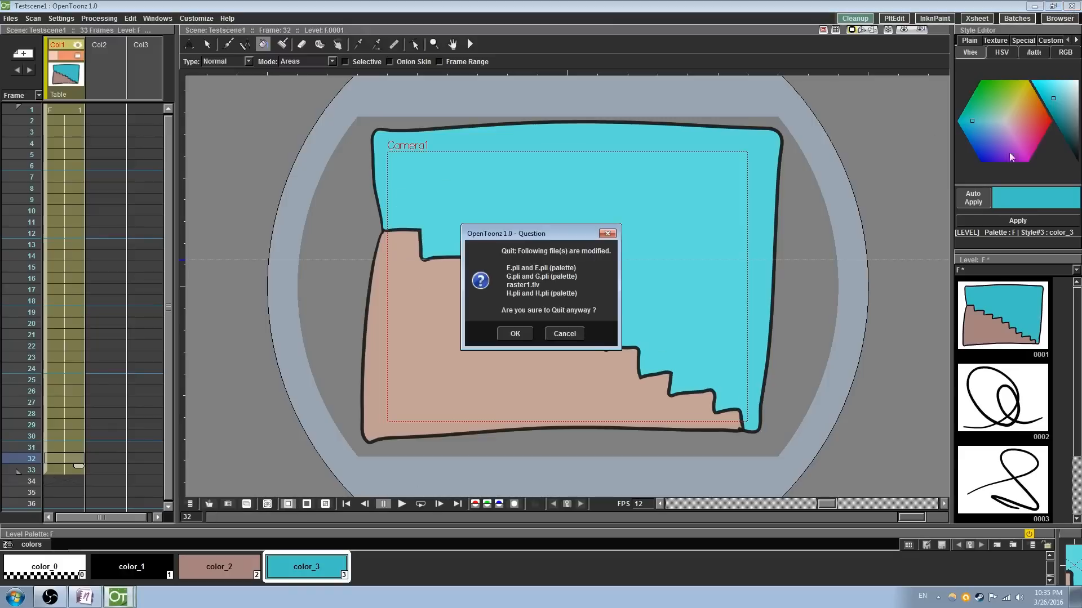
Step: Leave for a new scene despite modified files and reopen Testscene1.tnz from recent scenes
click(514, 334)
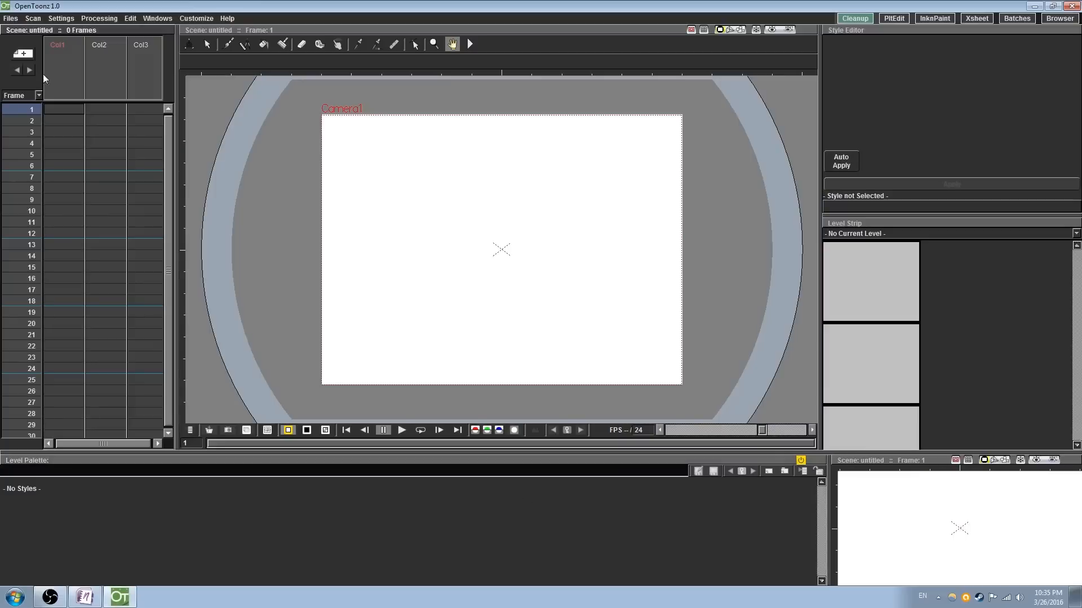
click(11, 18)
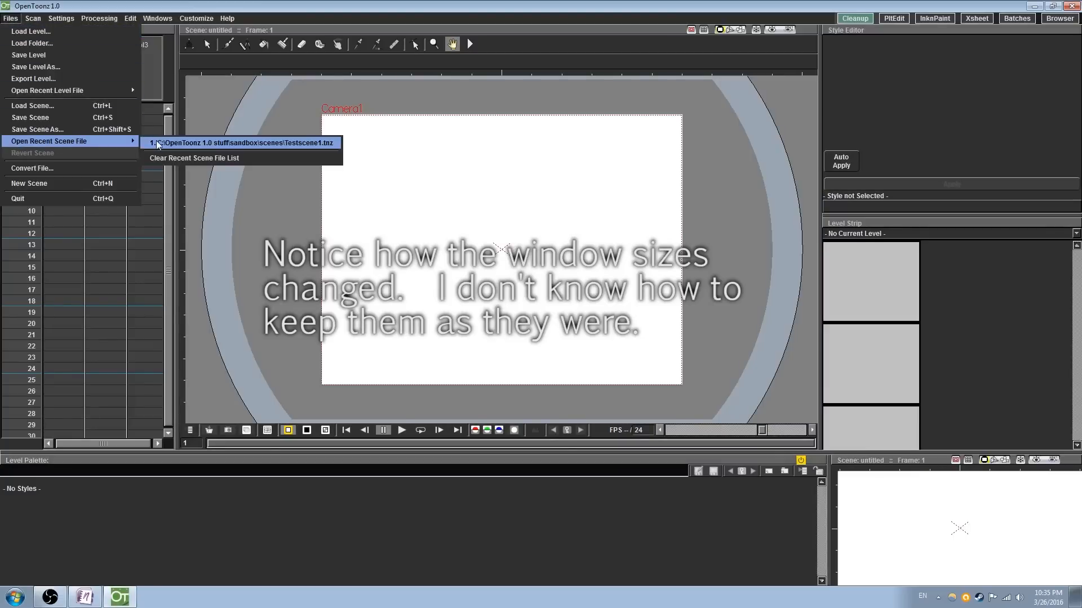
click(240, 143)
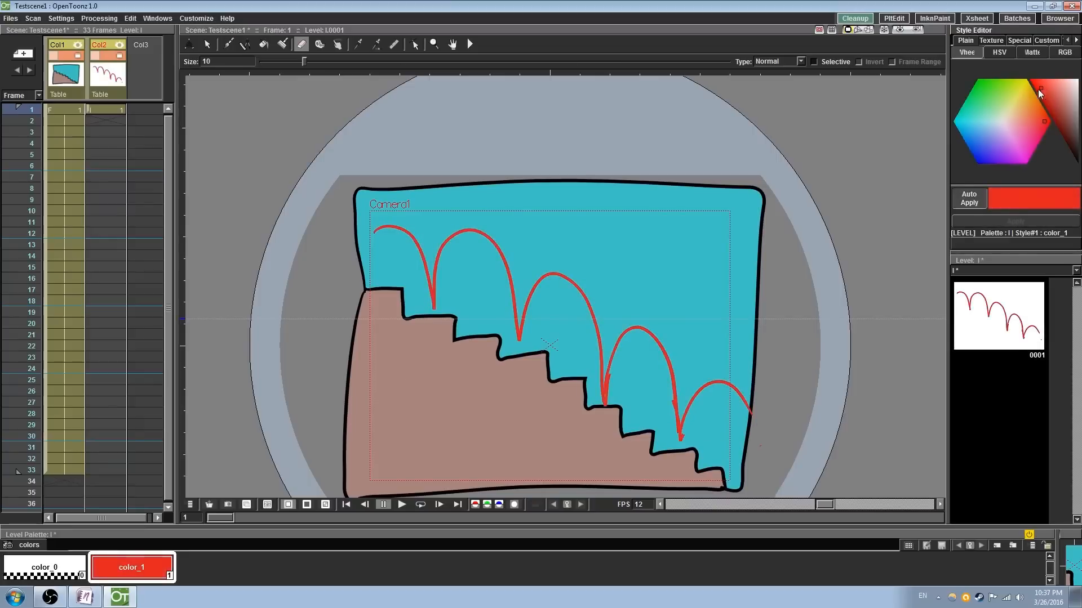
Step: Recolour the arc guide's color_1 to light cyan in the Style Editor, cancelling the Save Palette dialog
click(978, 133)
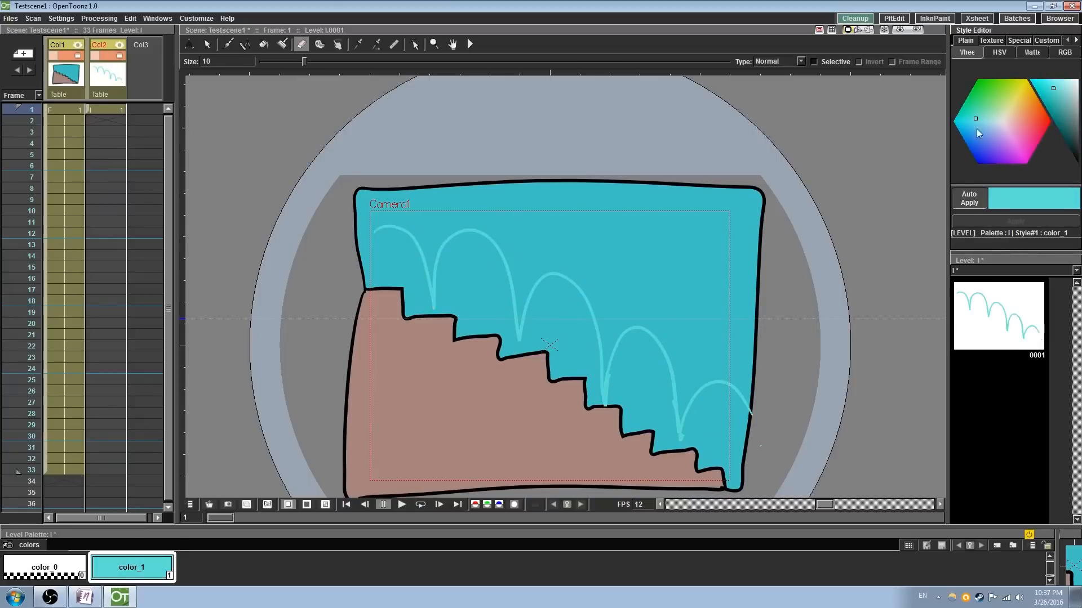
click(1050, 95)
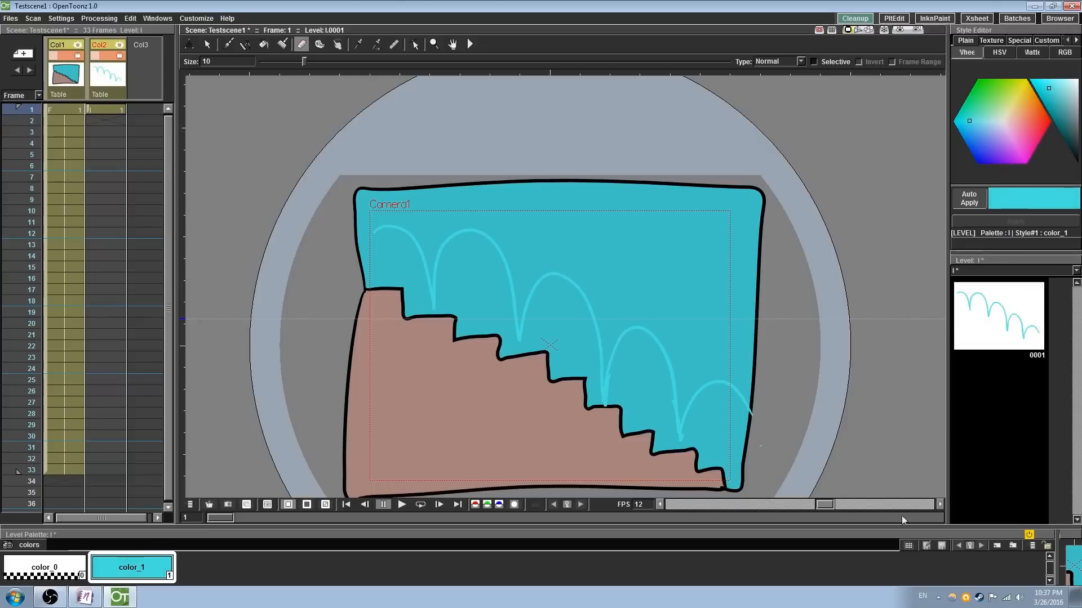
click(925, 545)
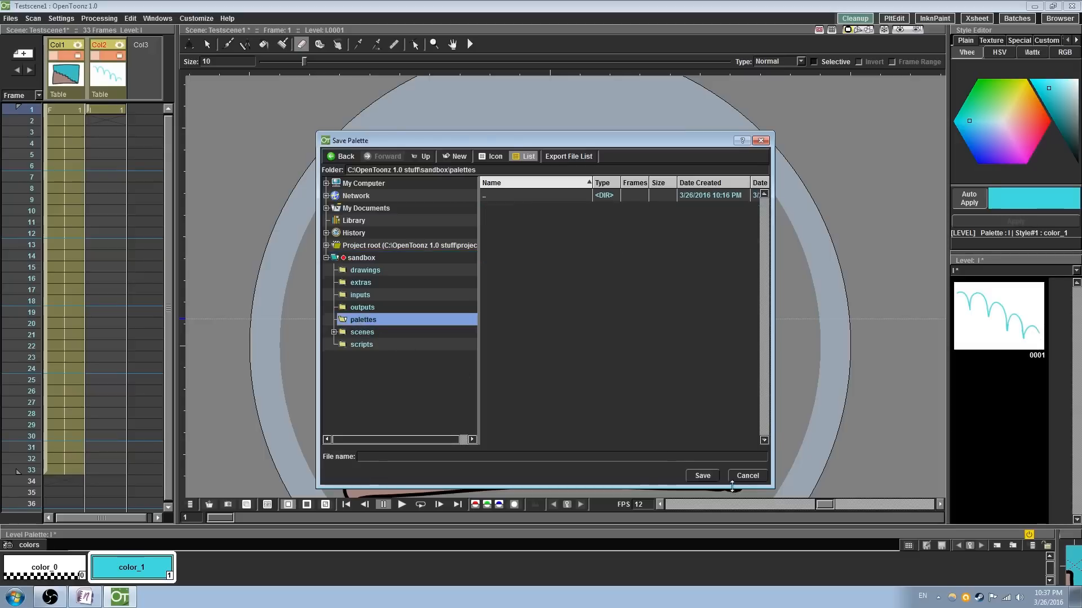
click(746, 476)
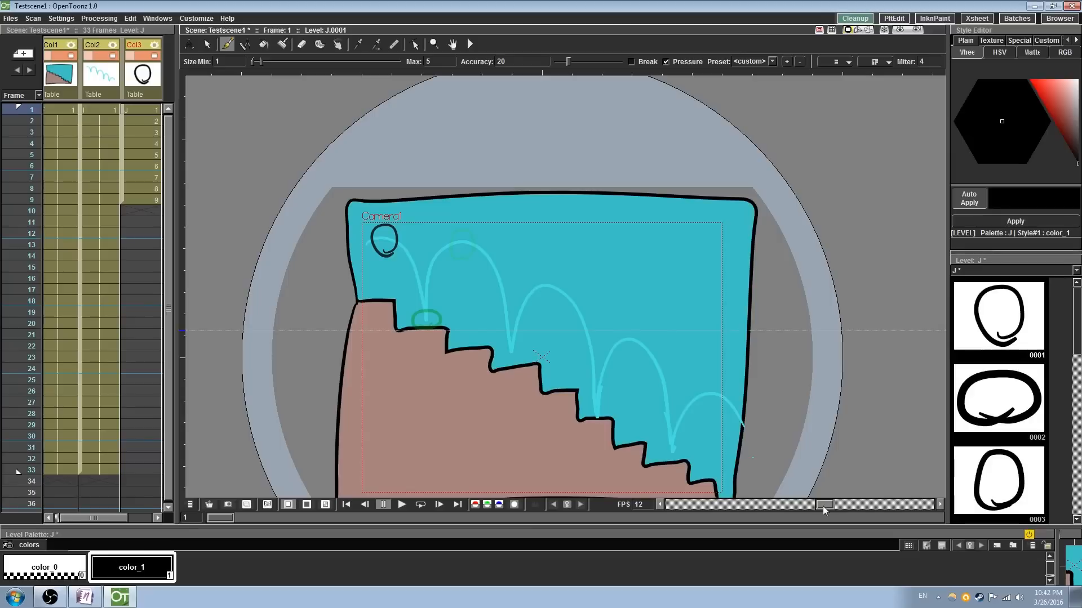
mouse_move(137, 114)
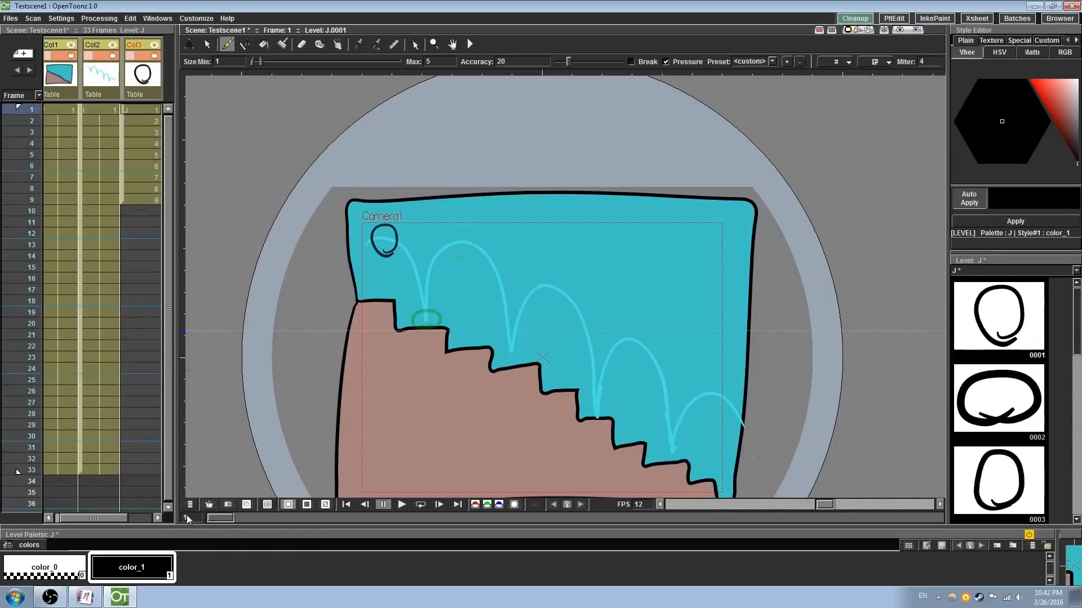
Step: Draw the ball with the Brush on successive frames of Col3, following the arcs down the stairs
click(401, 505)
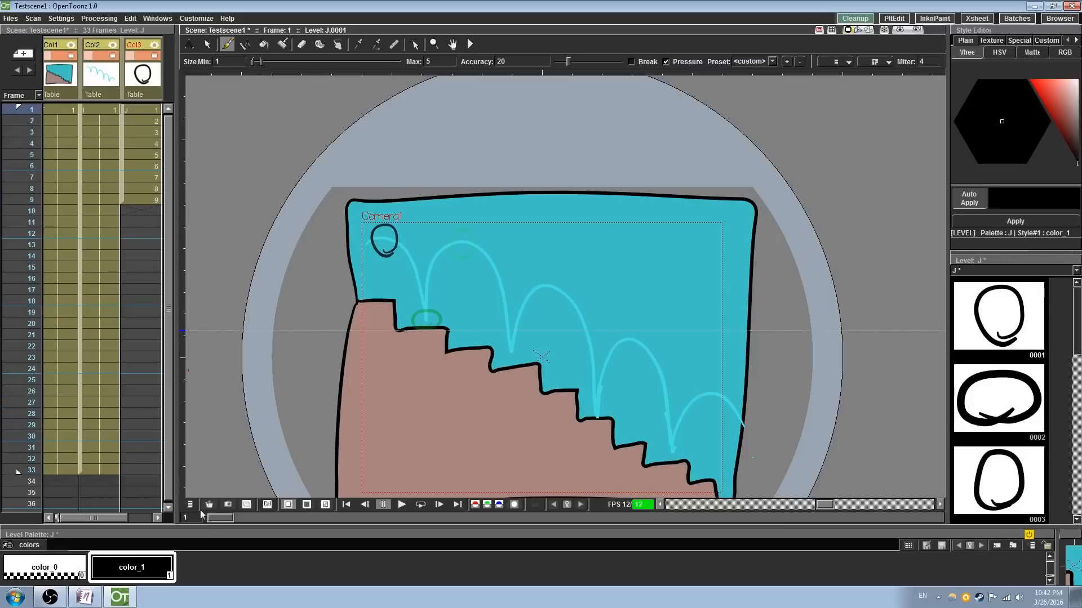
click(30, 471)
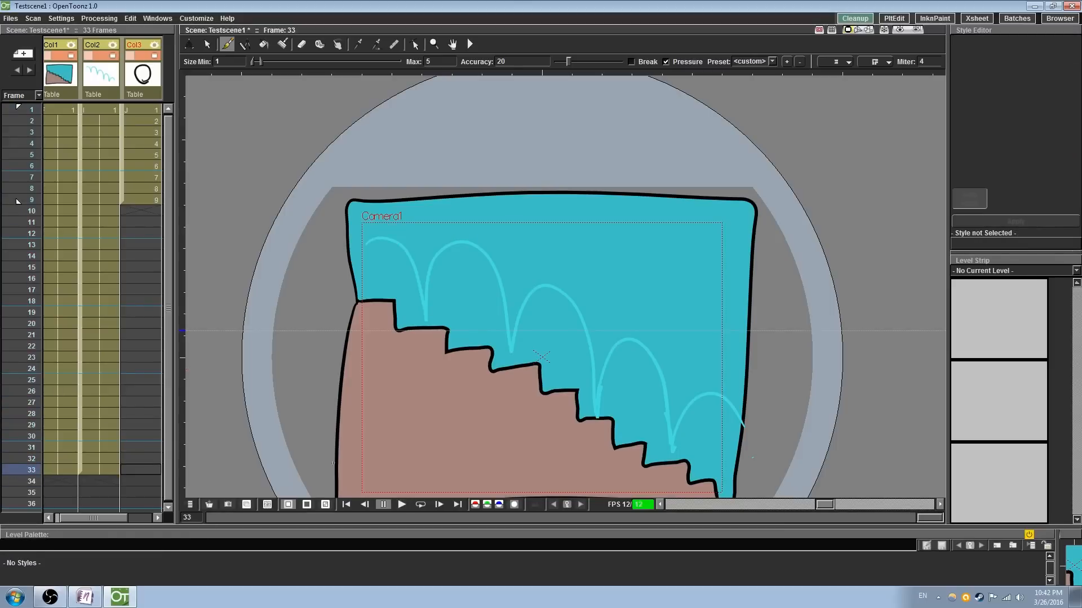
click(139, 121)
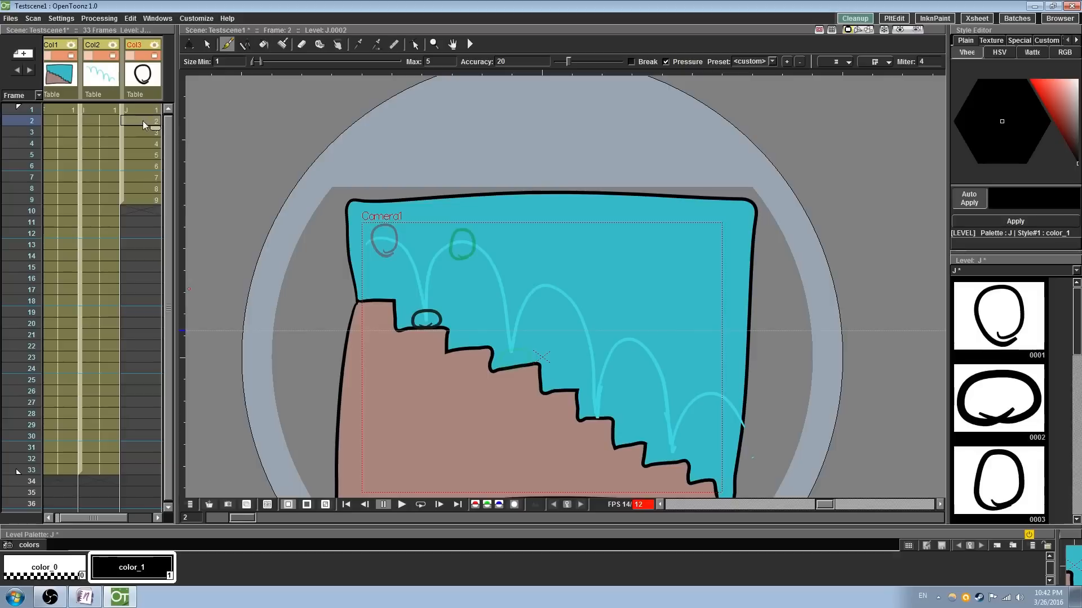
click(128, 18)
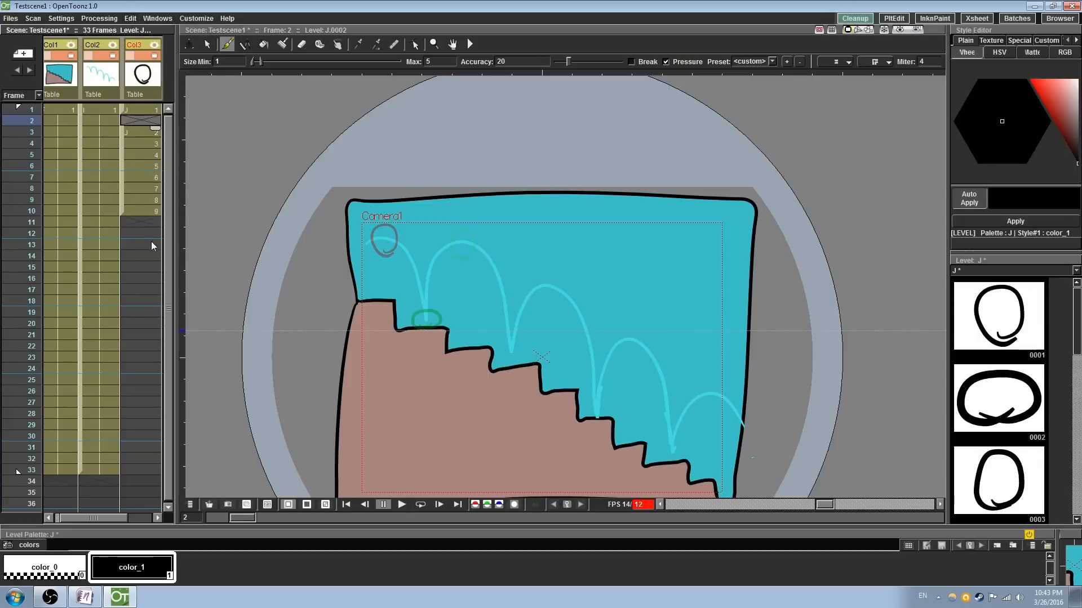
mouse_move(224, 319)
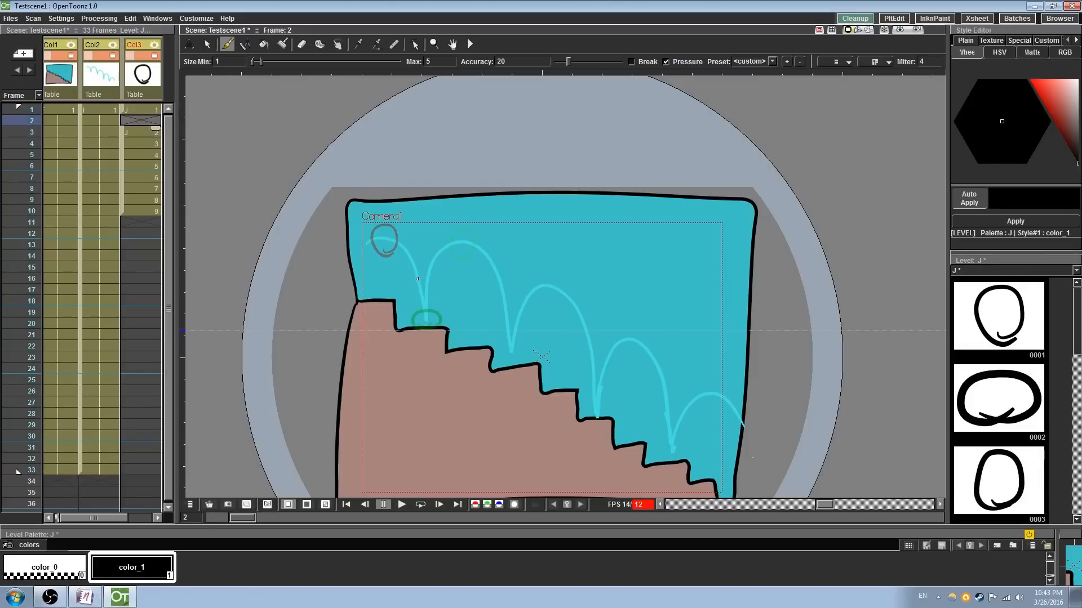
click(143, 143)
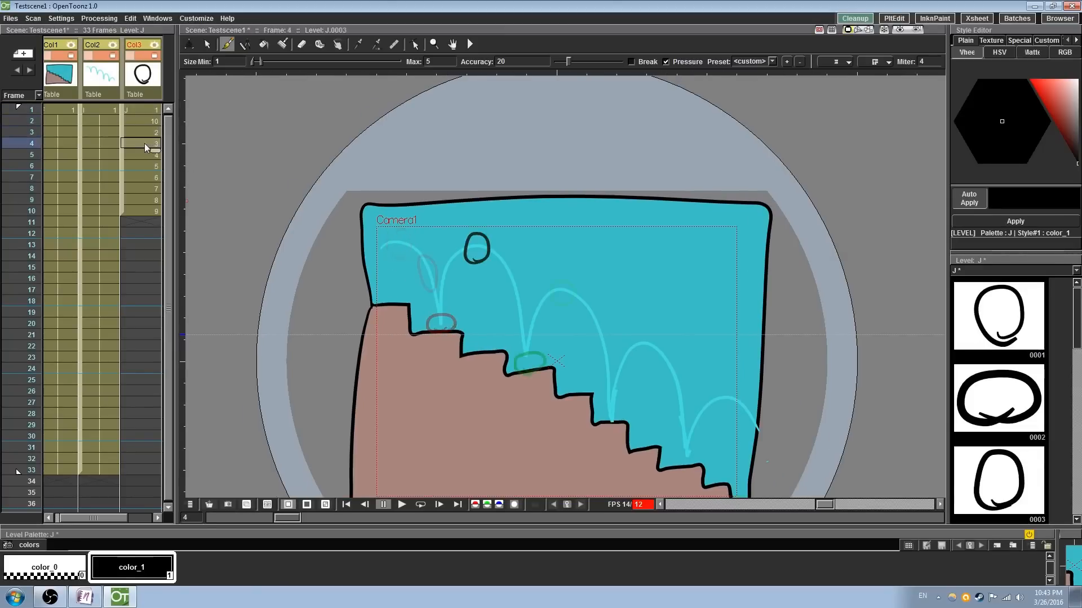
click(128, 18)
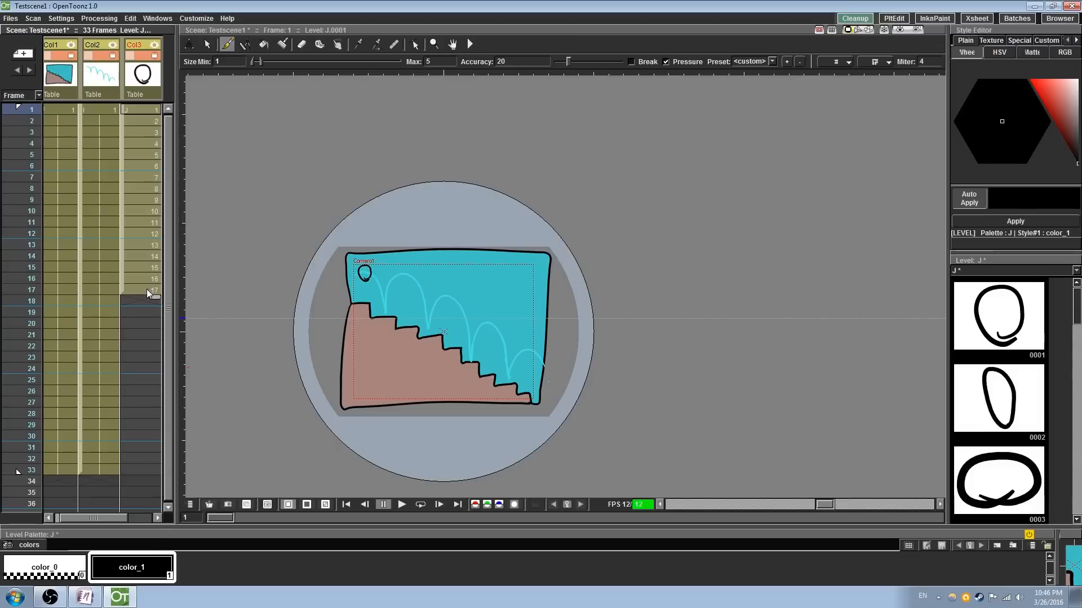
click(145, 289)
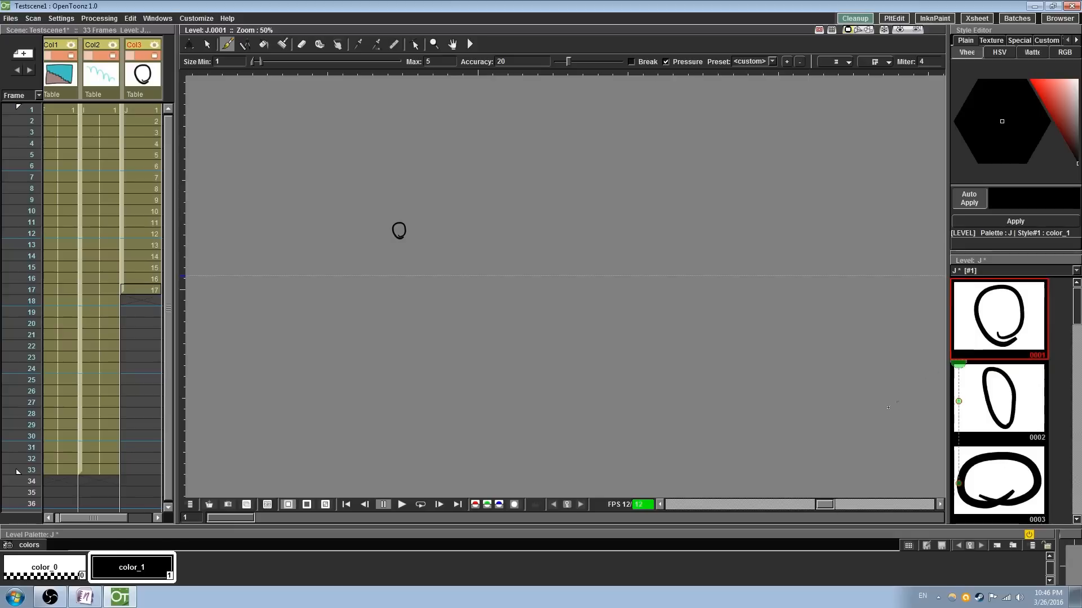
Step: Play back the ball drawings to check the bounce, then stop playback
click(401, 505)
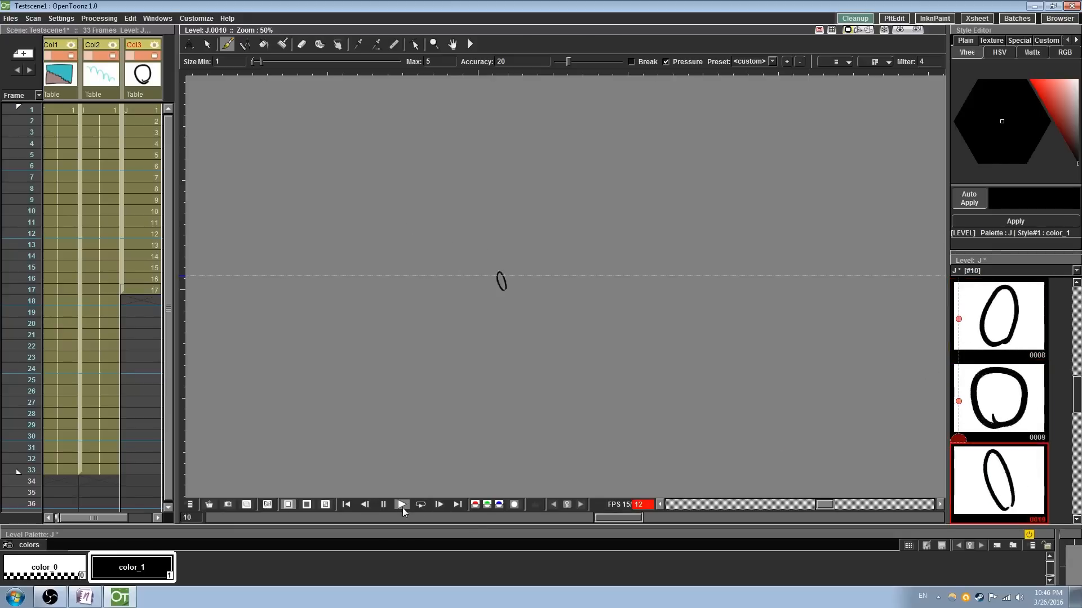
click(401, 505)
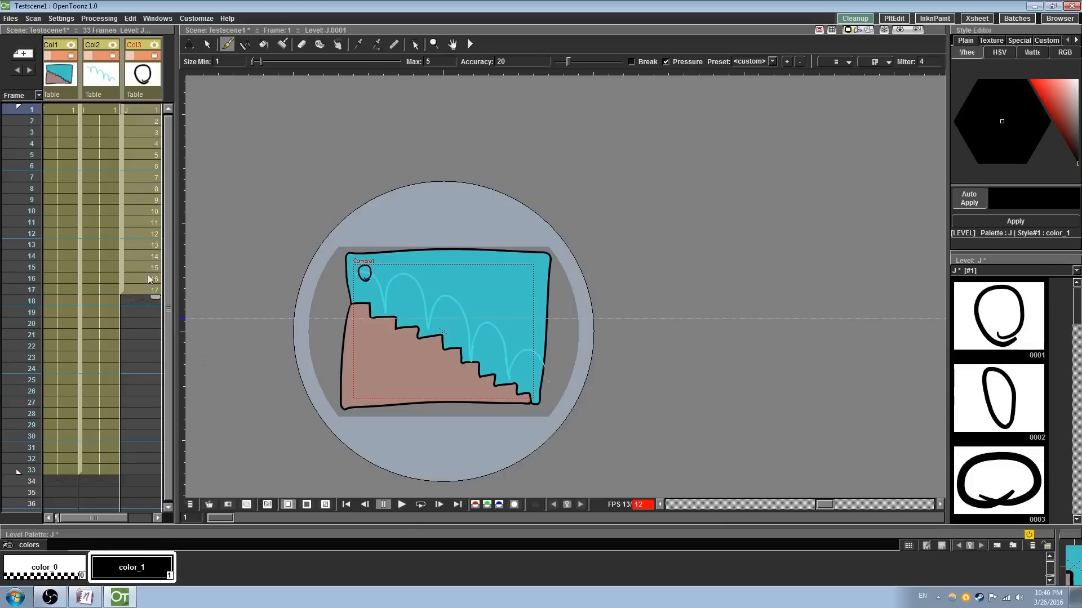
mouse_move(145, 245)
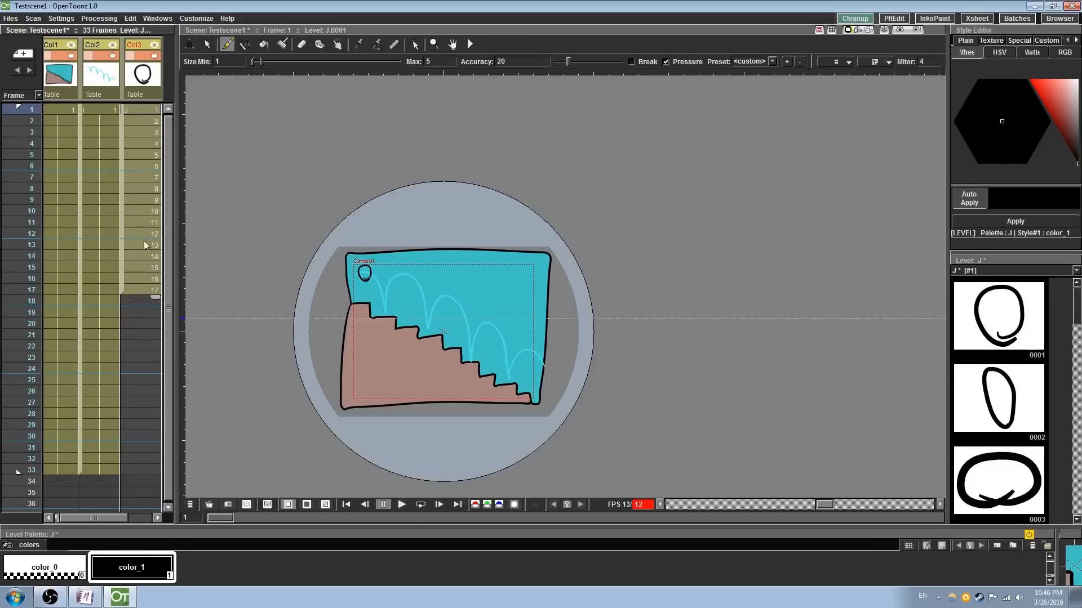
mouse_move(1052, 309)
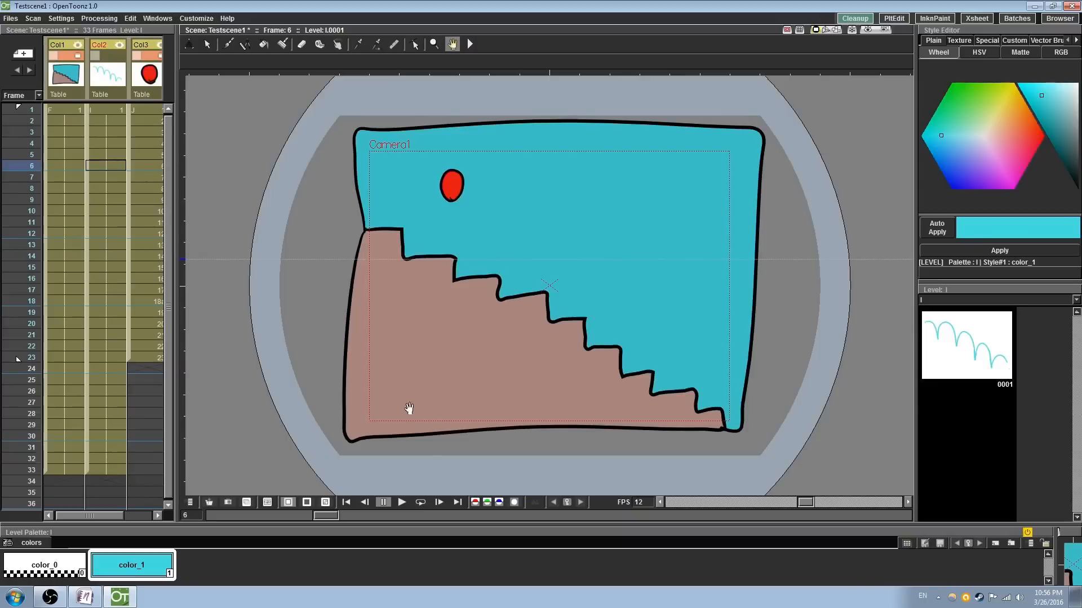
Step: Play the coloured bouncing-ball animation, then move to the Xsheet room with the stage tree
click(402, 501)
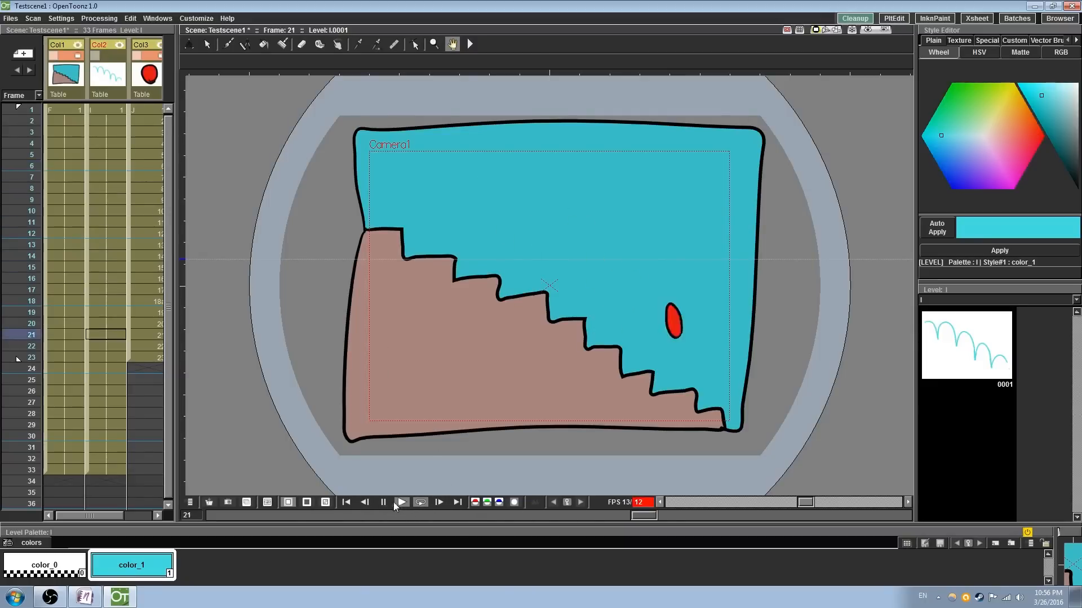
click(382, 503)
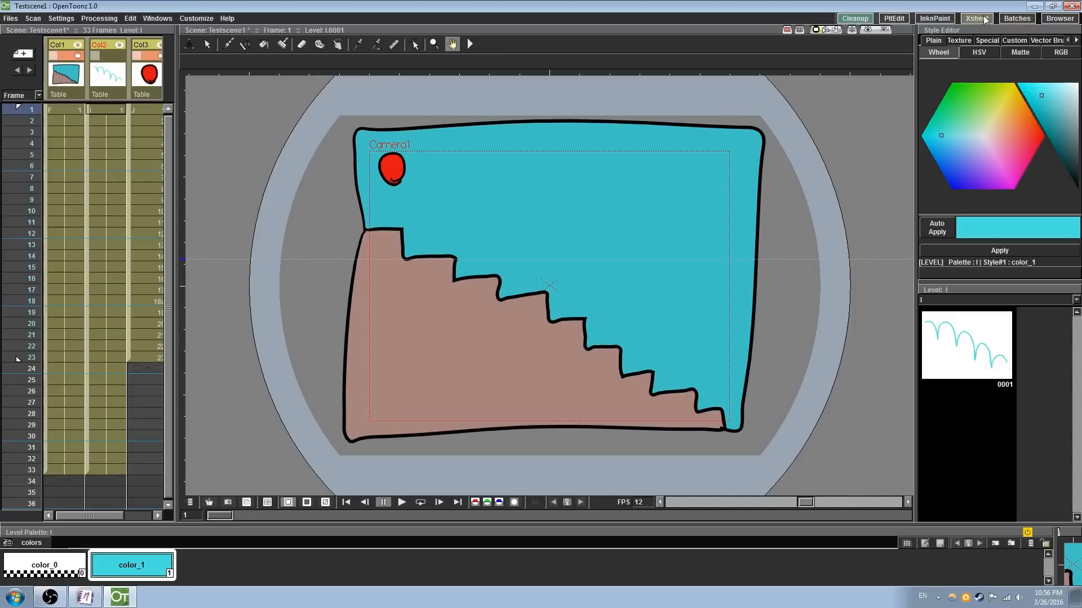
click(976, 18)
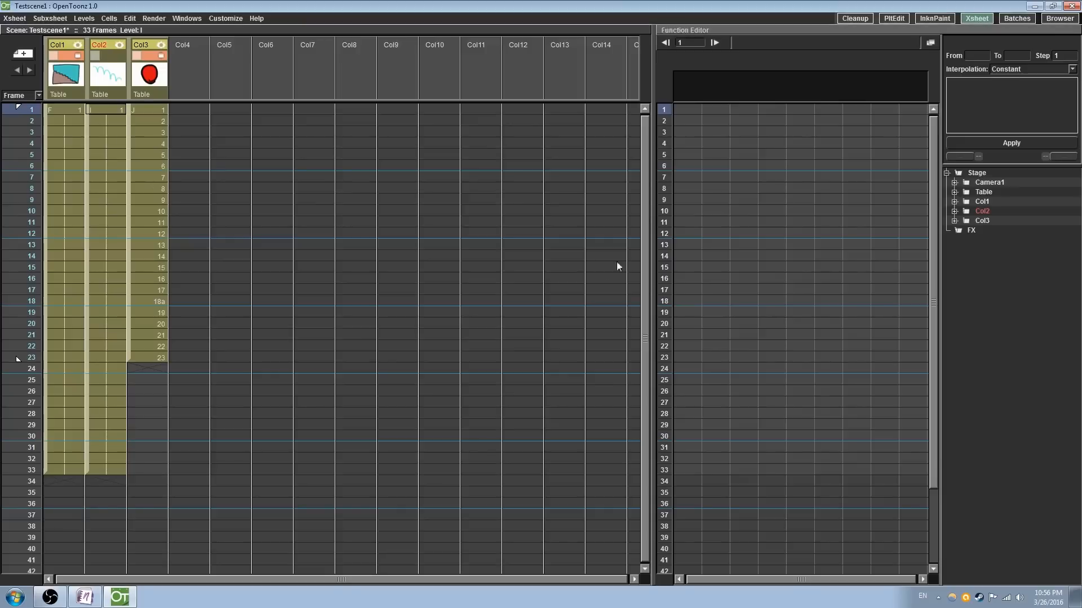
click(892, 18)
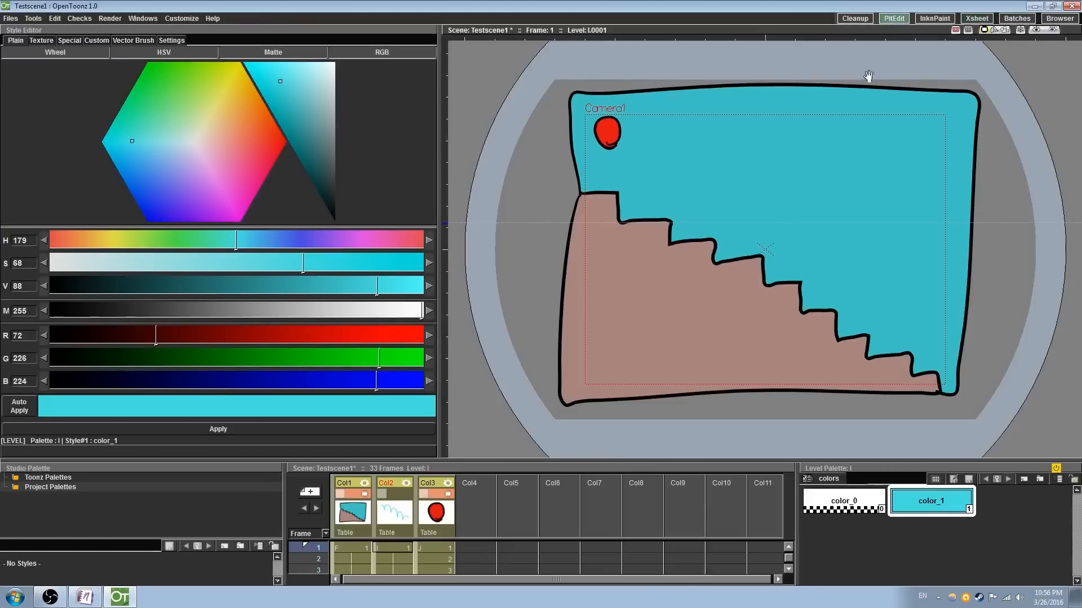
mouse_move(989, 57)
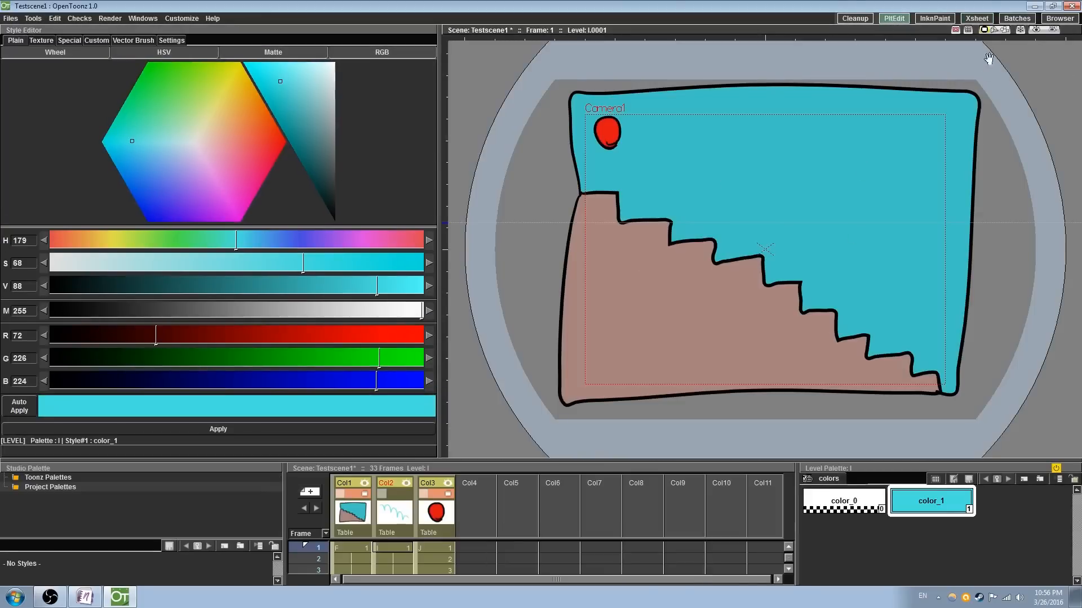
click(975, 18)
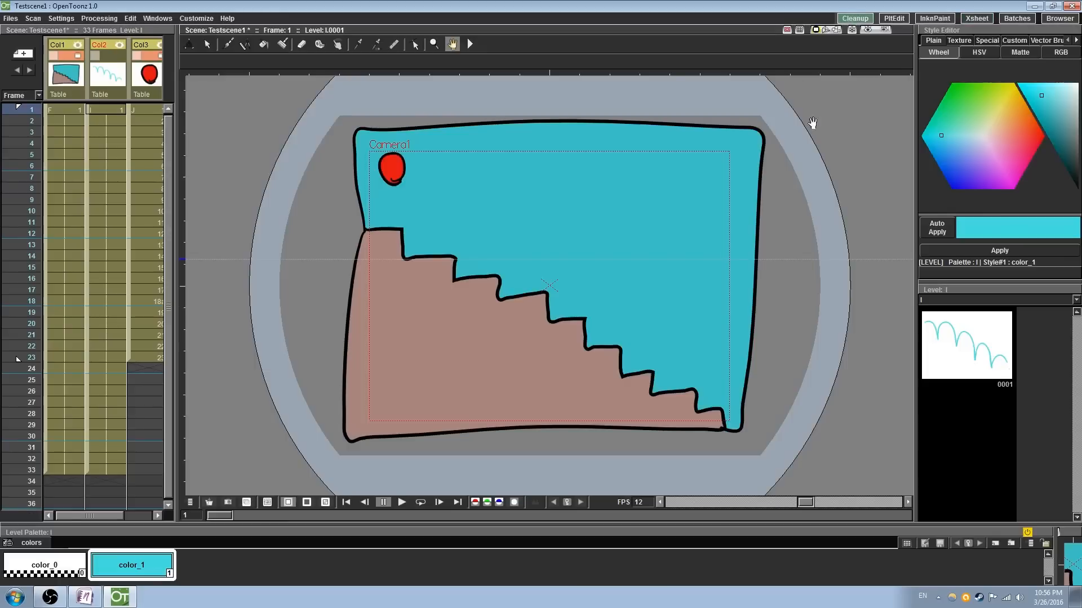
mouse_move(857, 269)
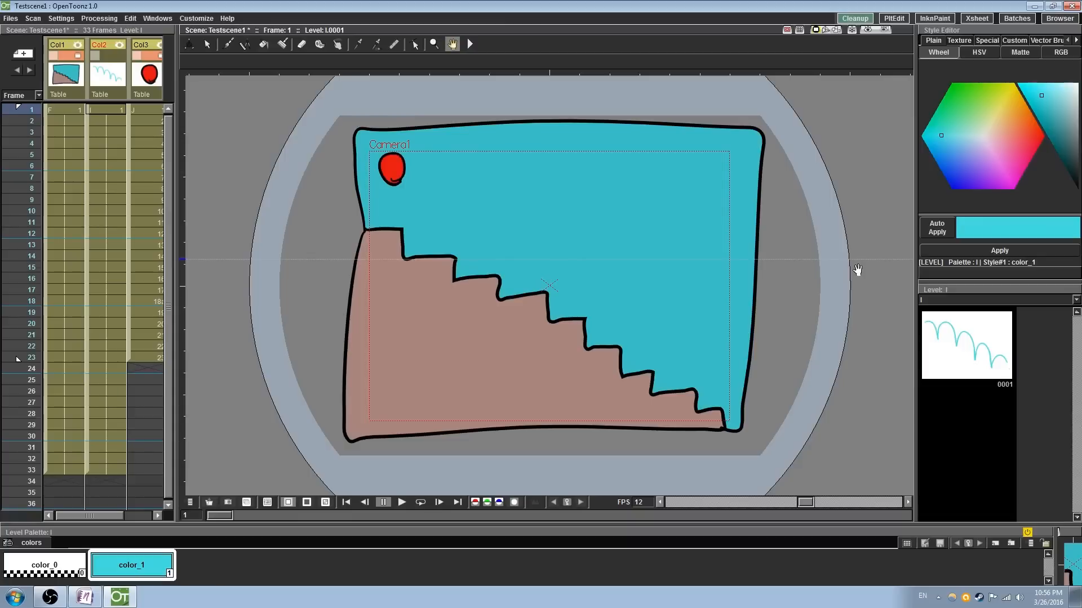
mouse_move(515, 258)
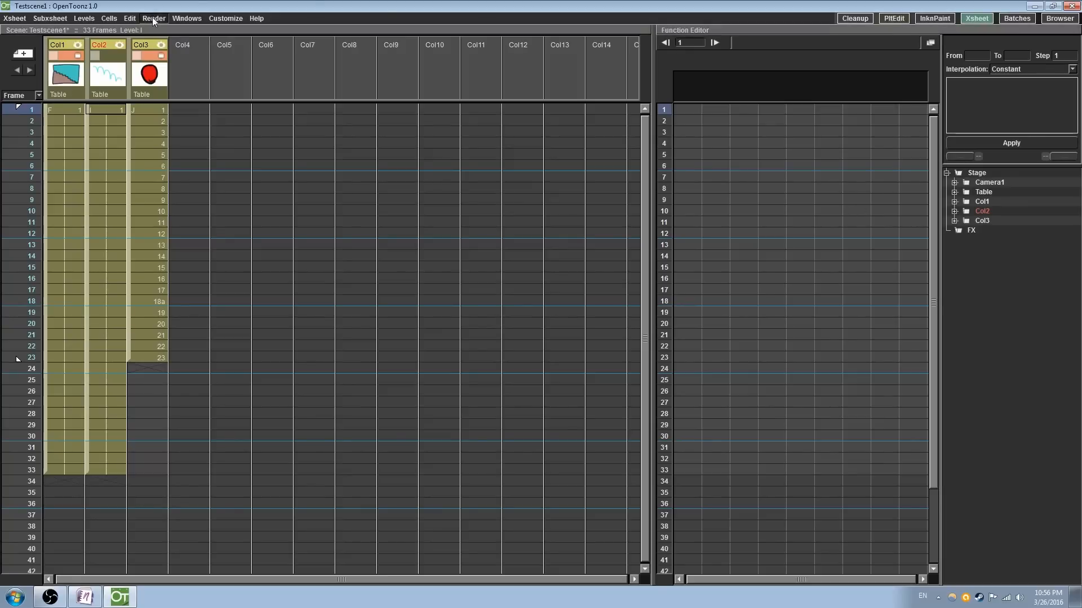
Step: Preview frames 1 to 23 as rendered frames via Render > Preview, then return to InknPaint
click(153, 18)
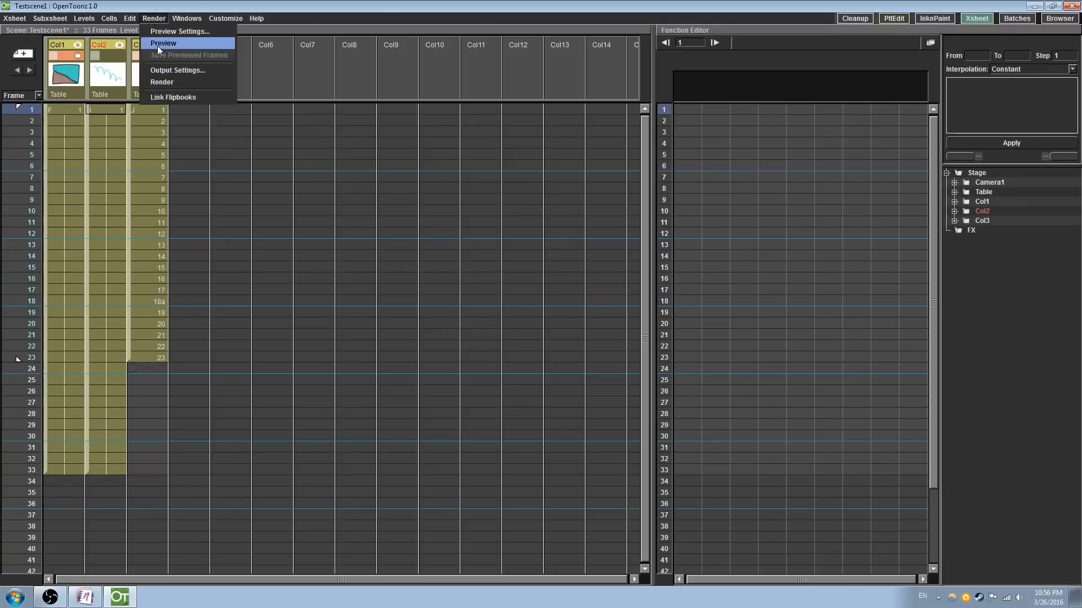
click(163, 43)
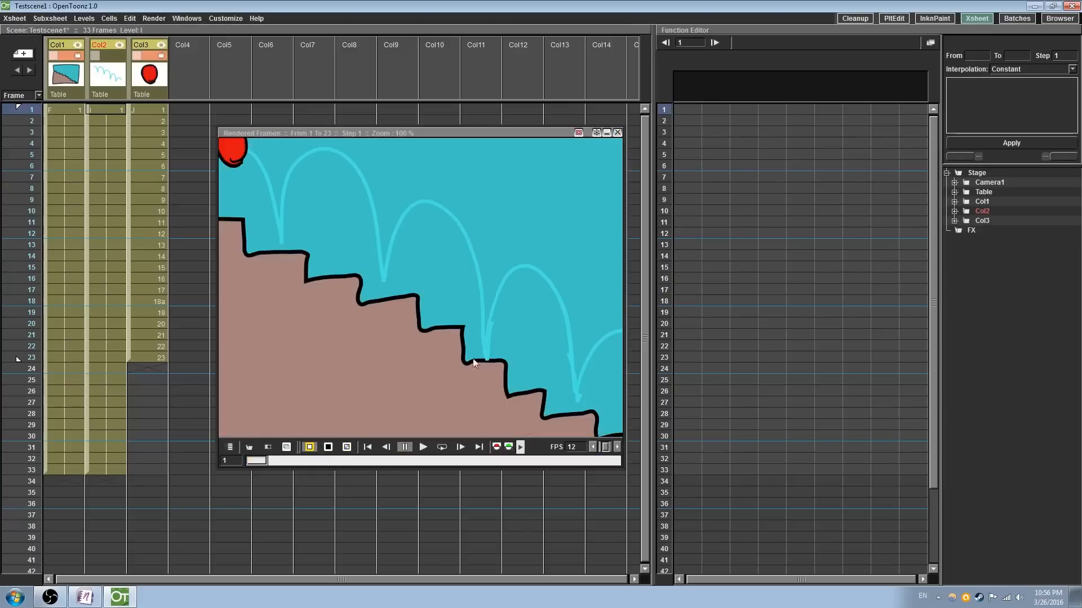
mouse_move(622, 474)
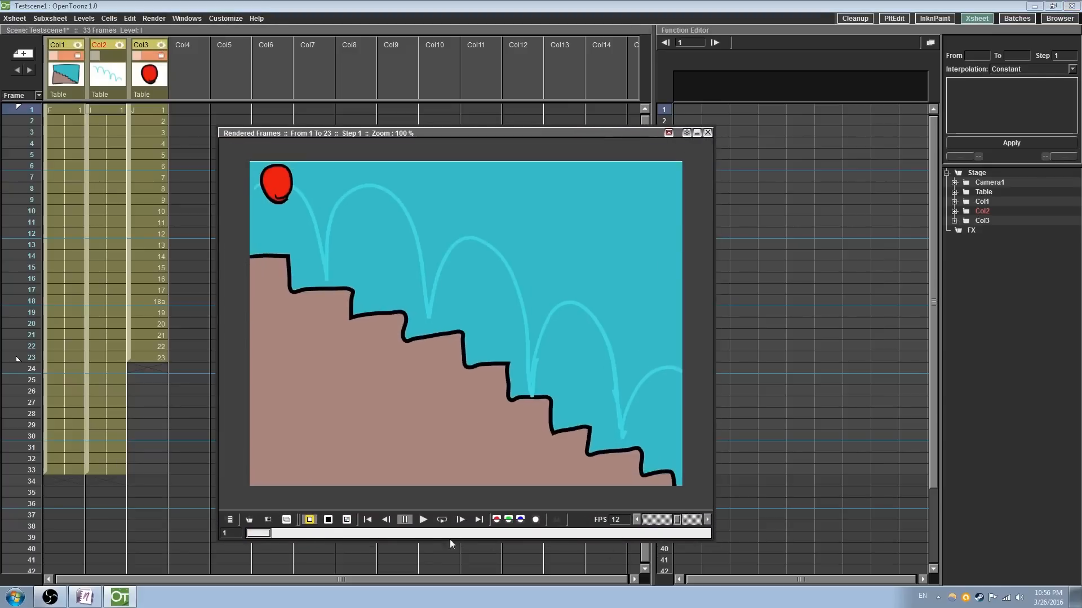
click(423, 519)
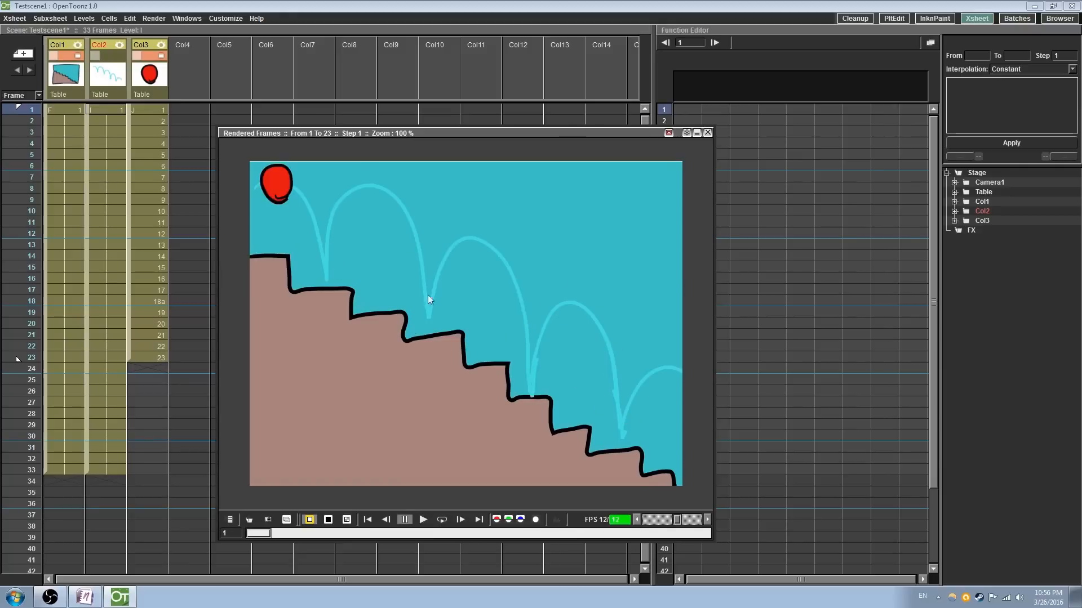
mouse_move(422, 357)
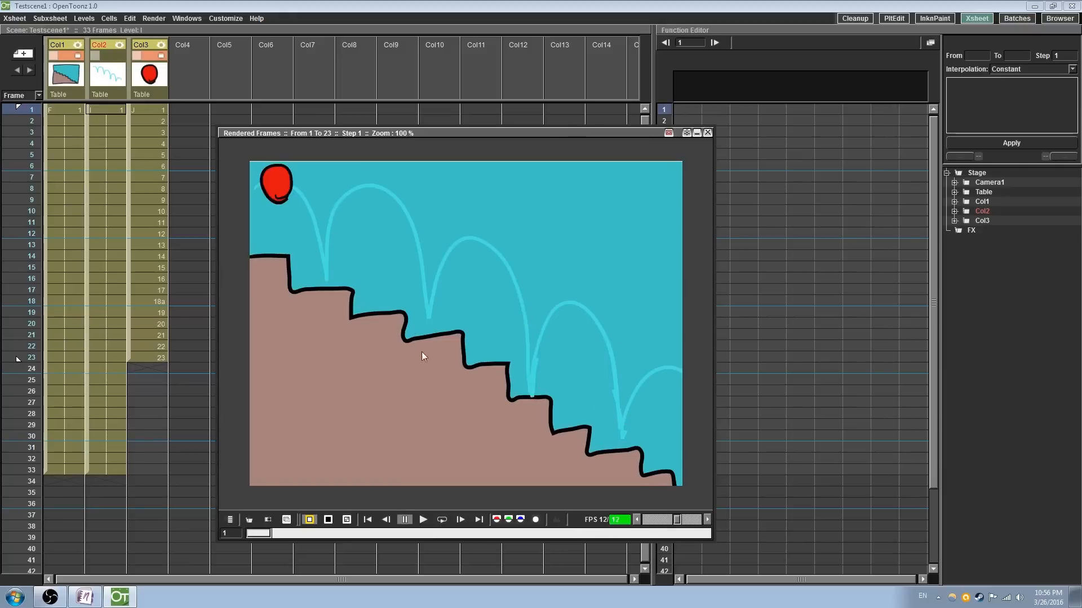
click(706, 133)
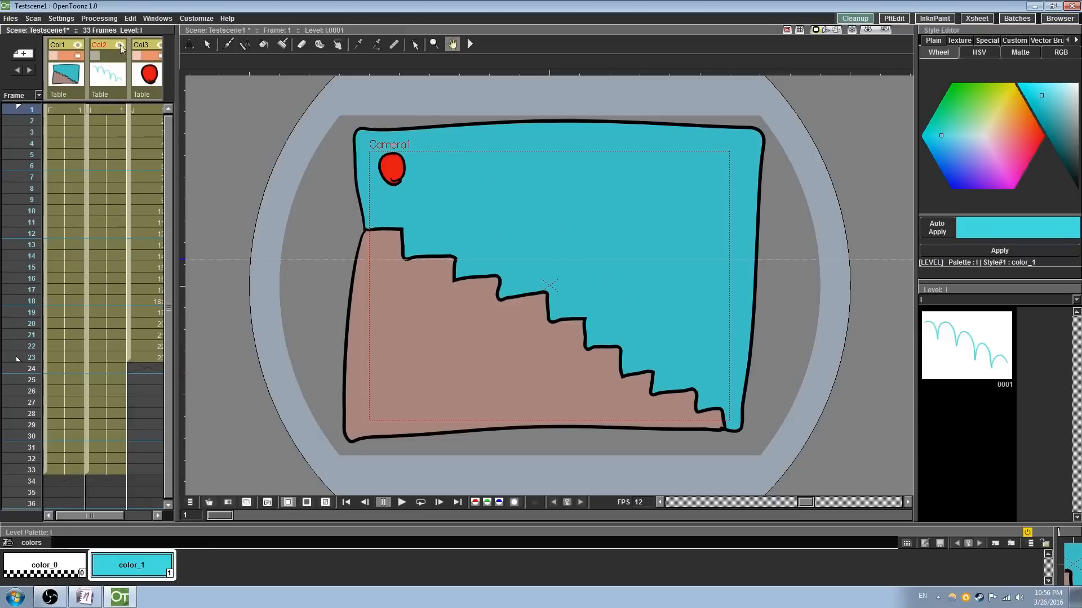
mouse_move(121, 61)
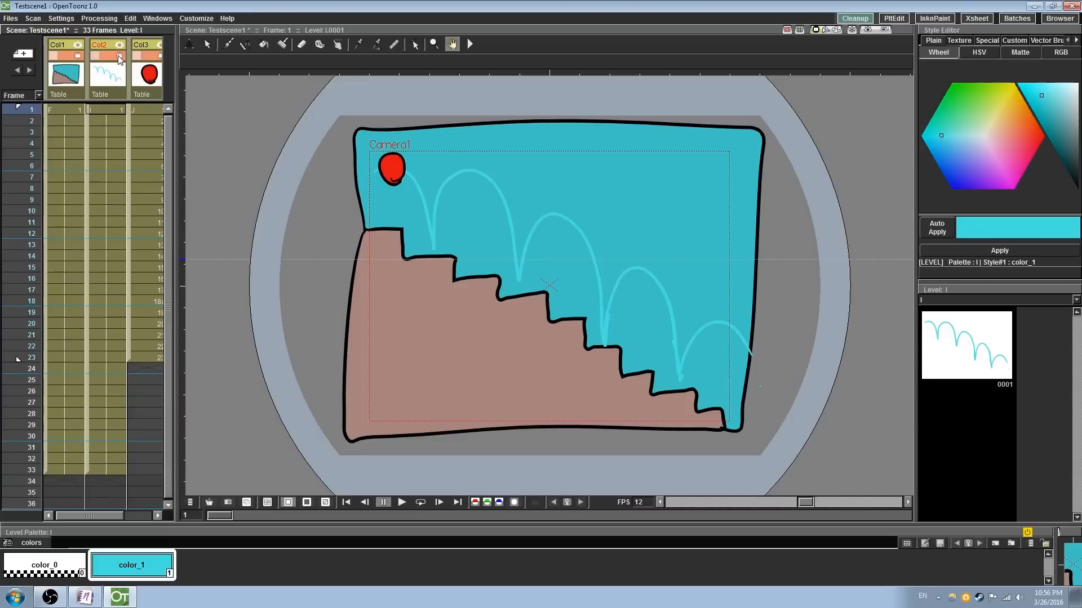
Step: Disable the preview/render toggle on the Col2 arc-guide column
click(116, 45)
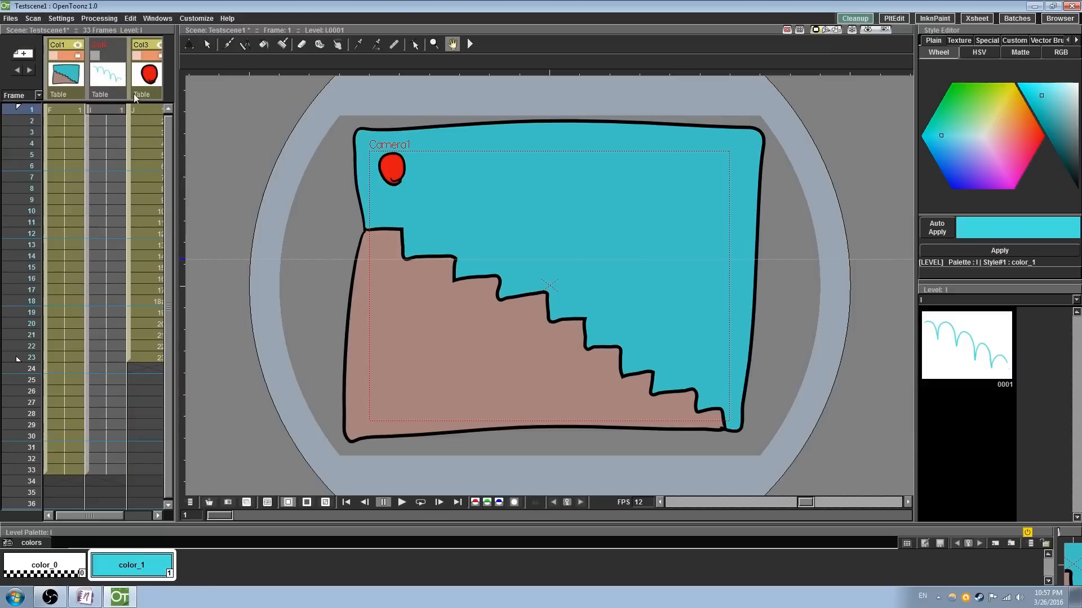
mouse_move(120, 59)
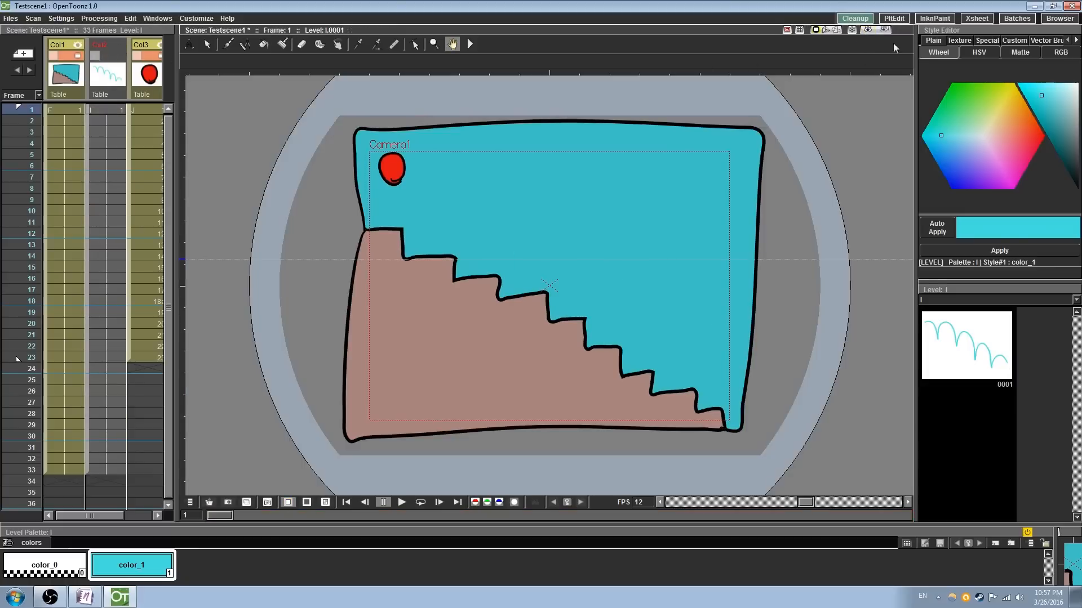
Step: Set the render output to 'Supa bouncee' as mov and bring up its compression options
click(976, 18)
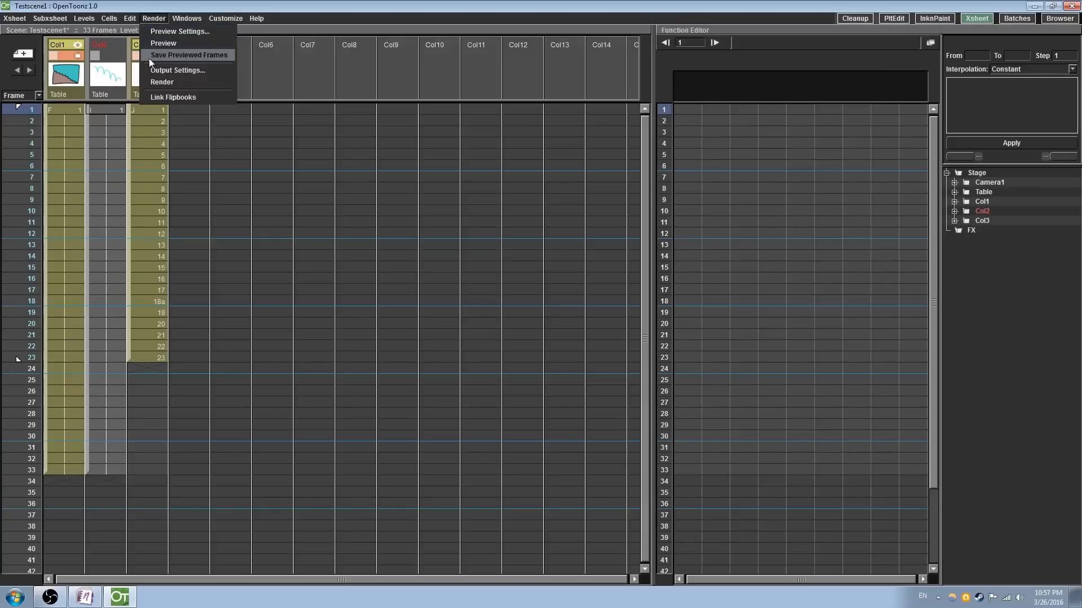
click(177, 70)
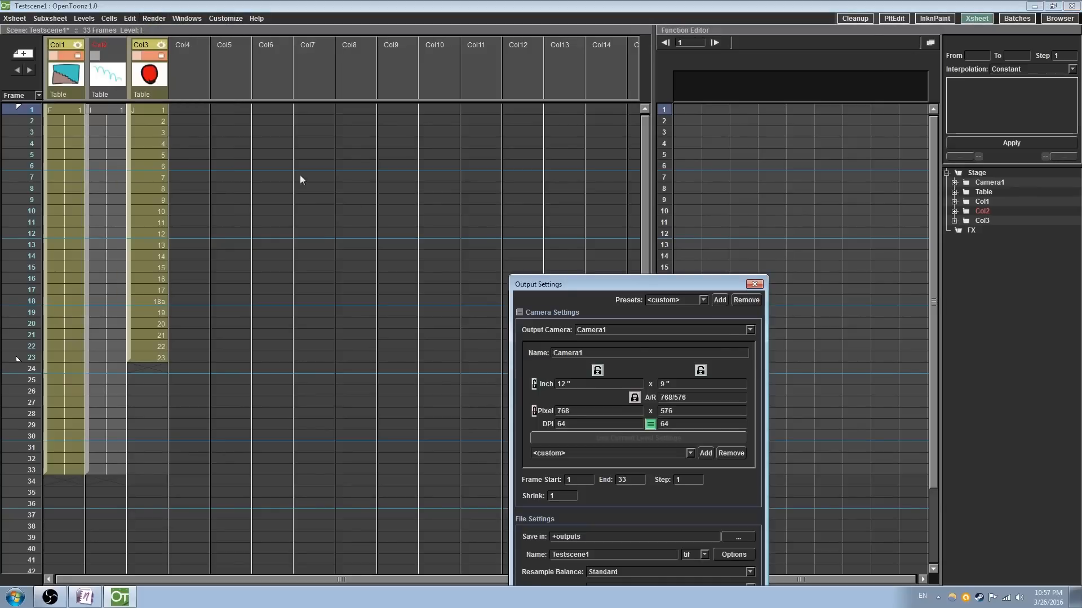
drag(537, 284, 361, 121)
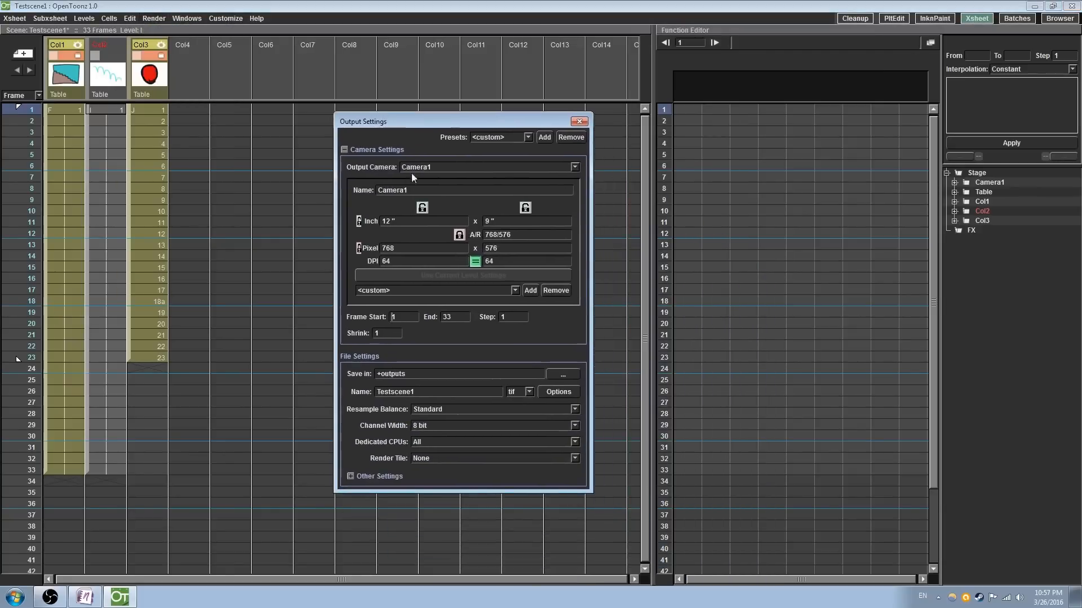
click(528, 392)
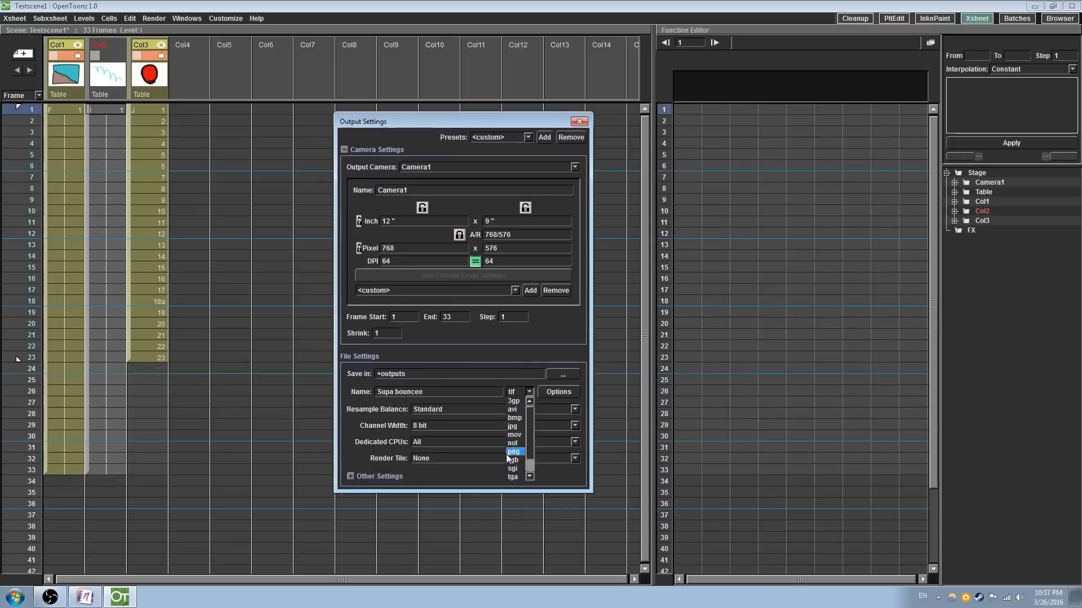
click(513, 435)
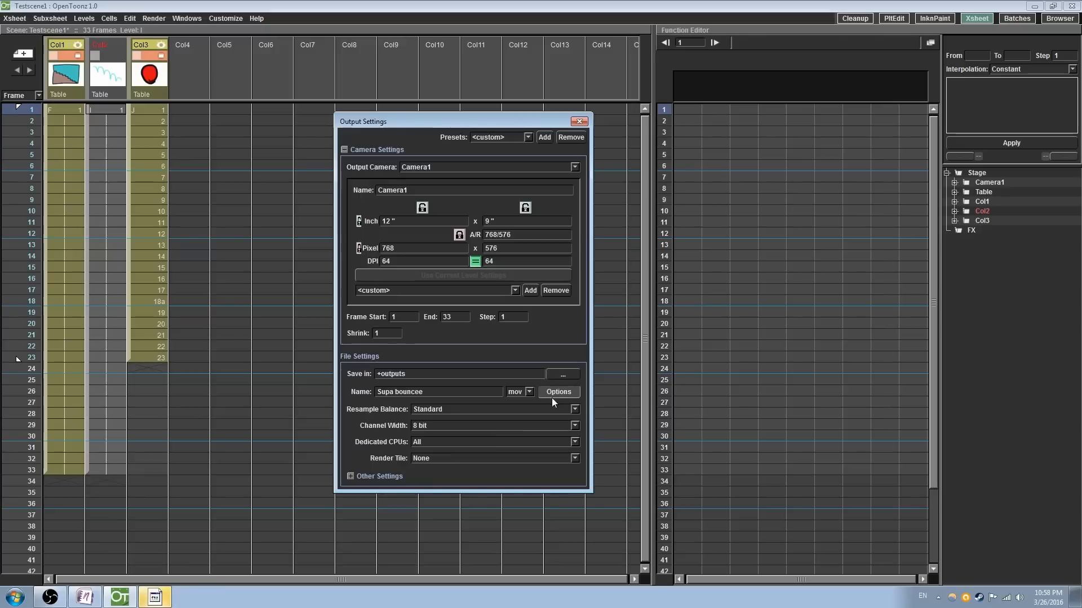
click(557, 392)
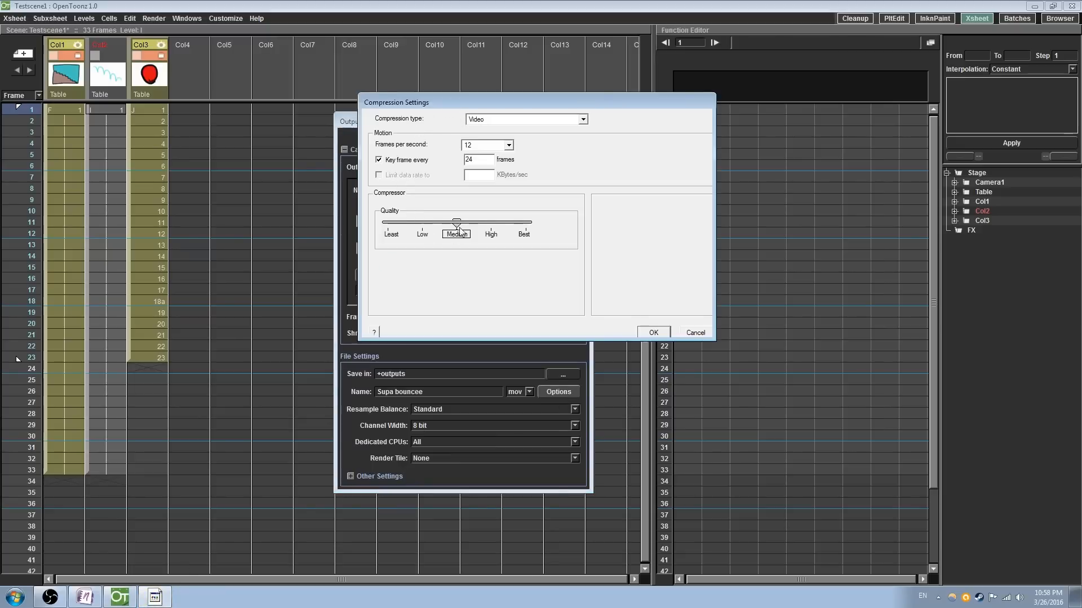
mouse_move(536, 232)
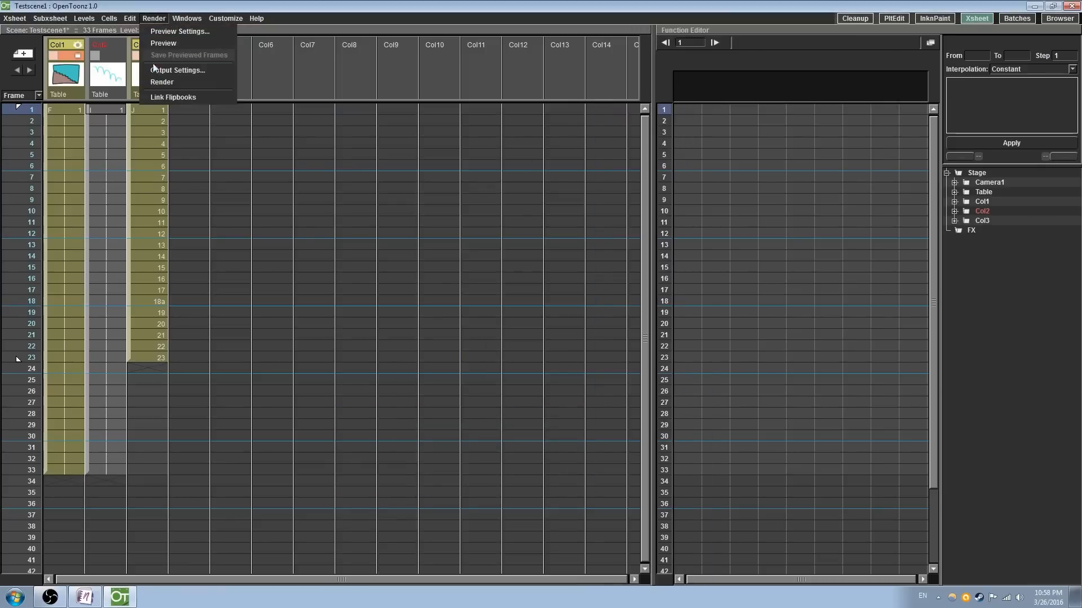
Step: Render the scene, check the Supa bouncee movie in the outputs folder, then close Explorer
click(163, 43)
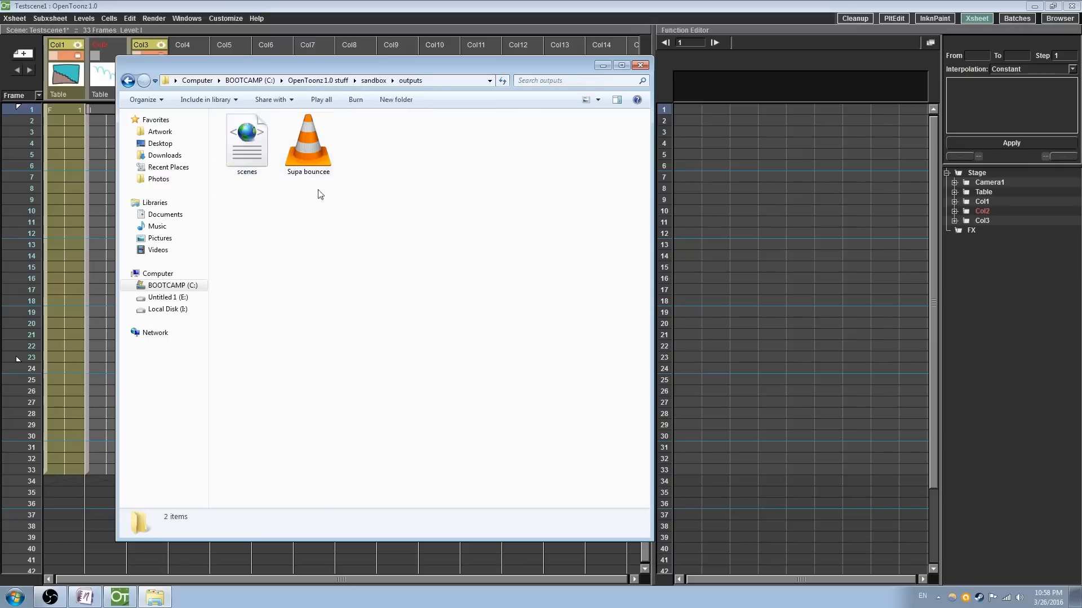
double_click(306, 138)
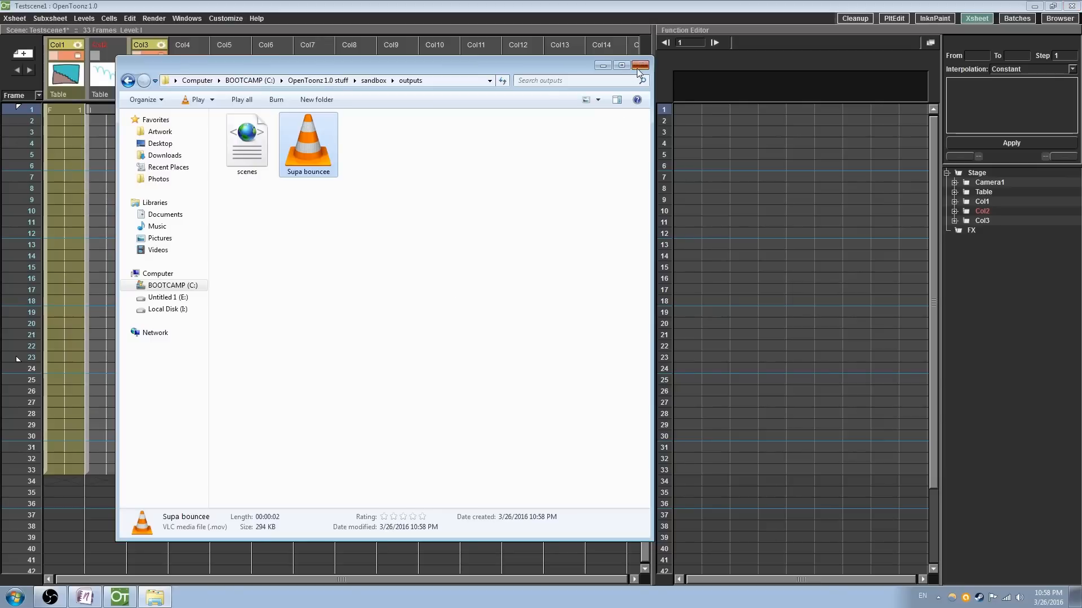
click(638, 65)
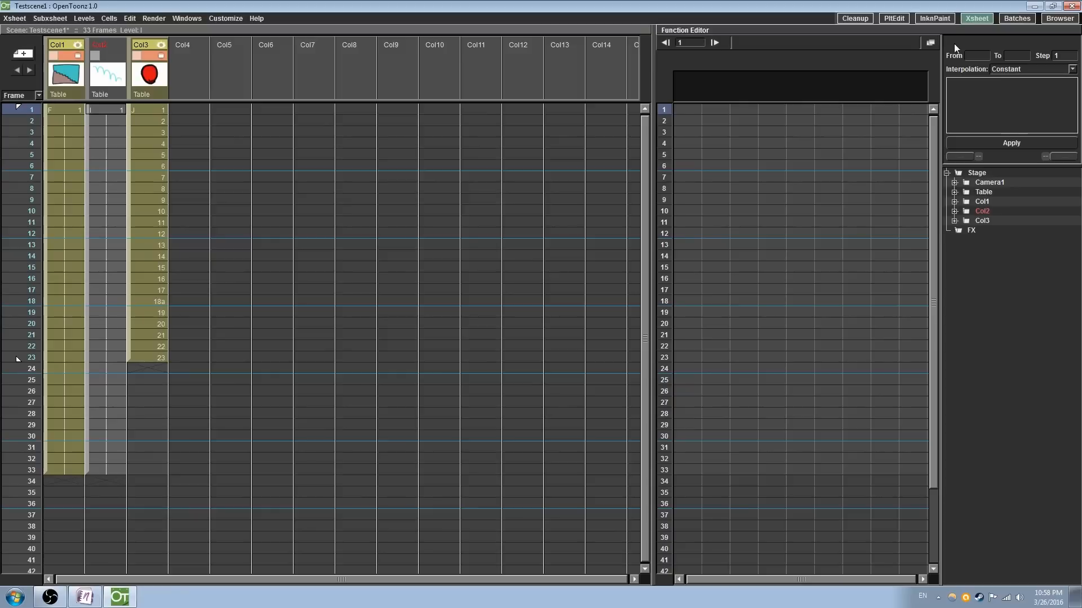
mouse_move(884, 6)
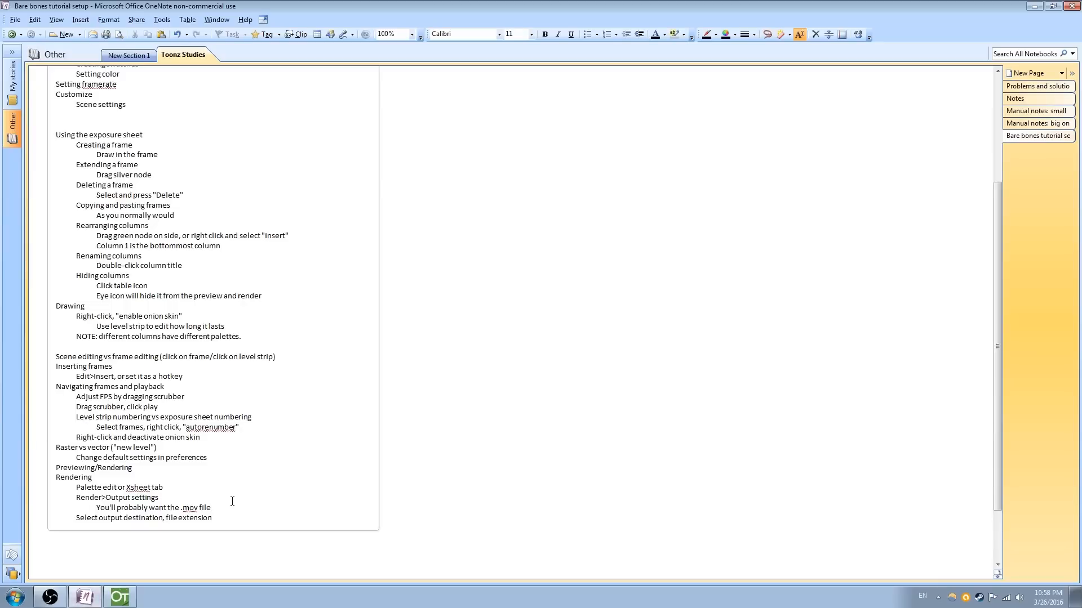
scroll(up, 3)
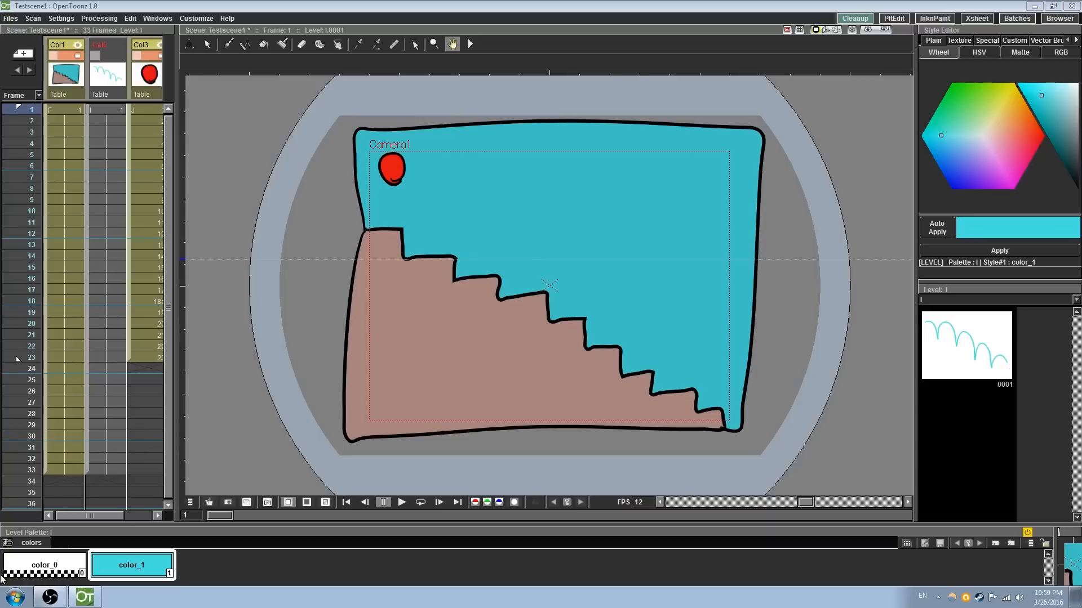
mouse_move(679, 417)
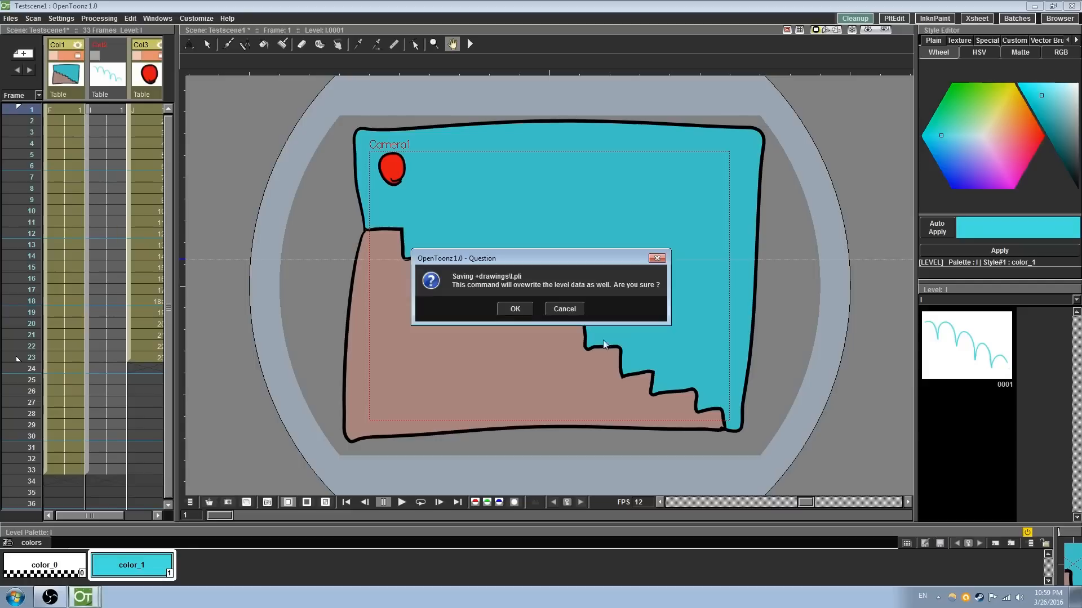
Step: Confirm overwriting the scene with level data, then save changes when quitting OpenToonz
click(514, 309)
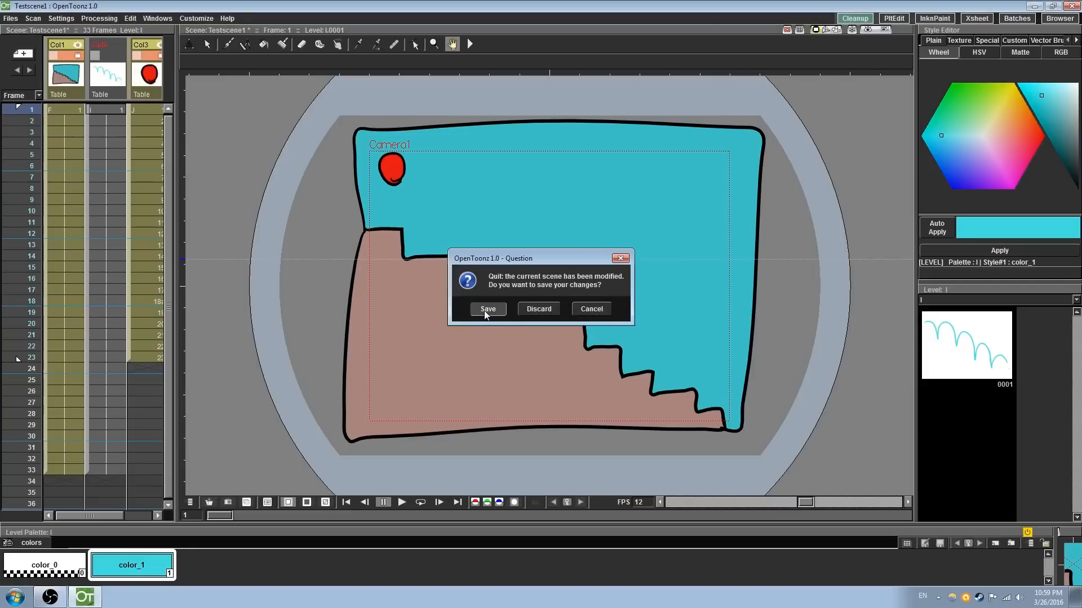
click(539, 309)
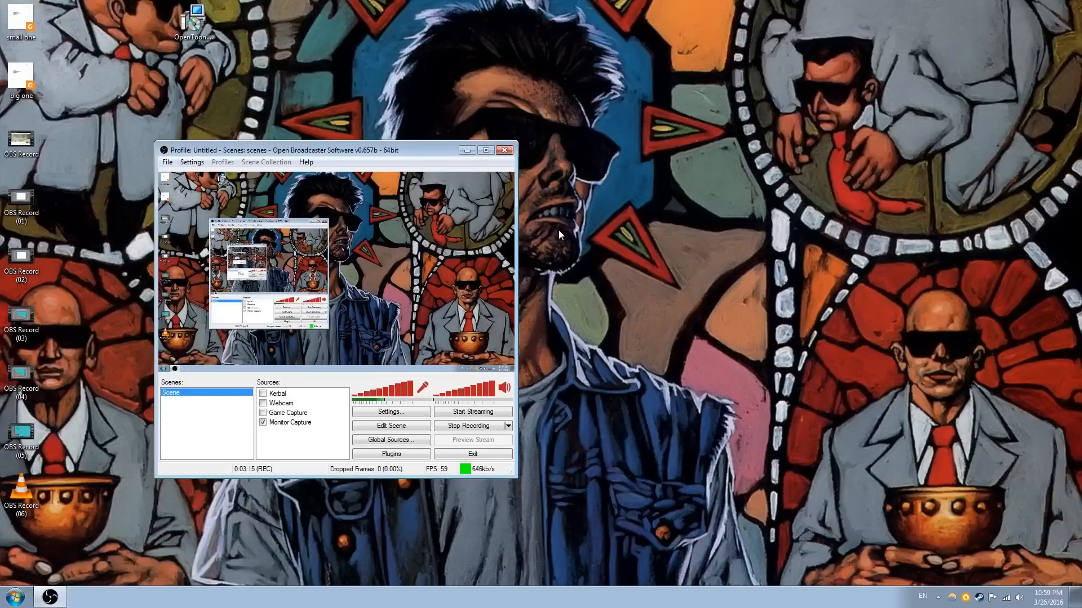